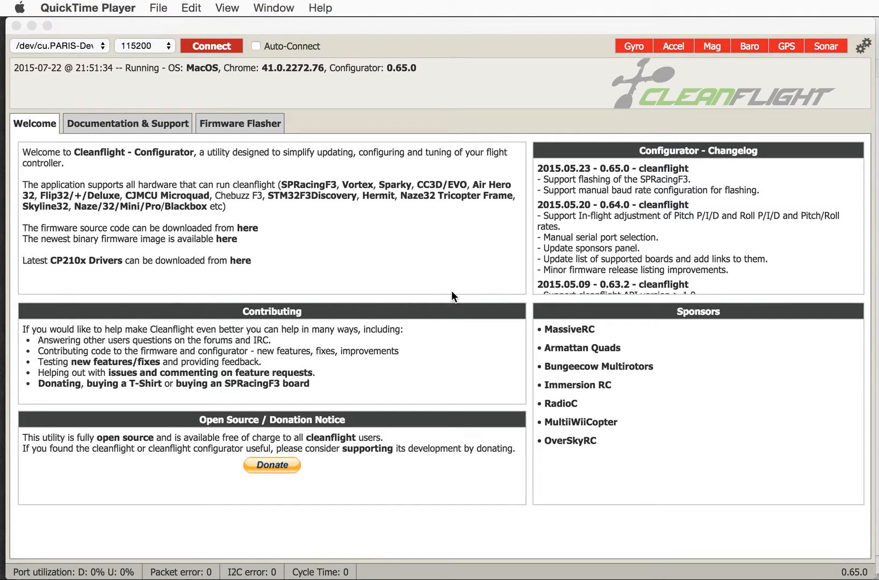
mouse_move(212, 69)
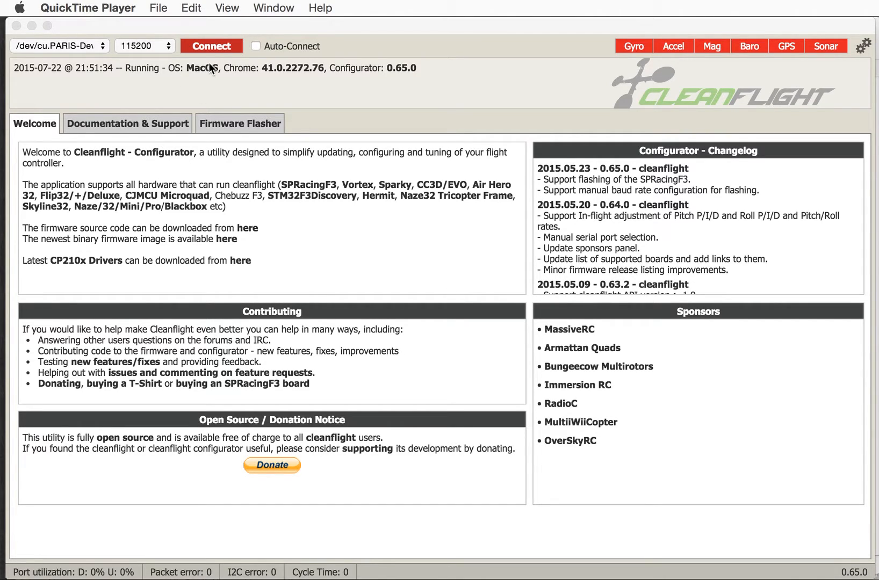
mouse_move(172, 101)
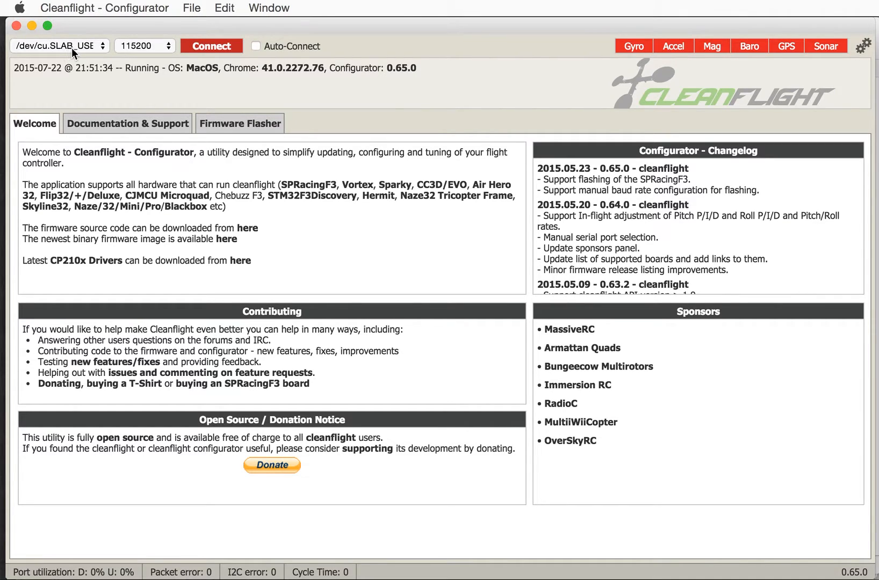
Connect on /dev/cu.SLAB_USBtoUART, confirm Cleanflight 1.9.0 firmware in the log, then disconnect
left_click(56, 46)
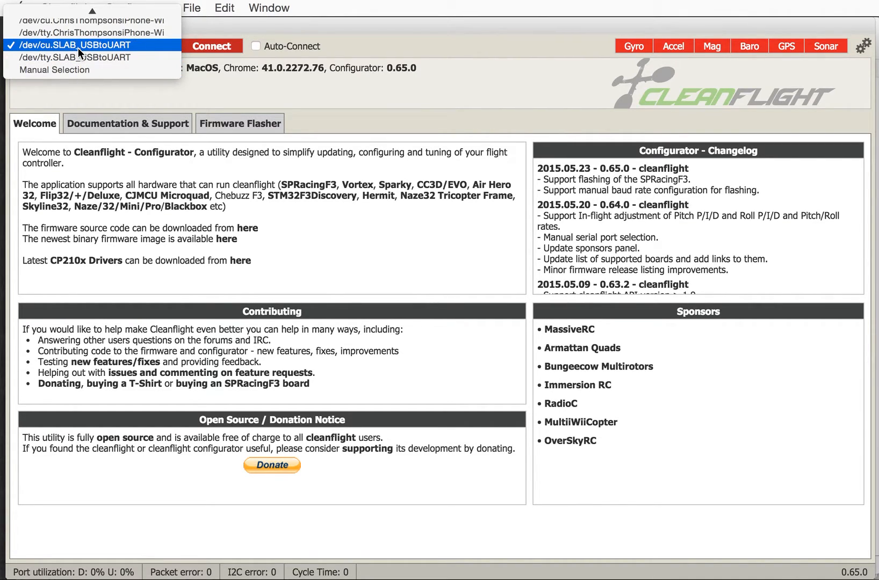
left_click(74, 45)
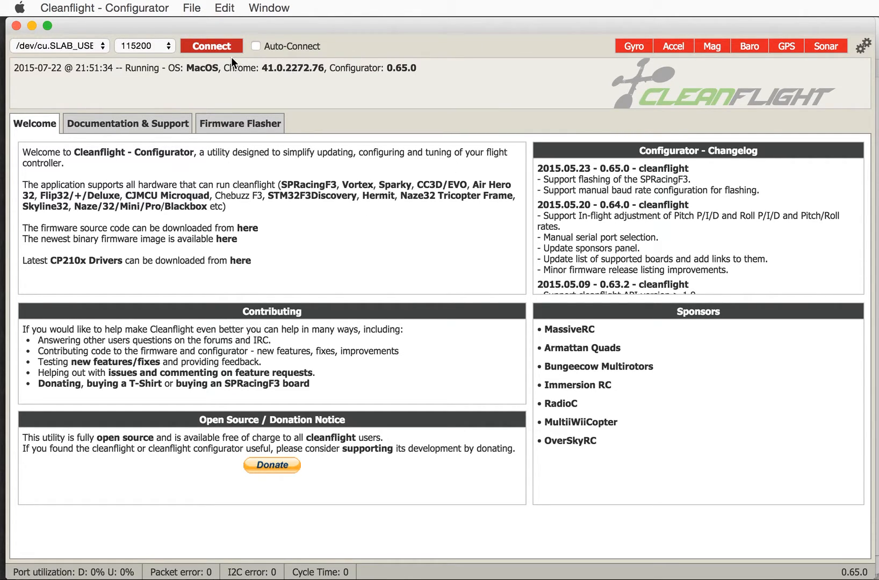
left_click(210, 46)
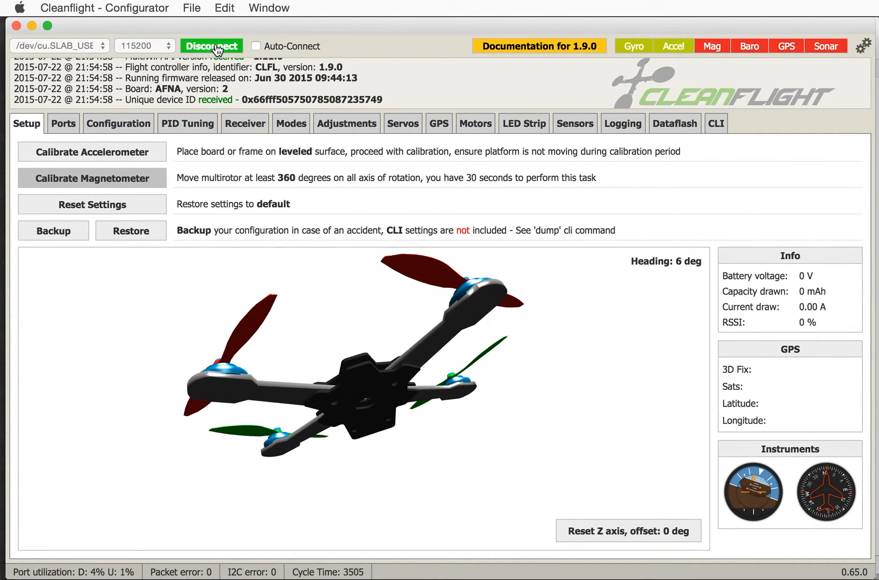
left_click(212, 46)
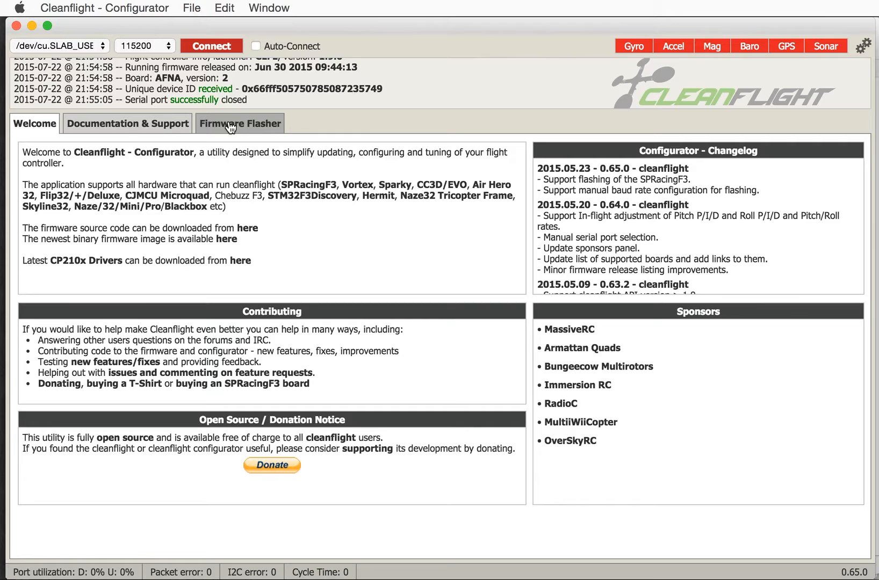
In the Firmware Flasher, enable Full Chip Erase and leave Manual Baud Rate off
left_click(240, 123)
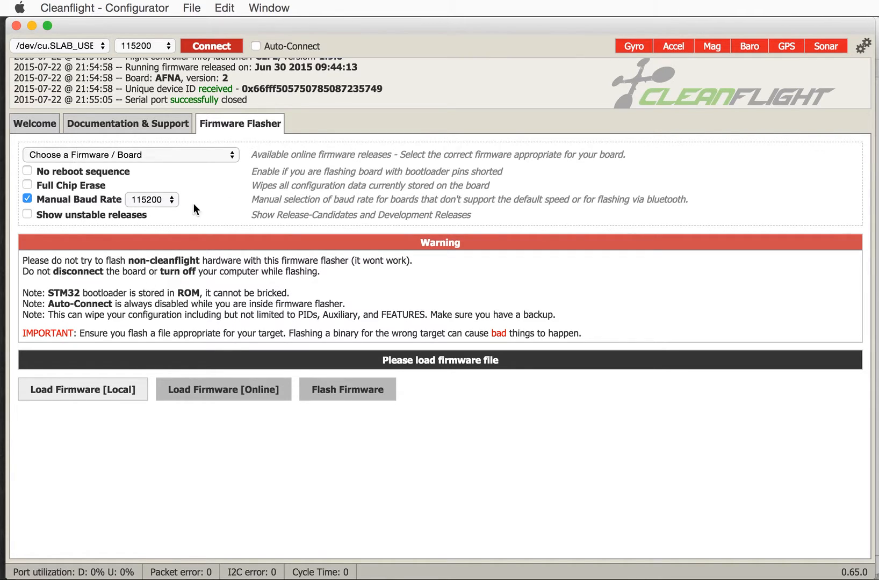
left_click(130, 154)
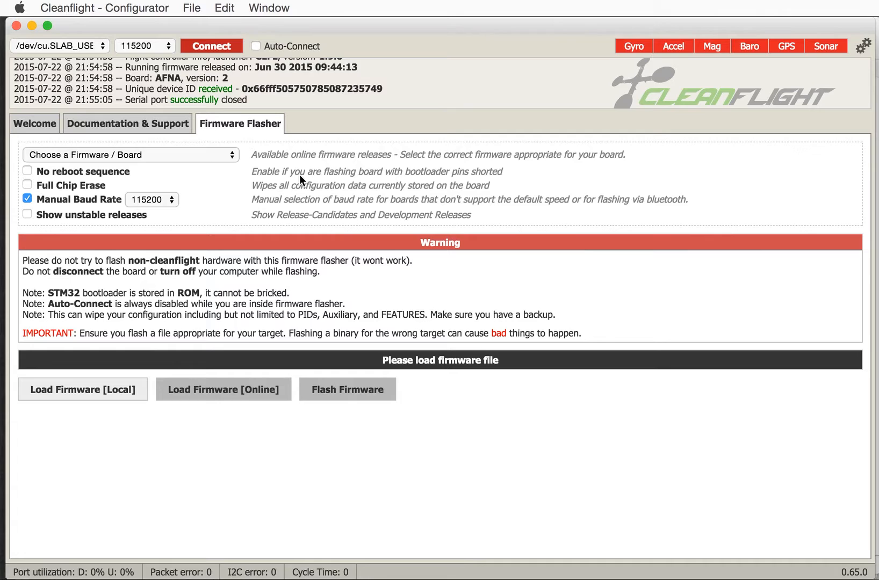
mouse_move(83, 201)
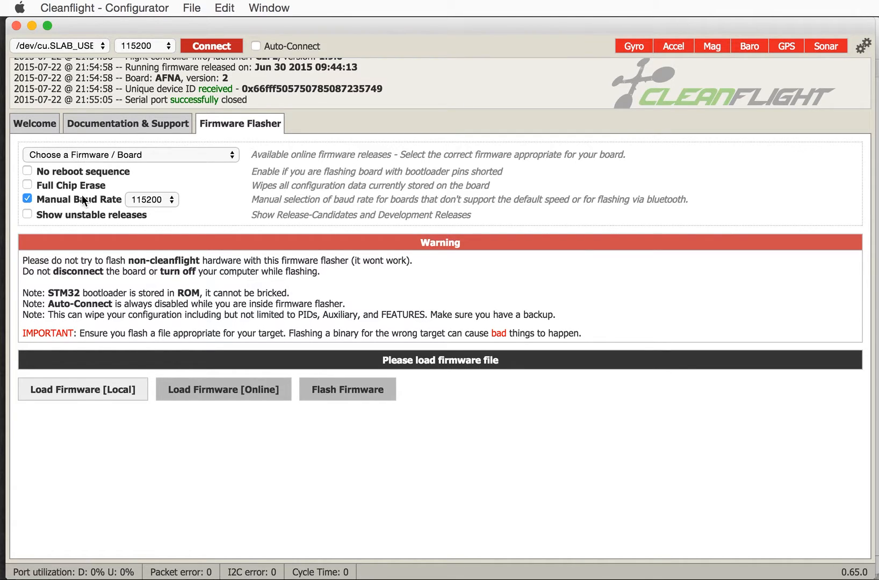
mouse_move(60, 189)
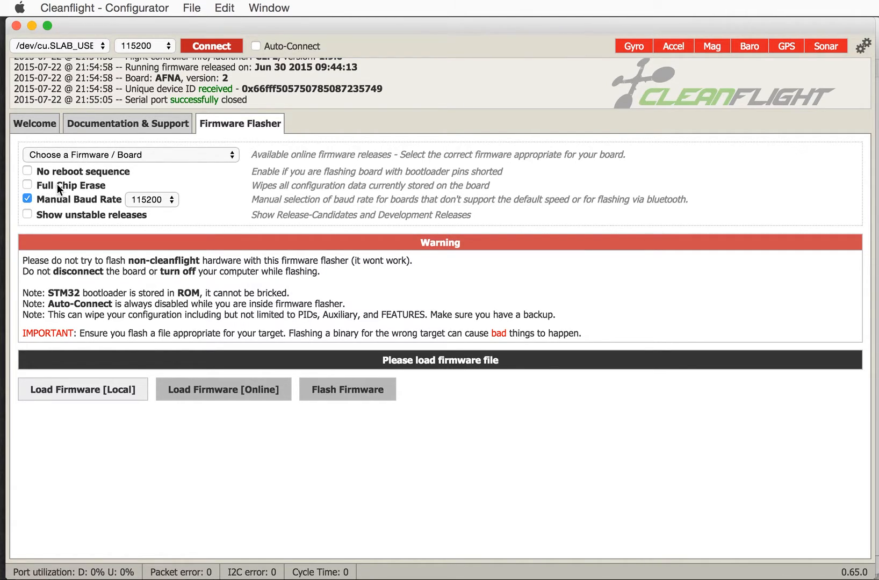
left_click(27, 185)
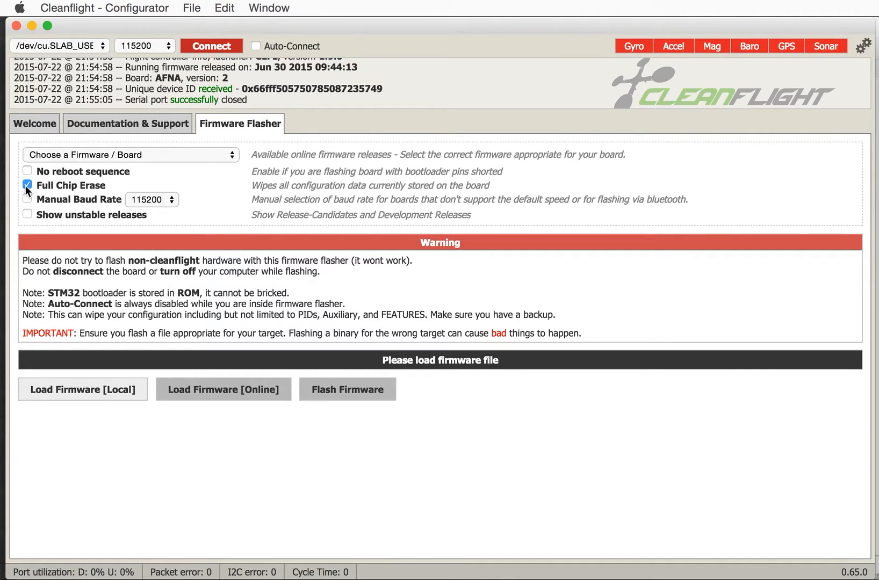
mouse_move(27, 214)
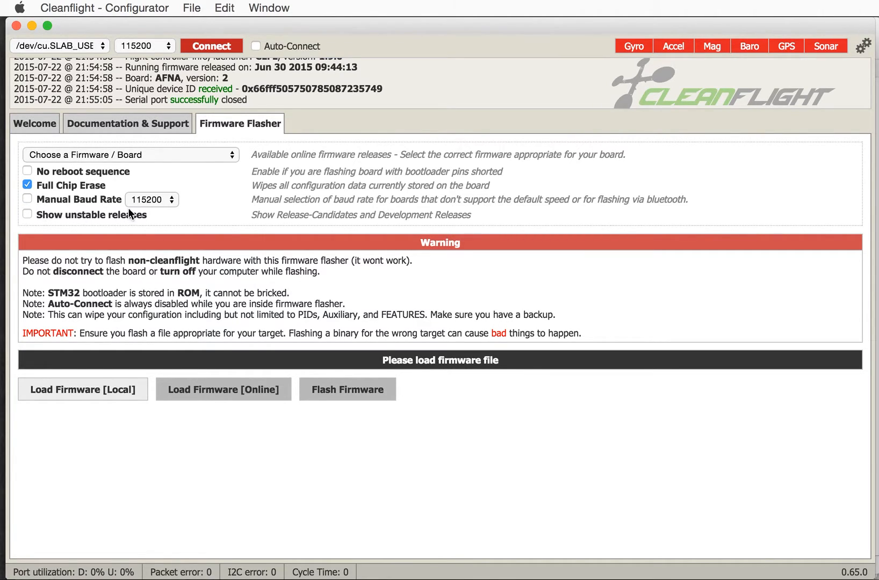
mouse_move(87, 237)
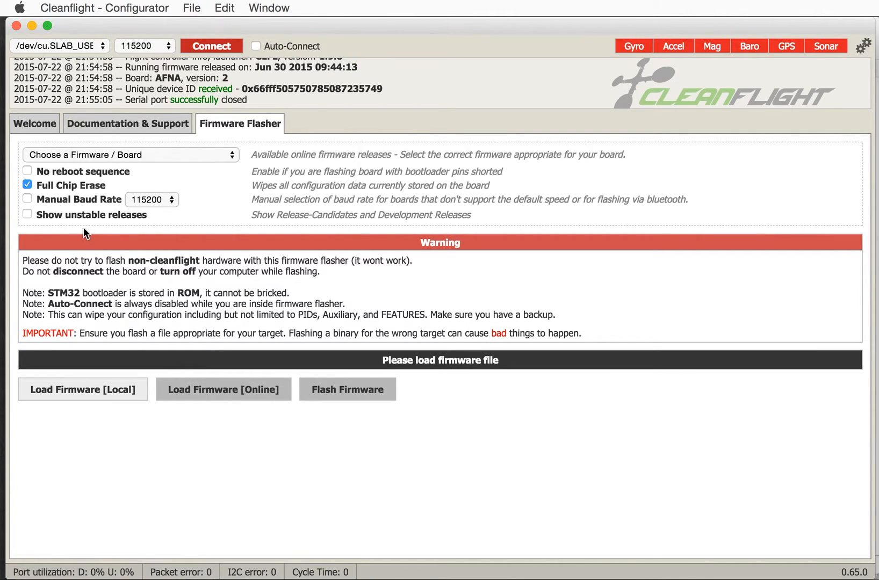
mouse_move(72, 333)
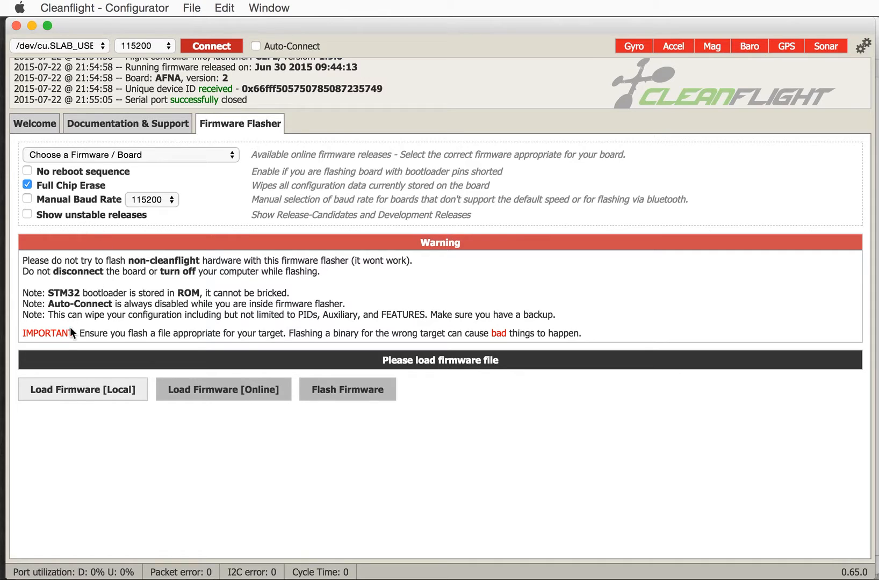
mouse_move(31, 427)
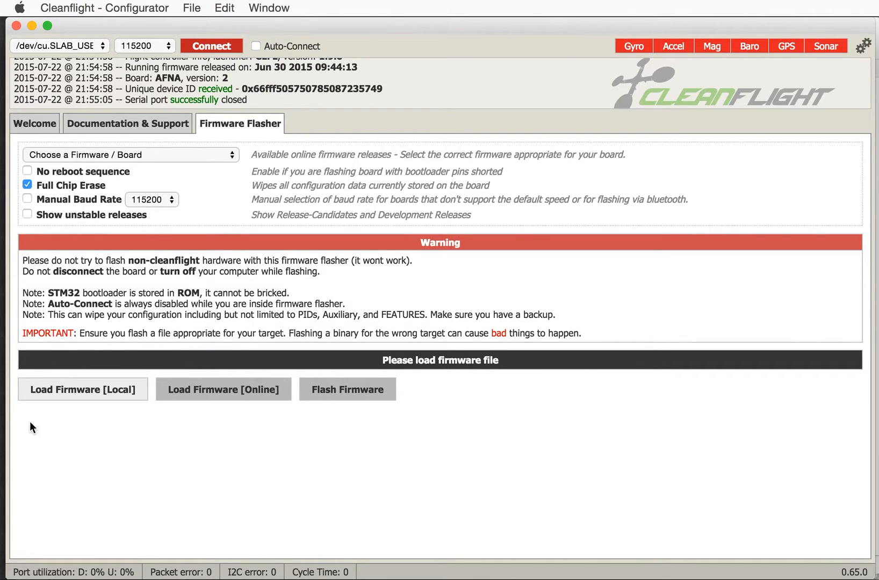
mouse_move(141, 416)
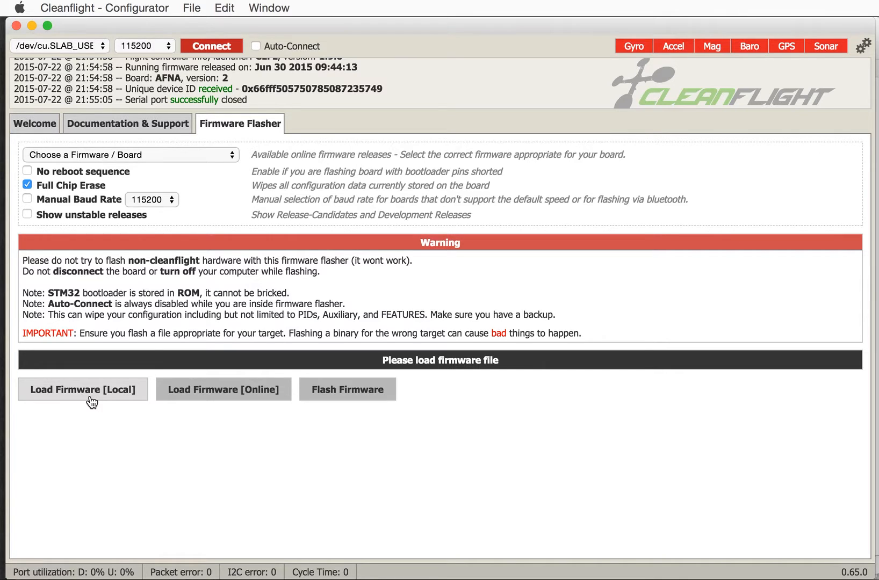
Load cleanflight_NAZE.hex (118212 bytes) from the cleanflight-ctzsnooze/obj folder
left_click(82, 389)
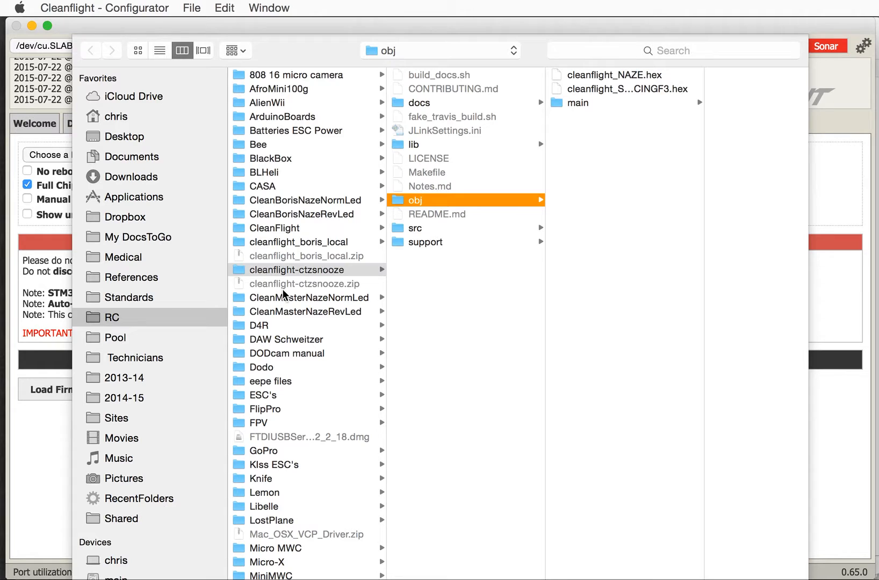
left_click(295, 269)
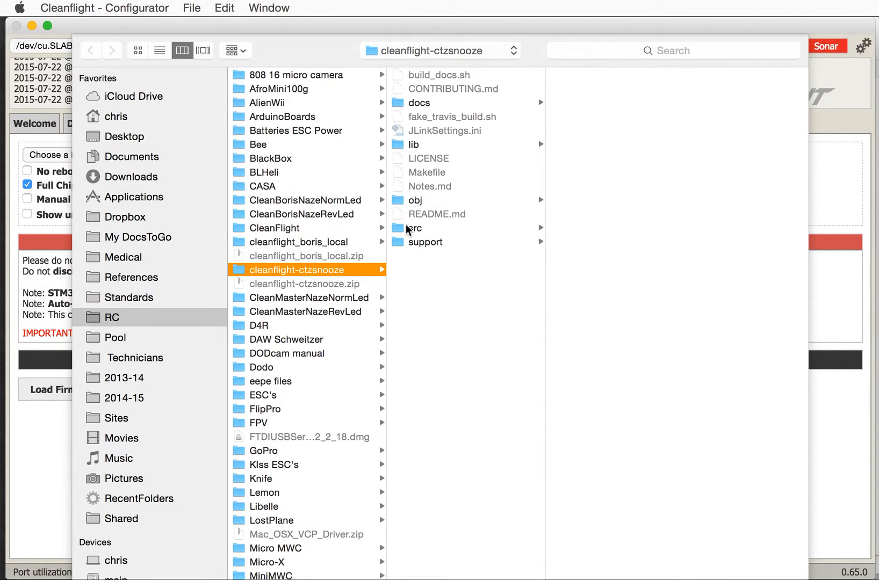
left_click(416, 201)
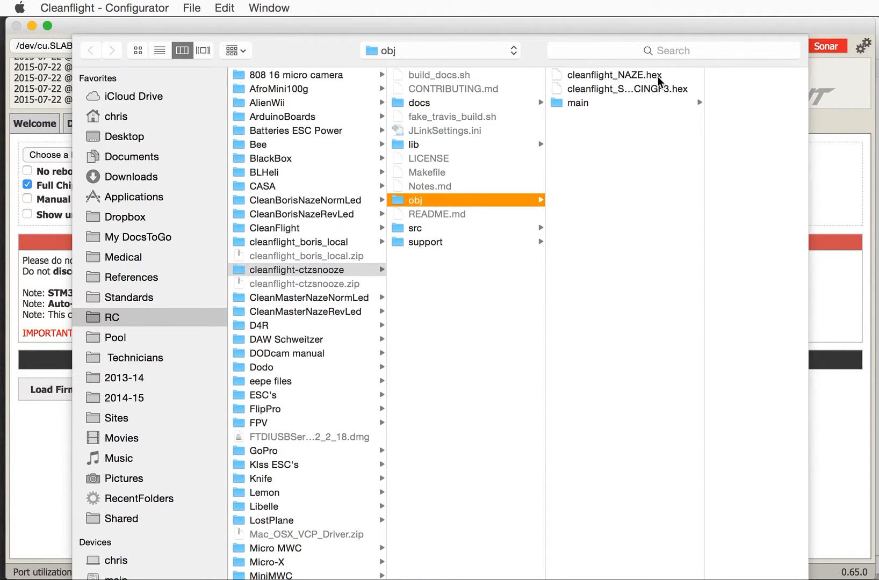
mouse_move(649, 95)
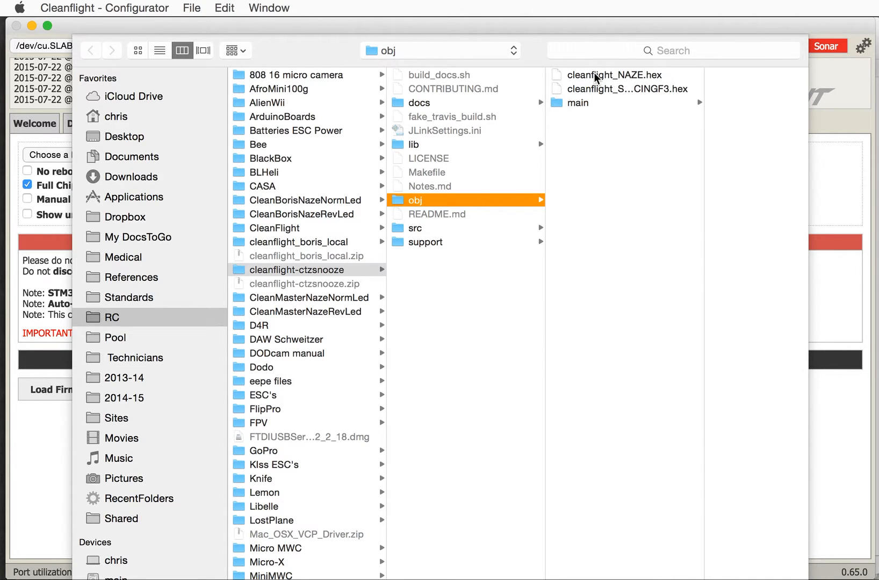
left_click(613, 74)
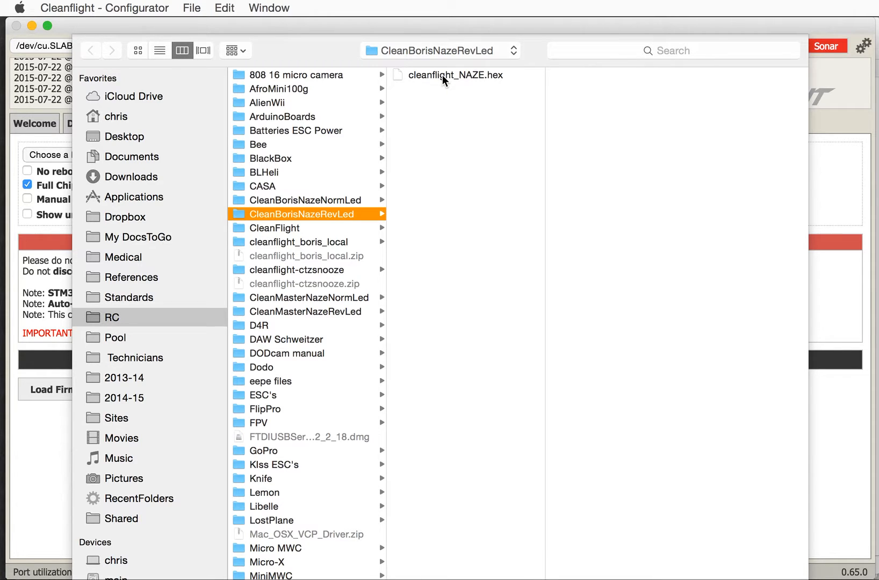
mouse_move(306, 272)
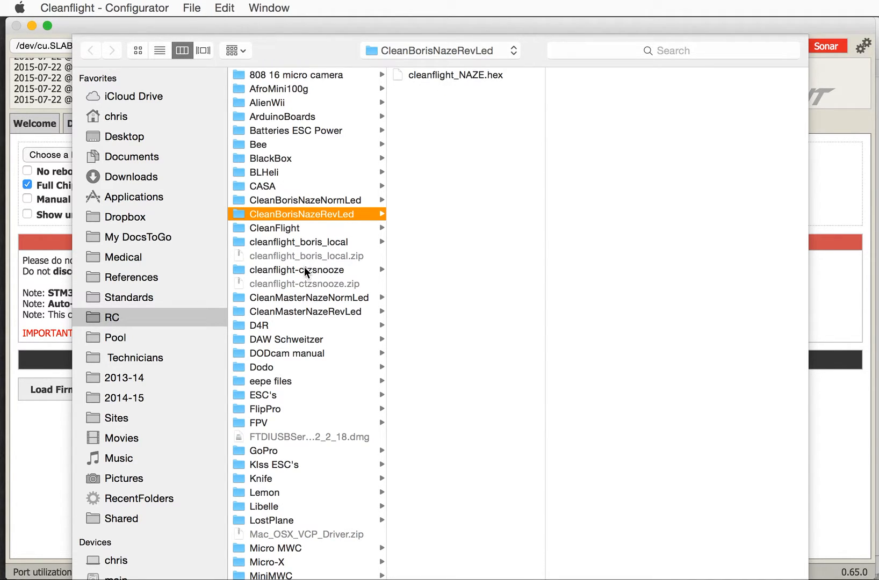
left_click(297, 270)
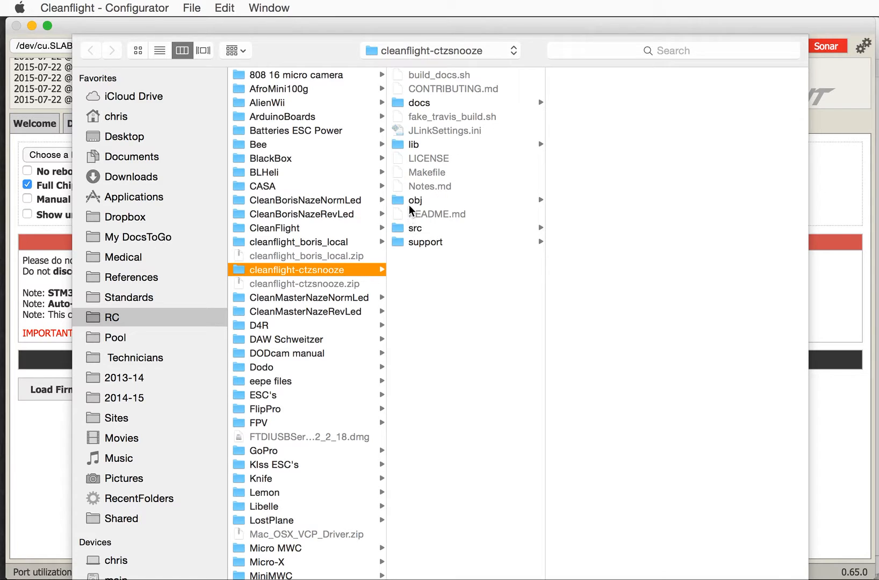
left_click(415, 200)
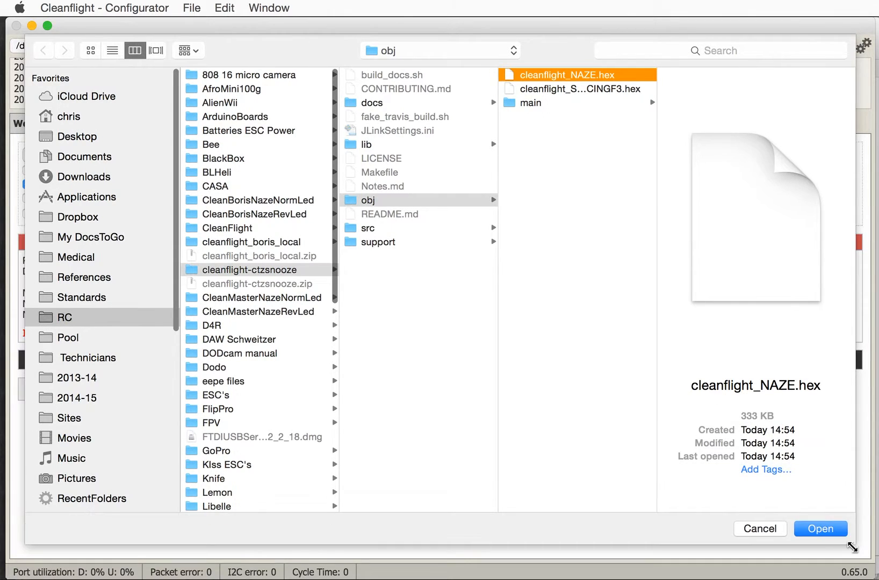
left_click(819, 528)
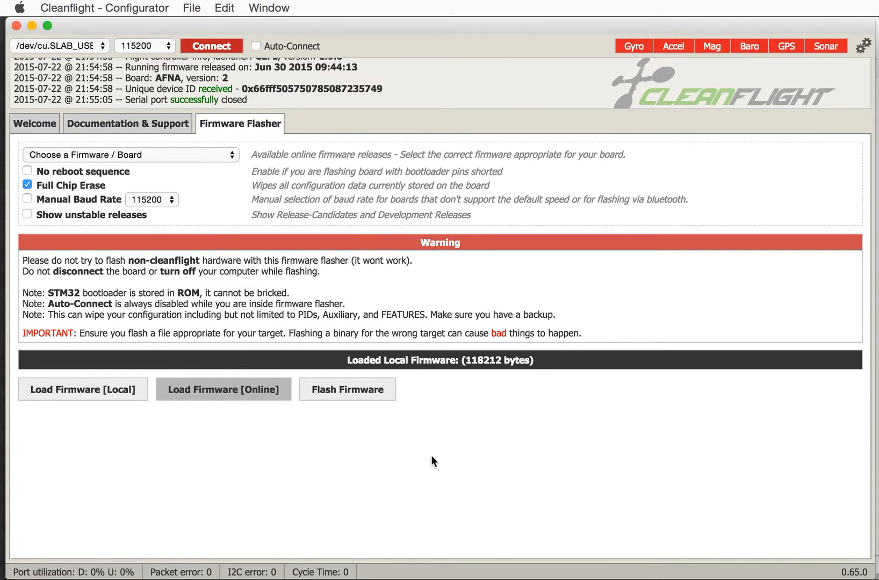
mouse_move(479, 370)
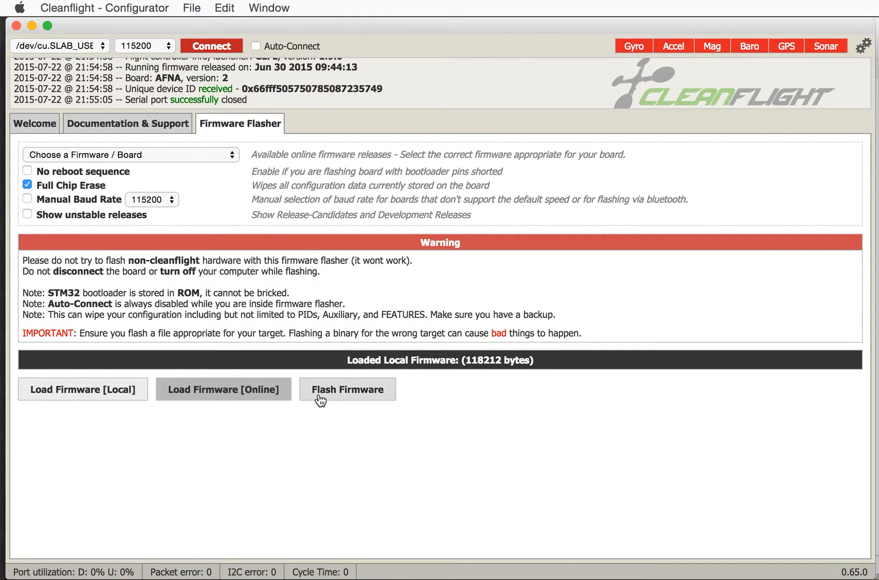
Flash the loaded NAZE firmware until it reports Programming: SUCCESSFUL
left_click(348, 389)
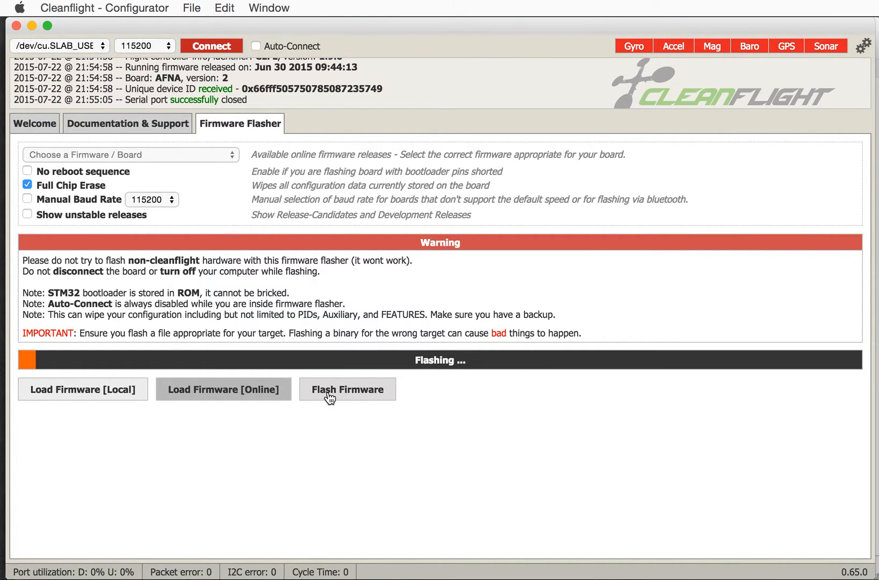
left_click(347, 389)
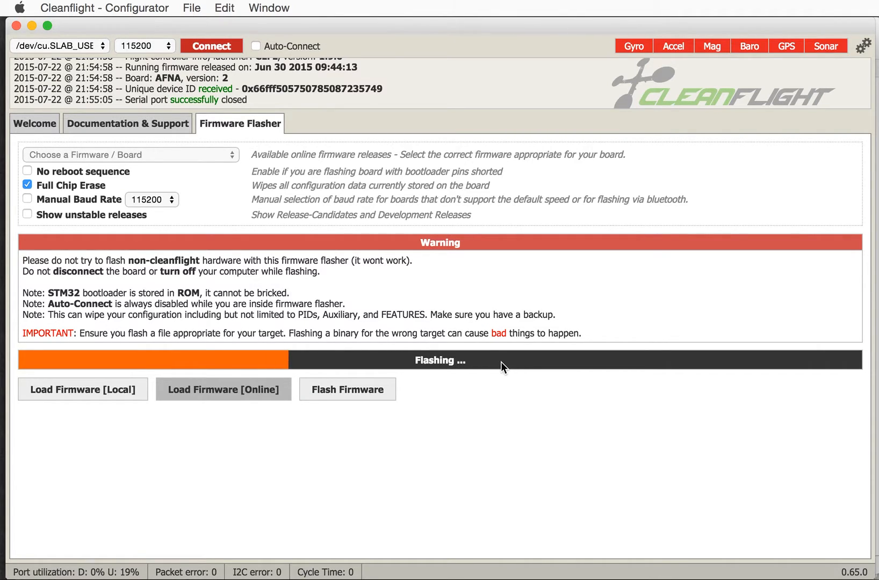
mouse_move(438, 441)
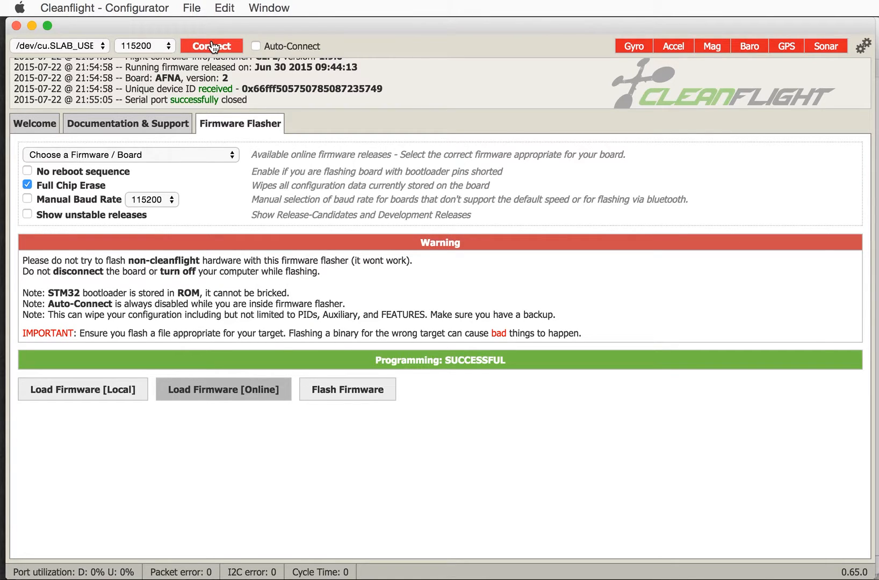
Reconnect to the board now running Cleanflight 1.10.0 and tick MSP for UART1
left_click(211, 46)
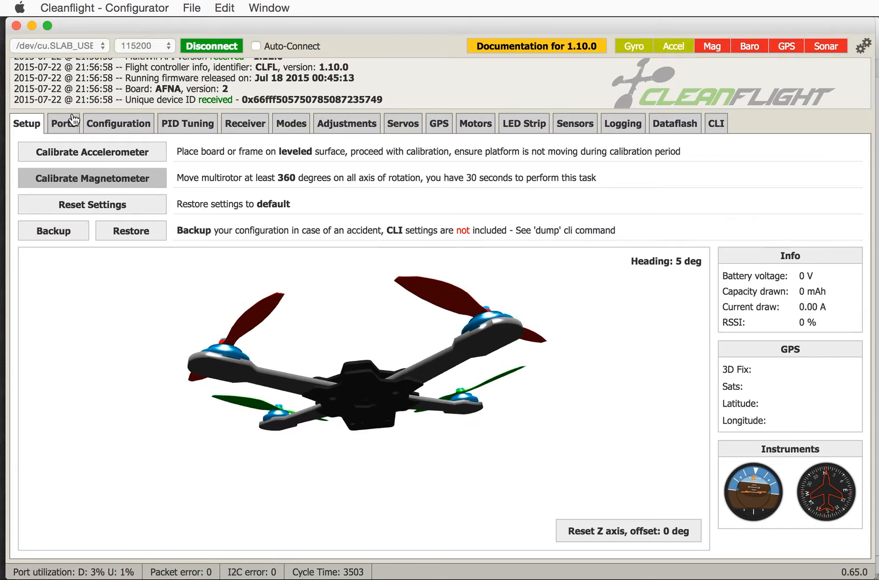
left_click(63, 123)
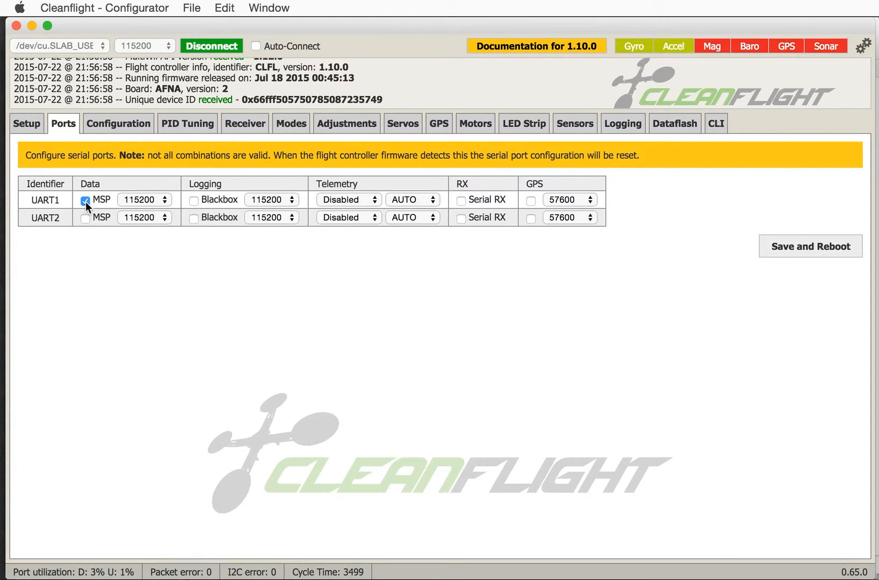
mouse_move(134, 209)
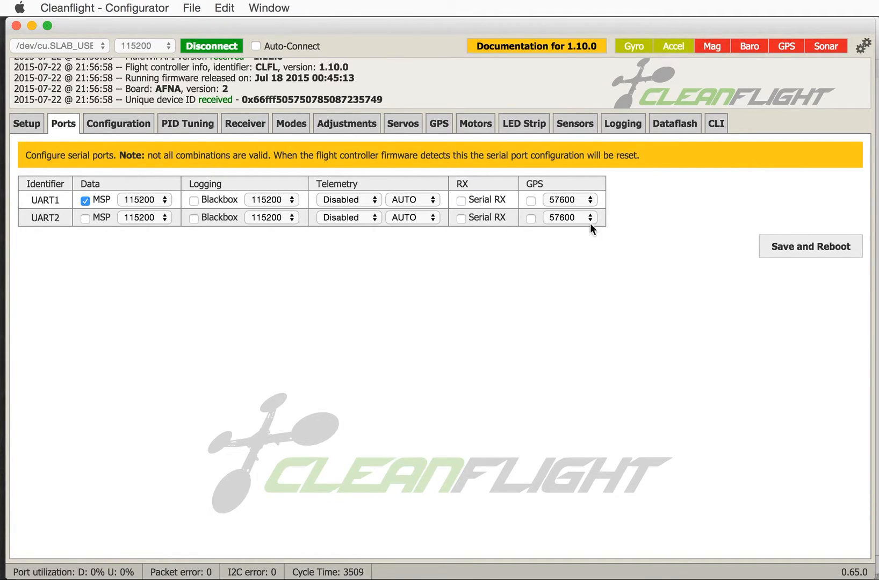
Scroll through the Configuration features, then view PID Tuning with MultiWii (Old), profile 1
left_click(118, 124)
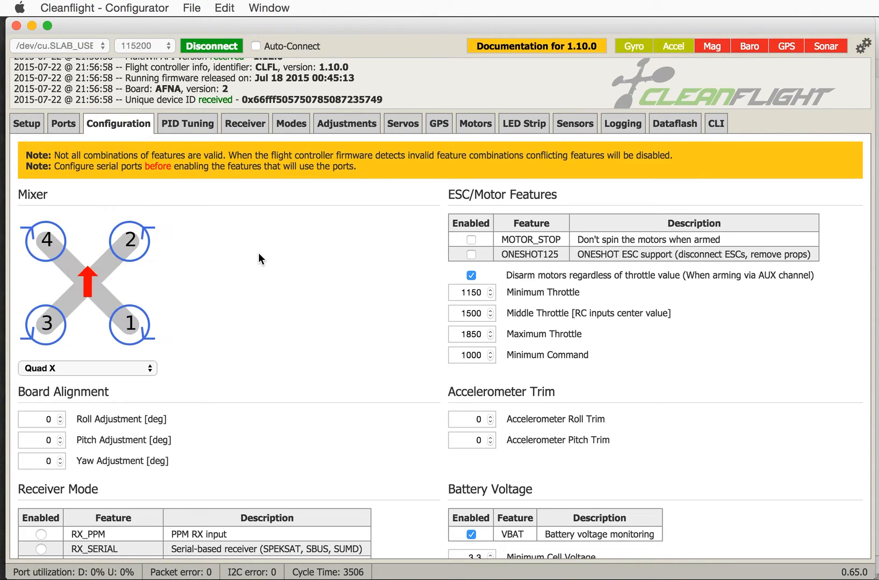
mouse_move(470, 376)
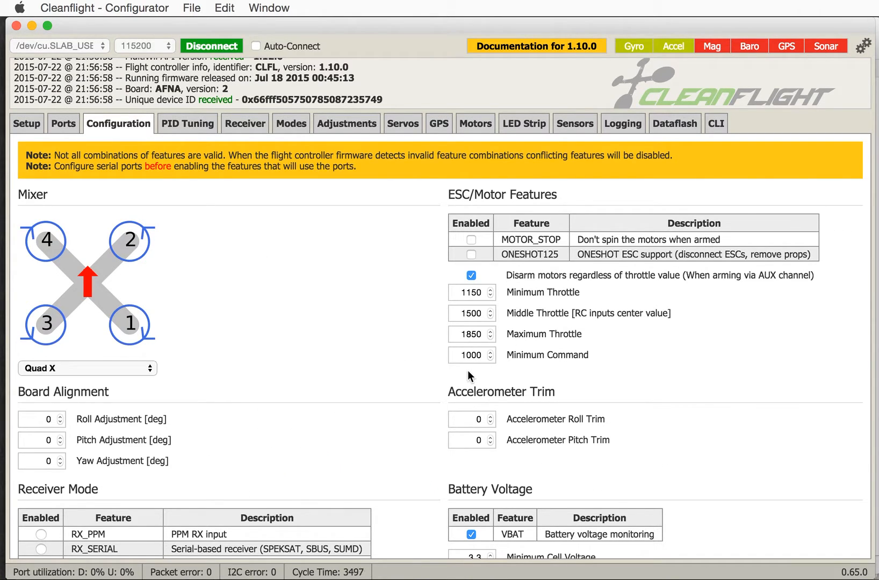
scroll("down", 3)
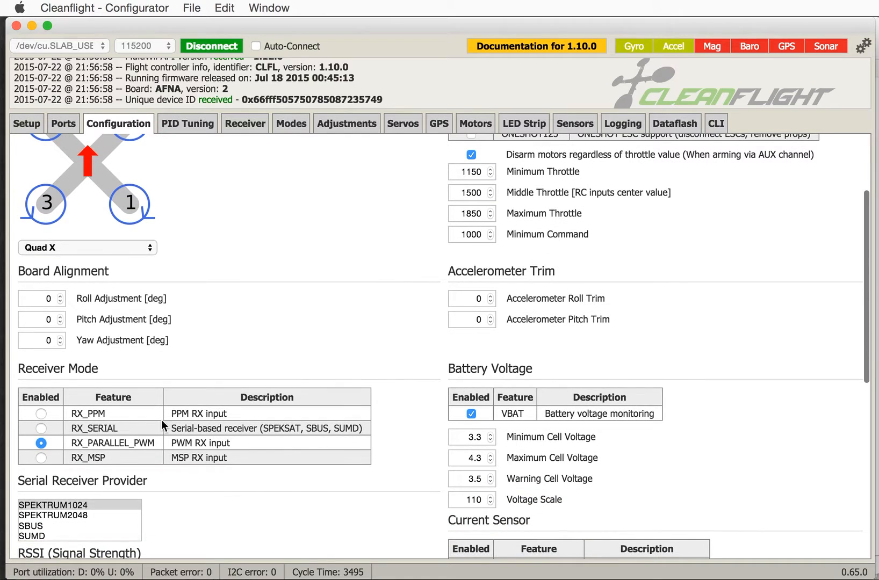
mouse_move(161, 450)
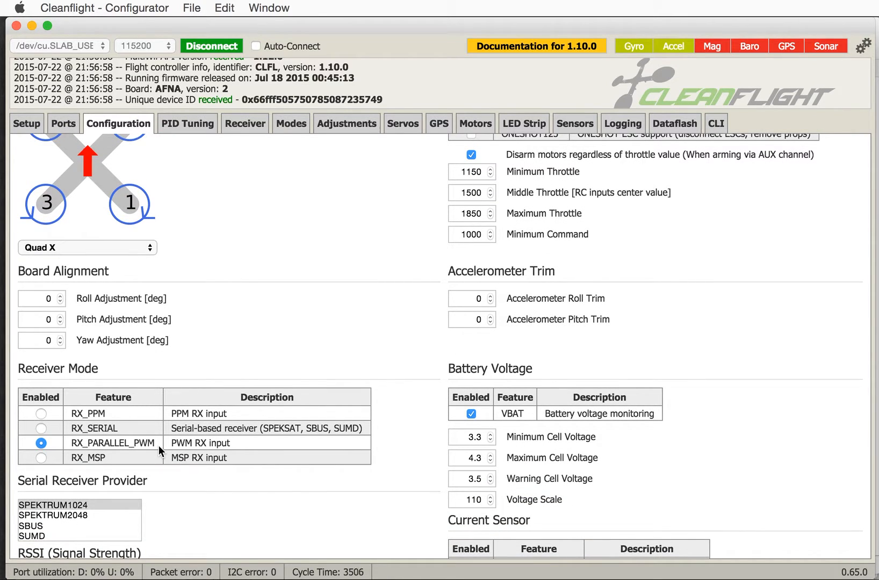
mouse_move(182, 446)
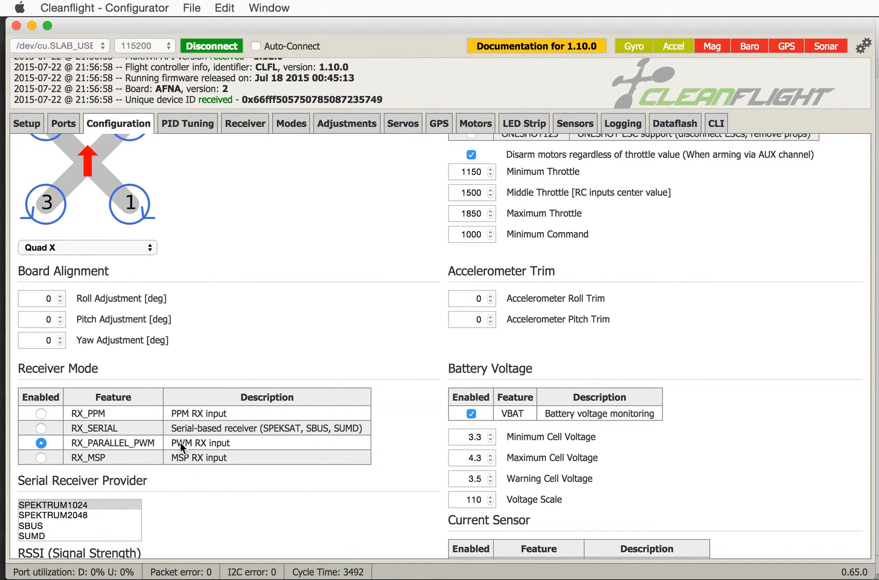
scroll("down", 3)
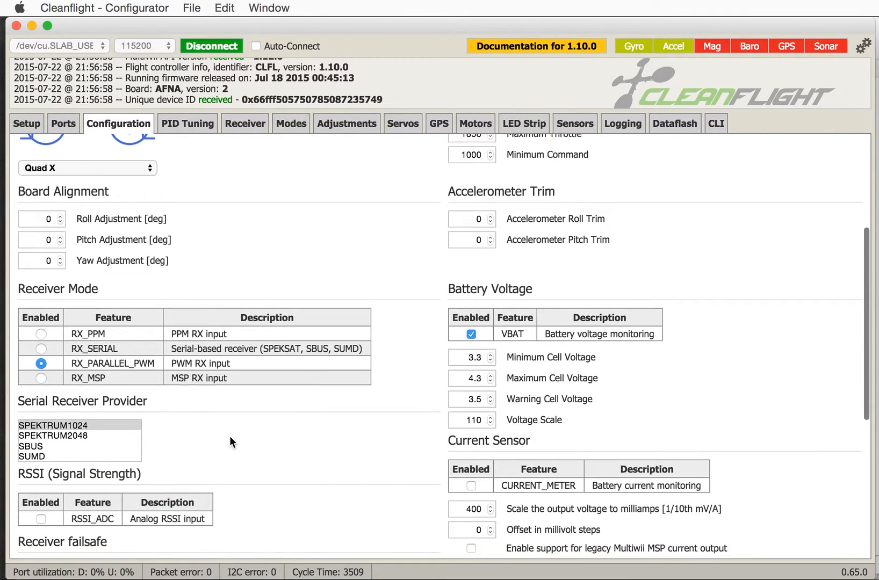
scroll("down", 3)
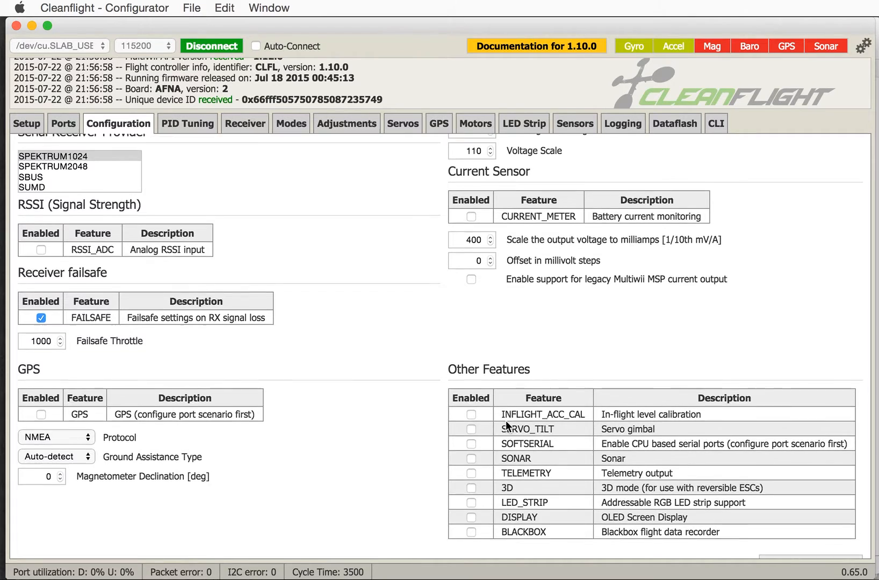
left_click(187, 124)
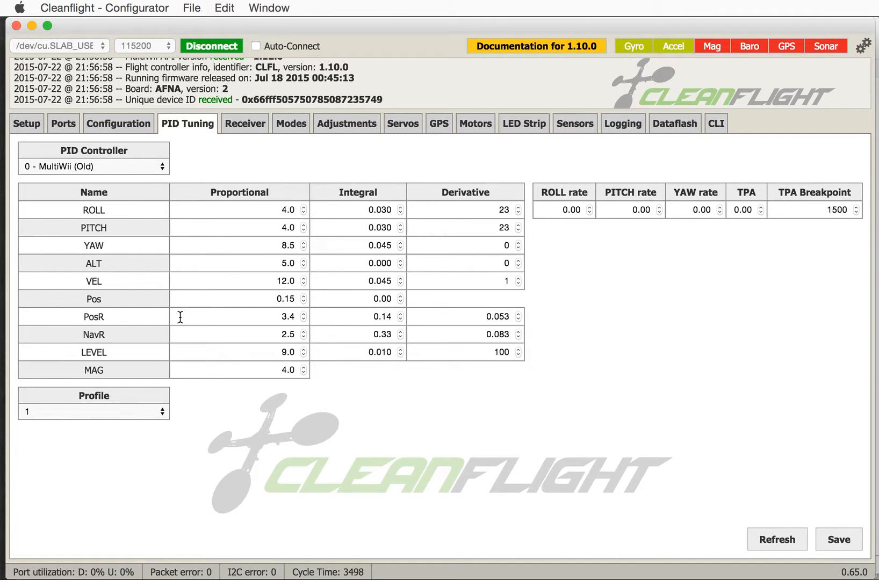
Select the '2 - LuxFloat' PID controller and save it to EEPROM
left_click(93, 411)
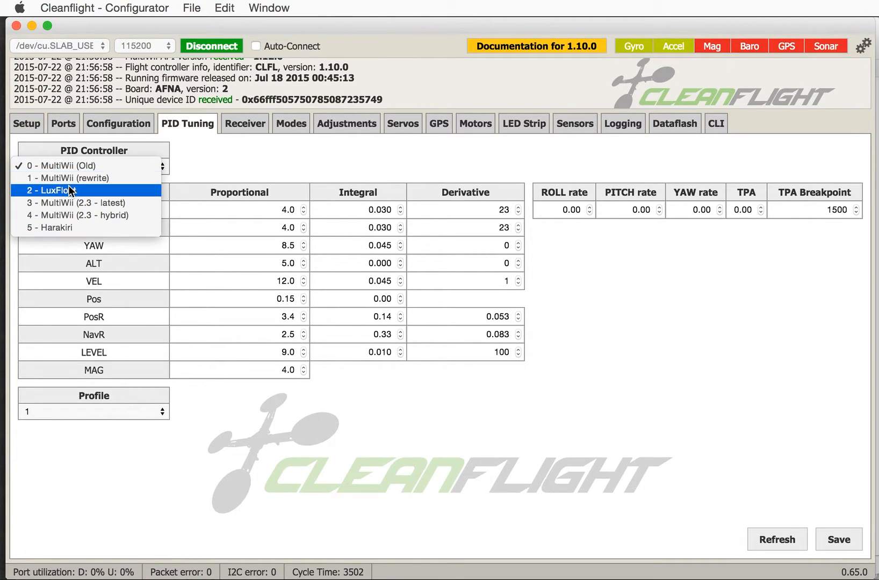
left_click(51, 190)
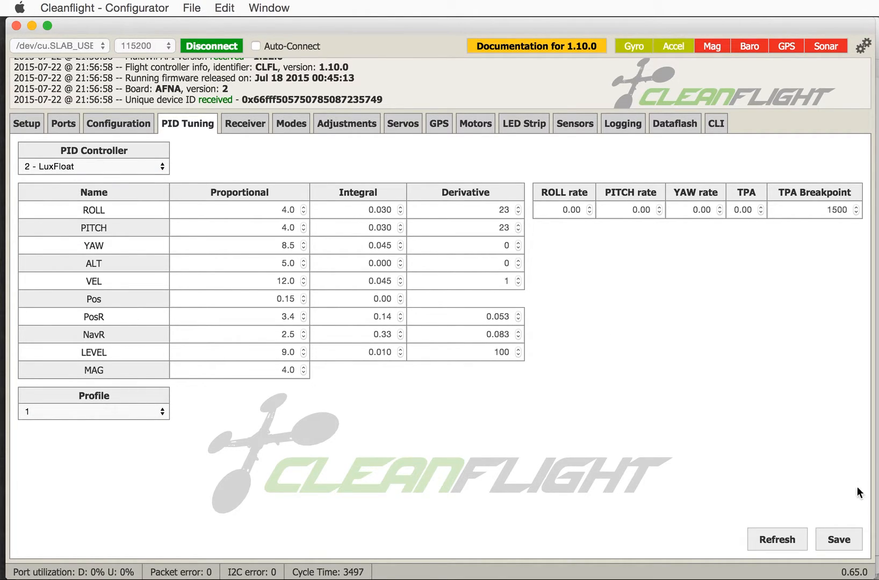
left_click(838, 539)
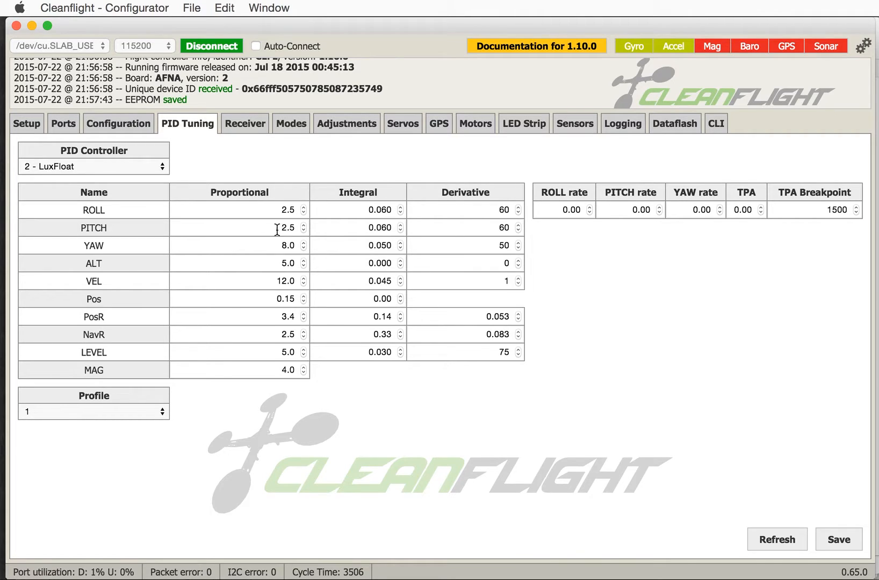
mouse_move(323, 235)
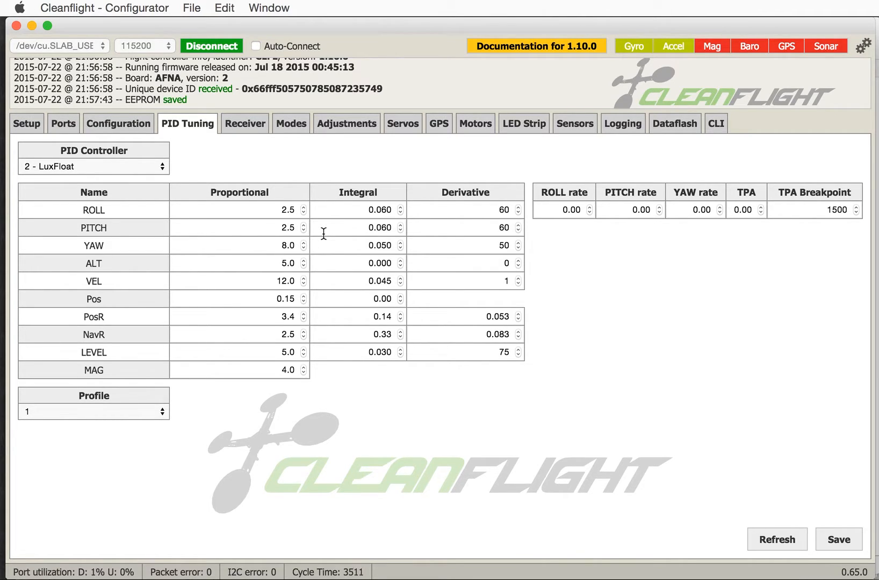
mouse_move(335, 202)
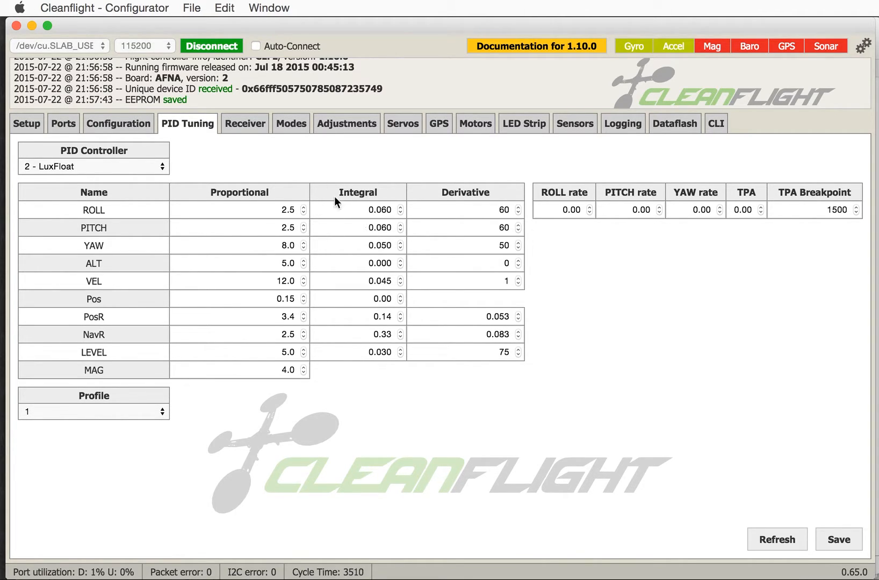
Select RX_PPM as the receiver mode in the Configuration tab
left_click(244, 124)
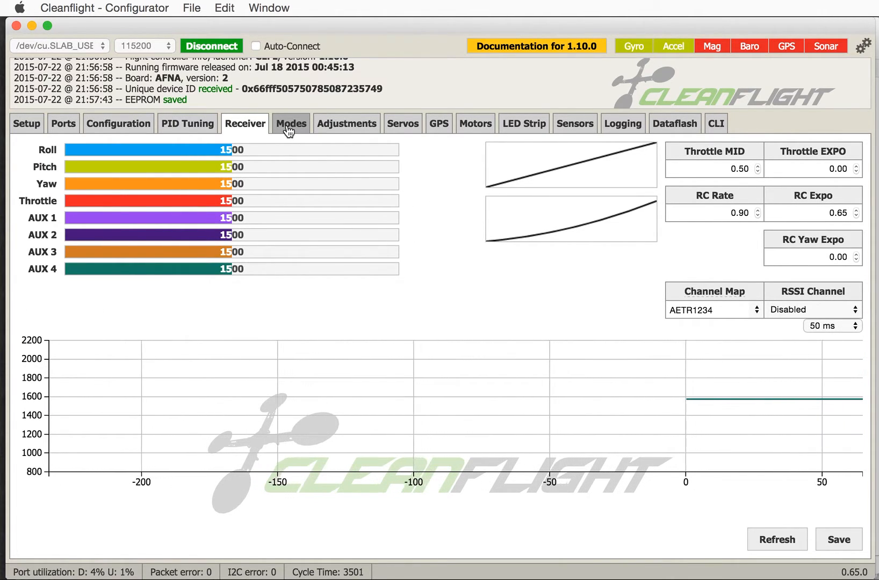
left_click(118, 124)
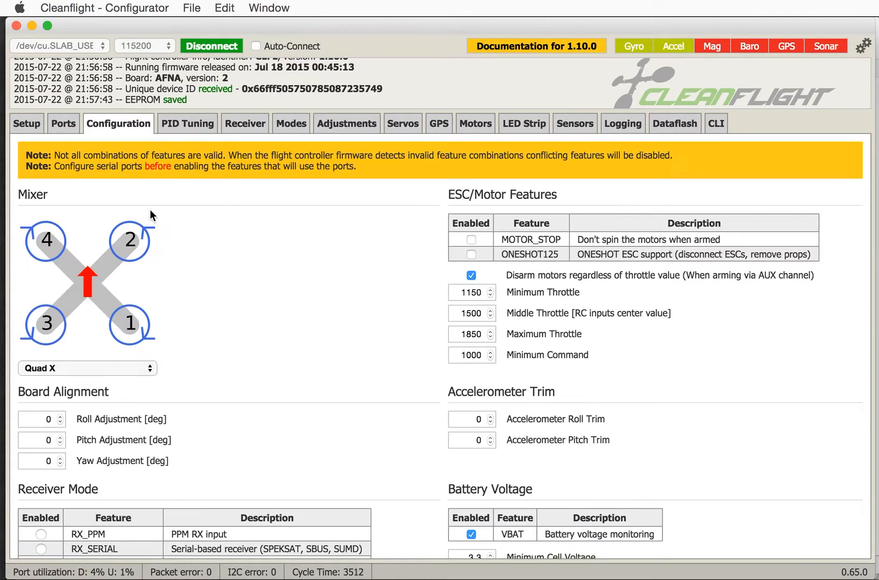
scroll("down", 3)
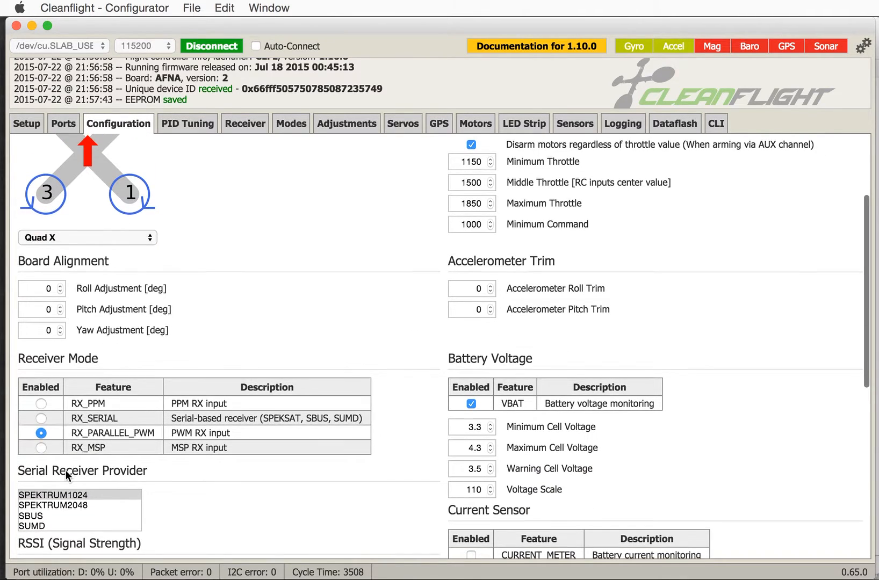
mouse_move(55, 404)
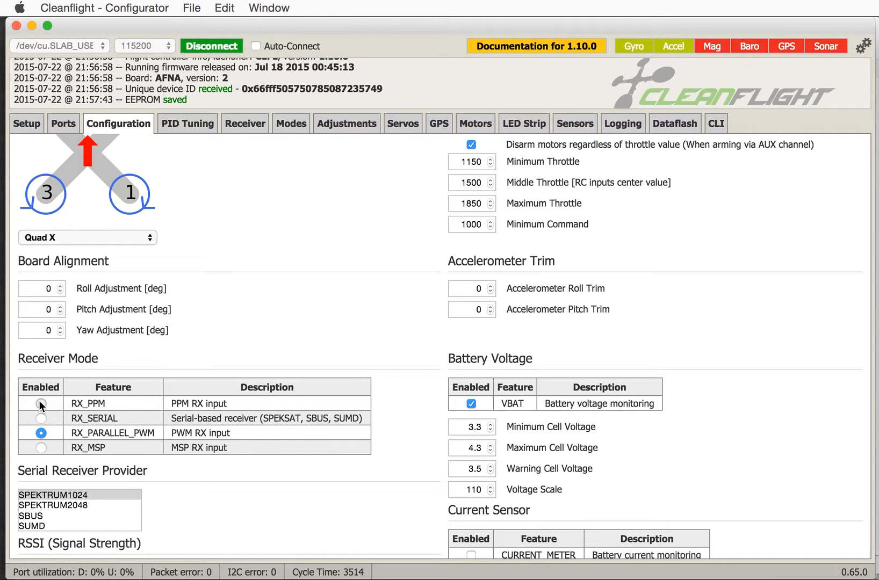
left_click(41, 403)
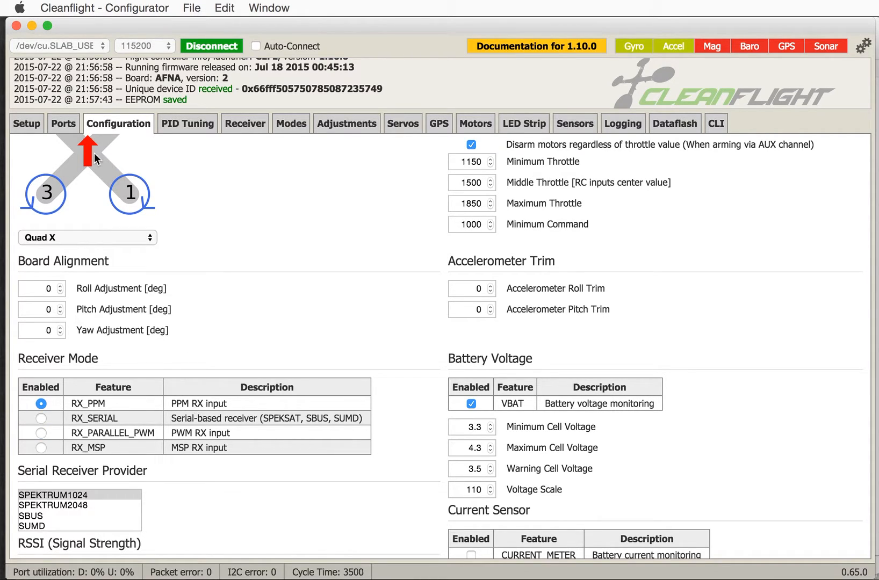
mouse_move(290, 124)
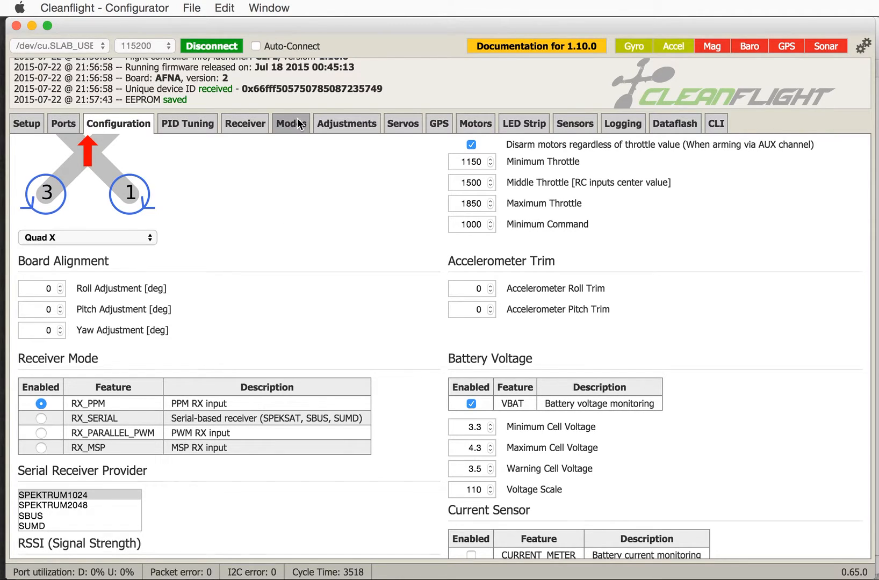
Add a HORIZON range on AUX 1 at 1300–1700, save it, and return to PID Tuning
left_click(290, 124)
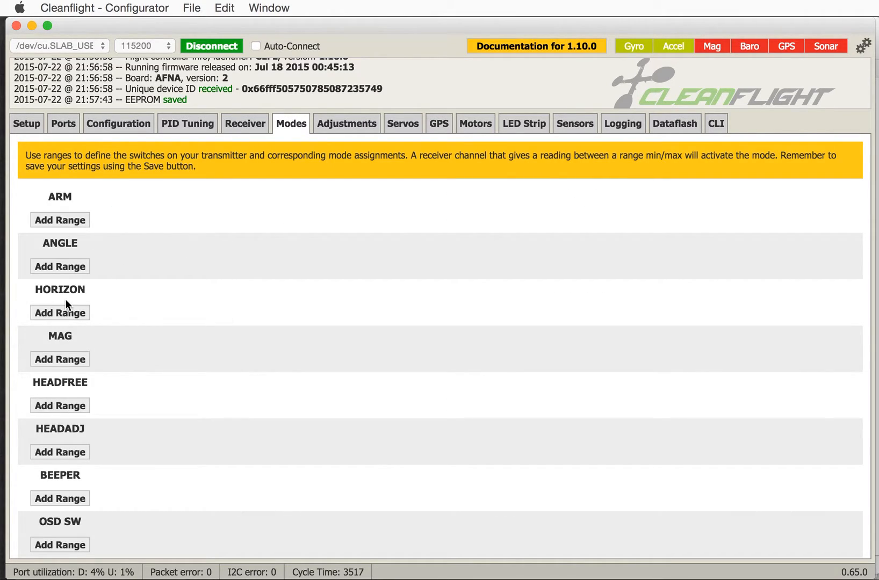
mouse_move(62, 297)
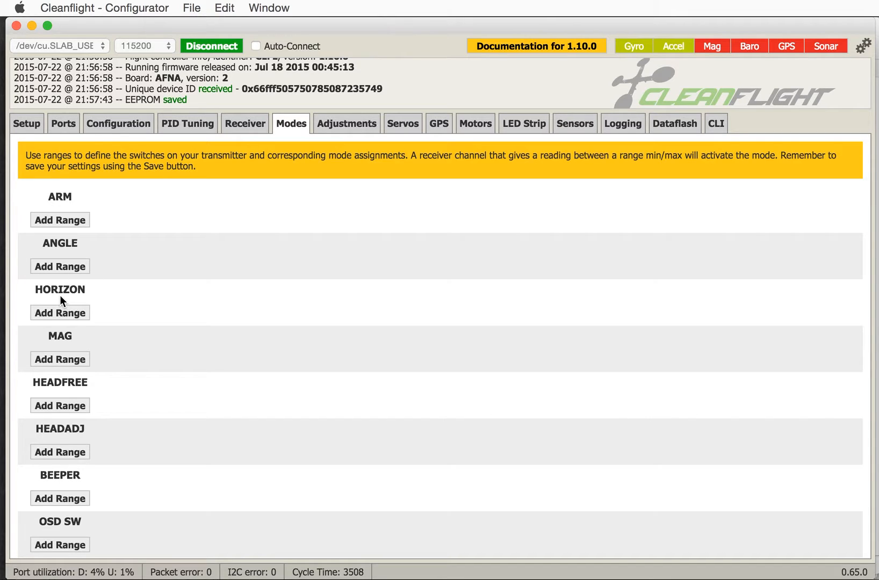
mouse_move(281, 137)
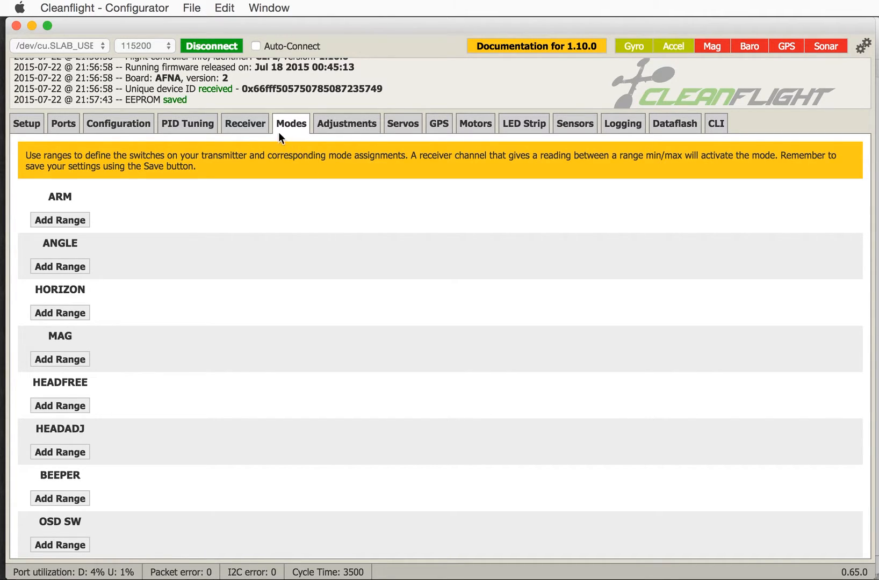
left_click(187, 124)
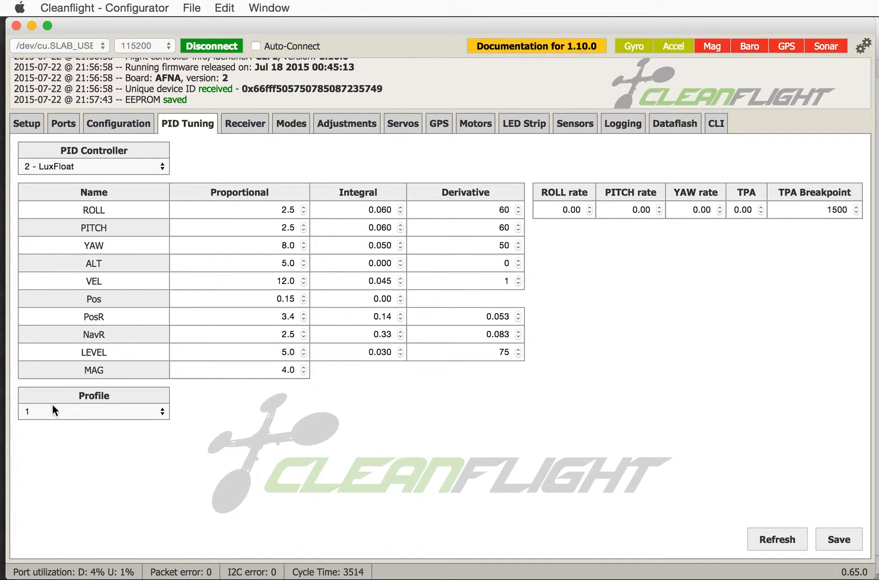
left_click(291, 123)
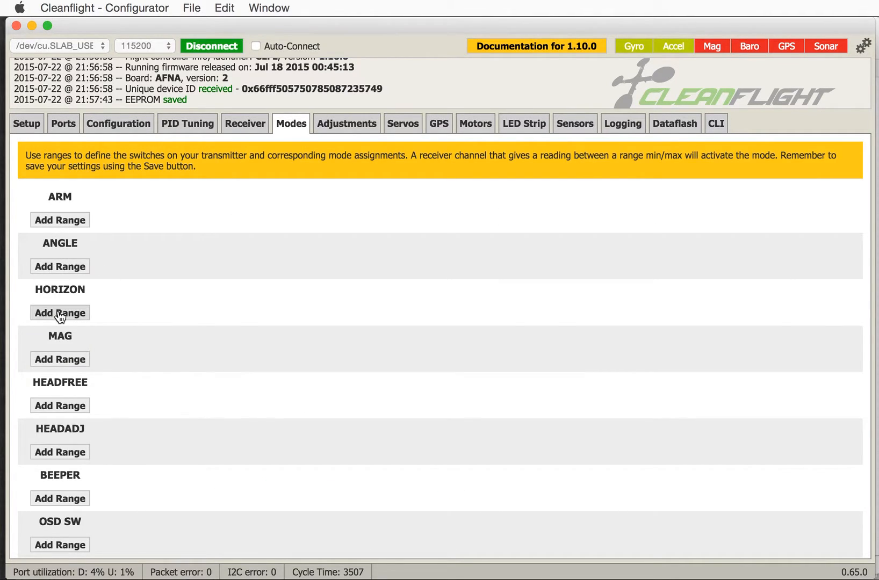
left_click(60, 313)
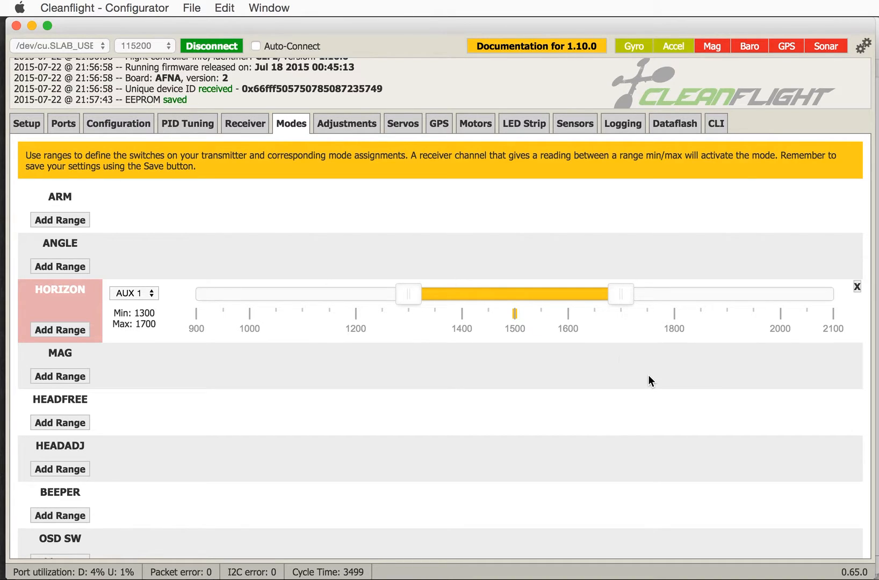
scroll("down", 3)
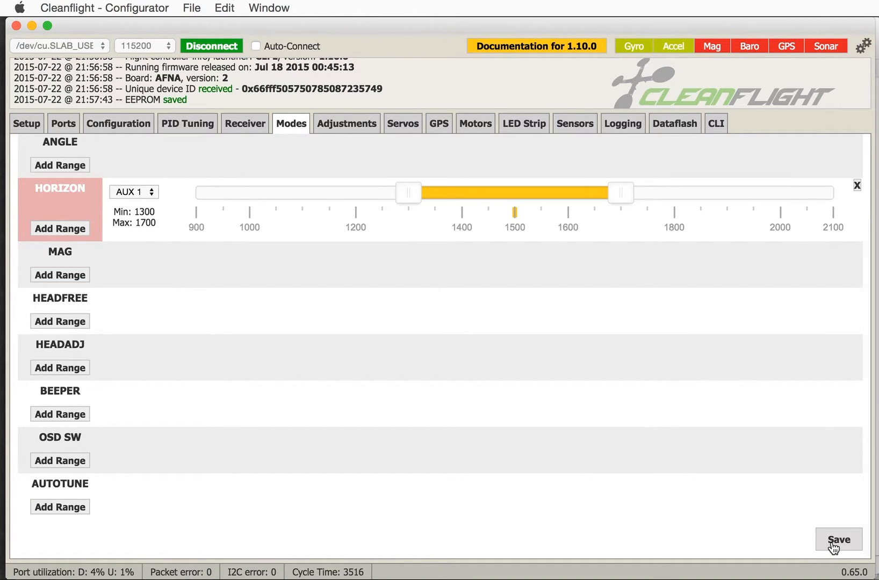
left_click(187, 124)
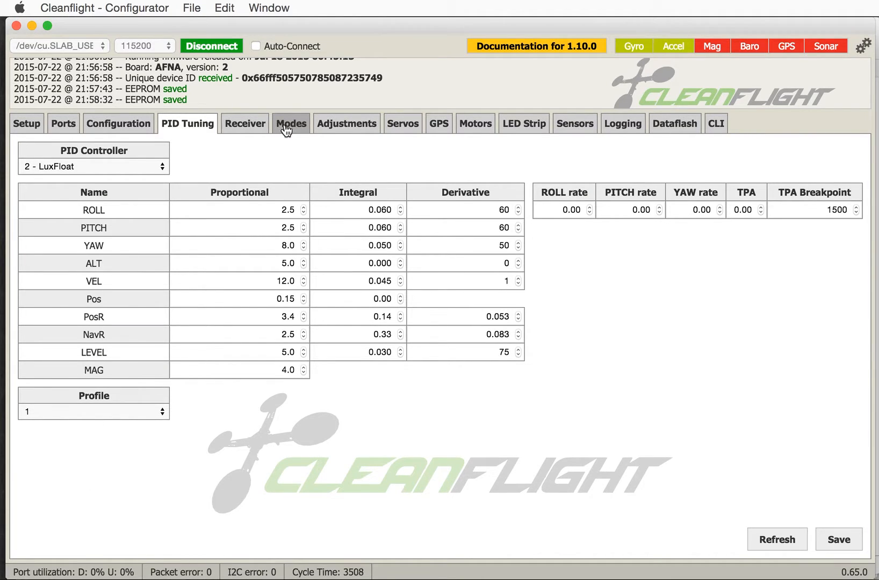
left_click(291, 123)
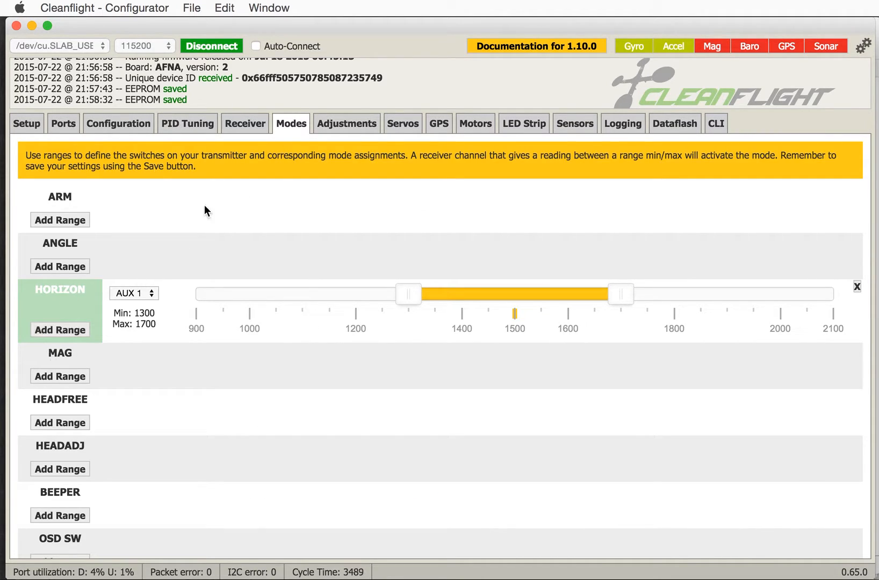
left_click(187, 123)
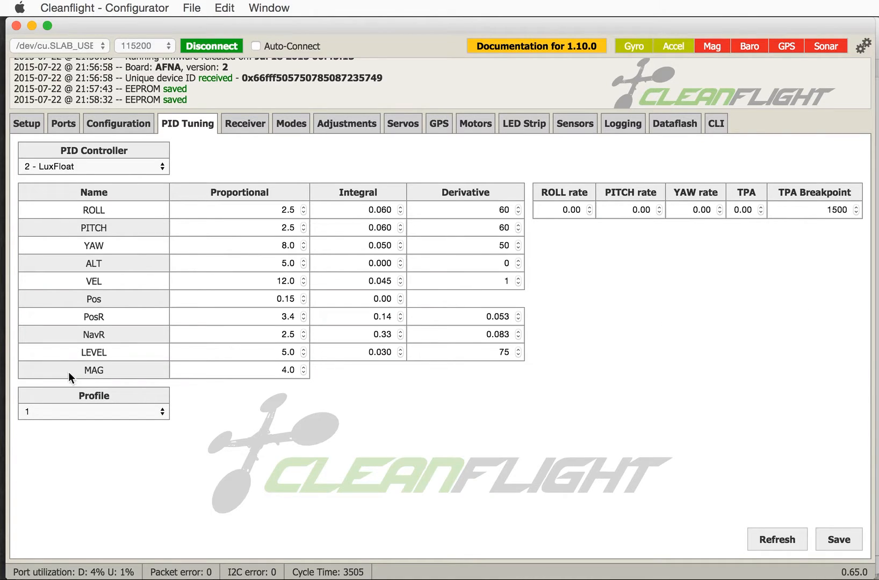
left_click(93, 411)
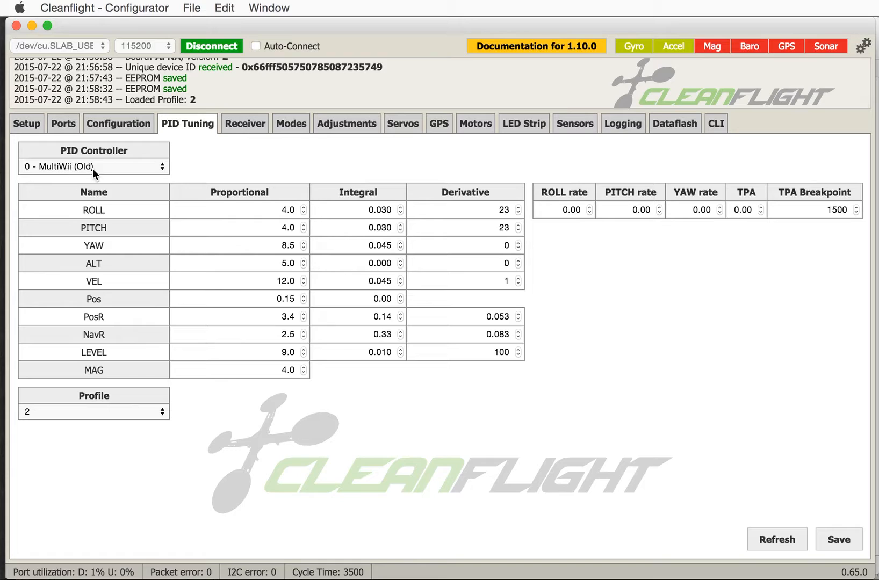
mouse_move(41, 434)
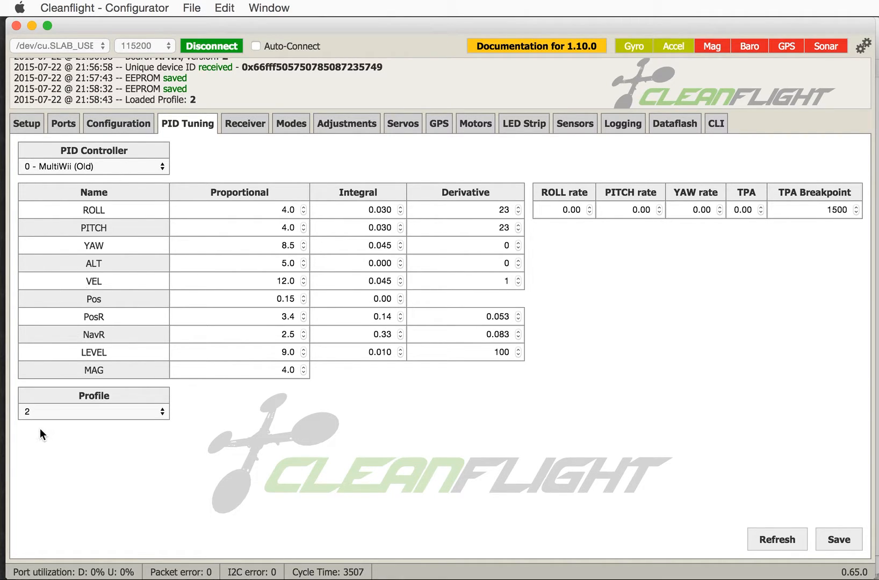
mouse_move(292, 149)
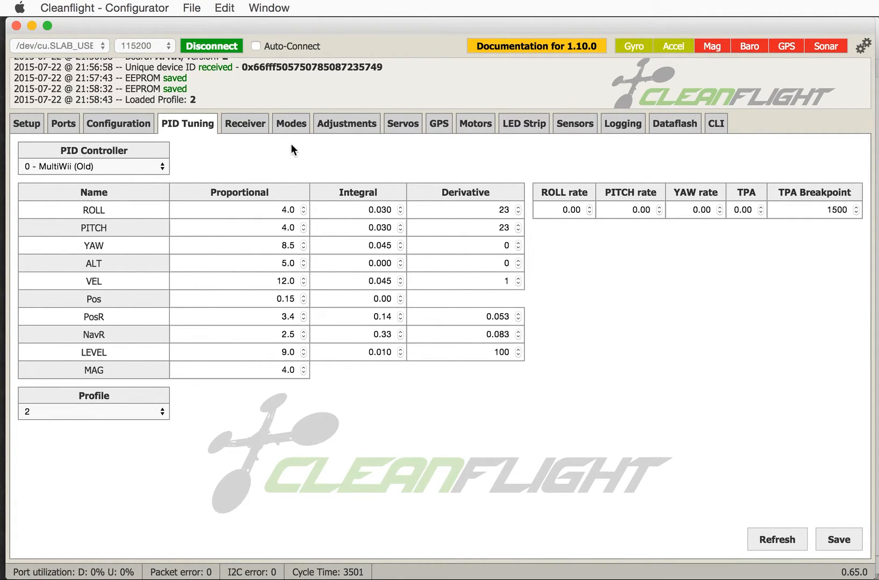
left_click(290, 123)
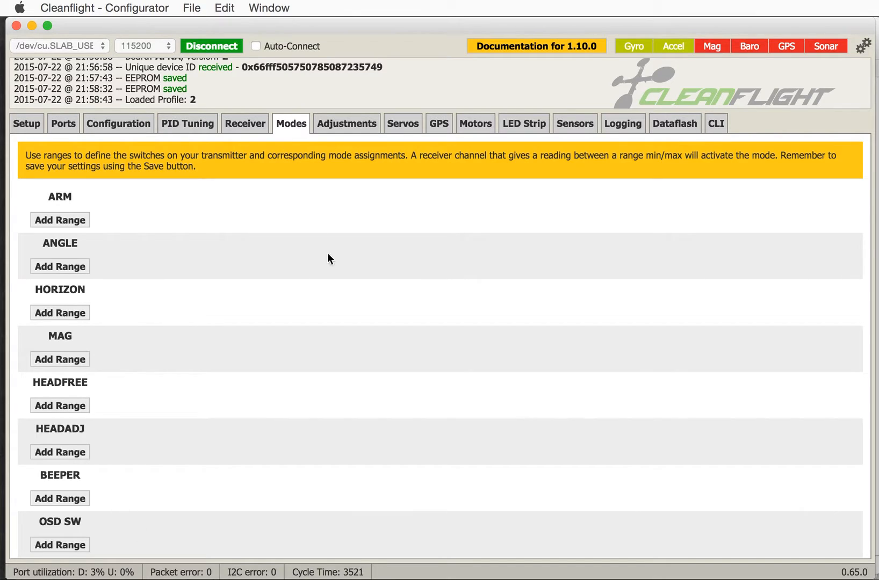
mouse_move(163, 439)
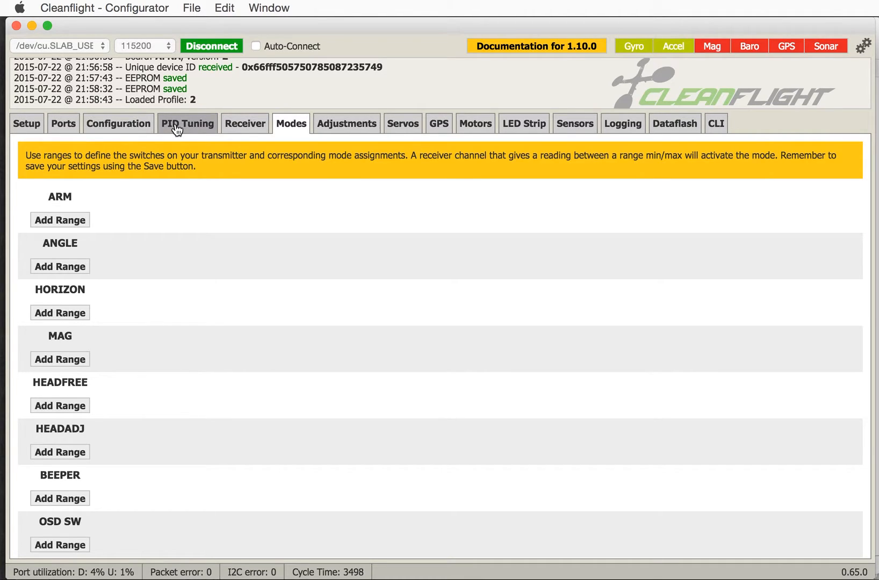
left_click(187, 124)
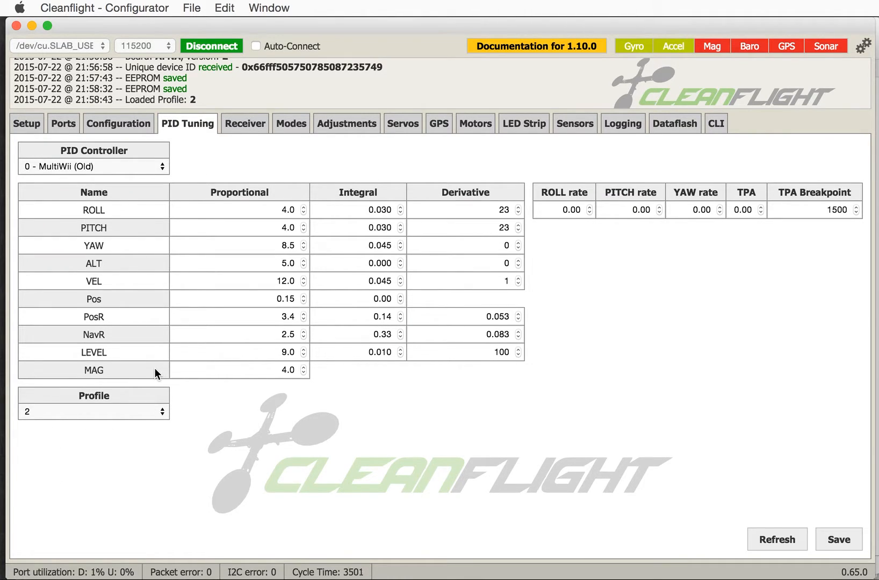
mouse_move(259, 147)
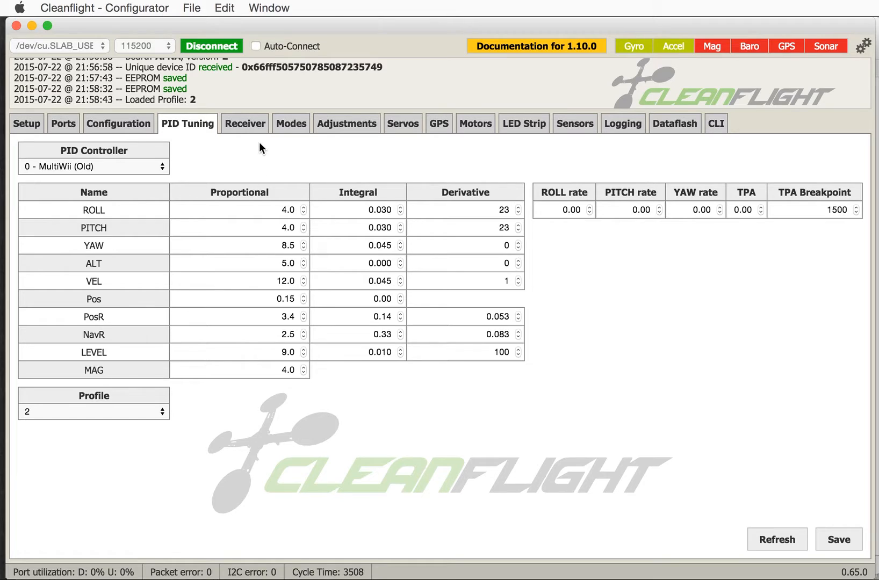
mouse_move(245, 124)
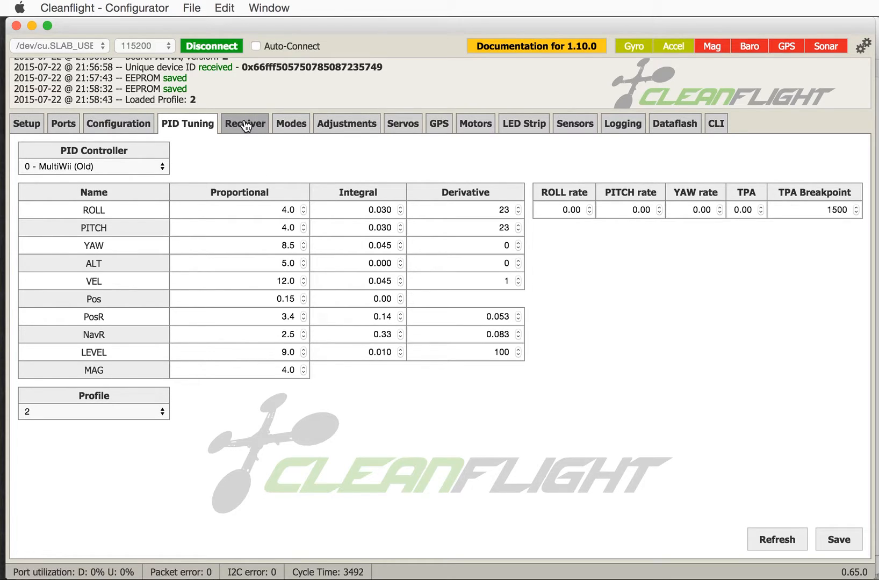
mouse_move(613, 192)
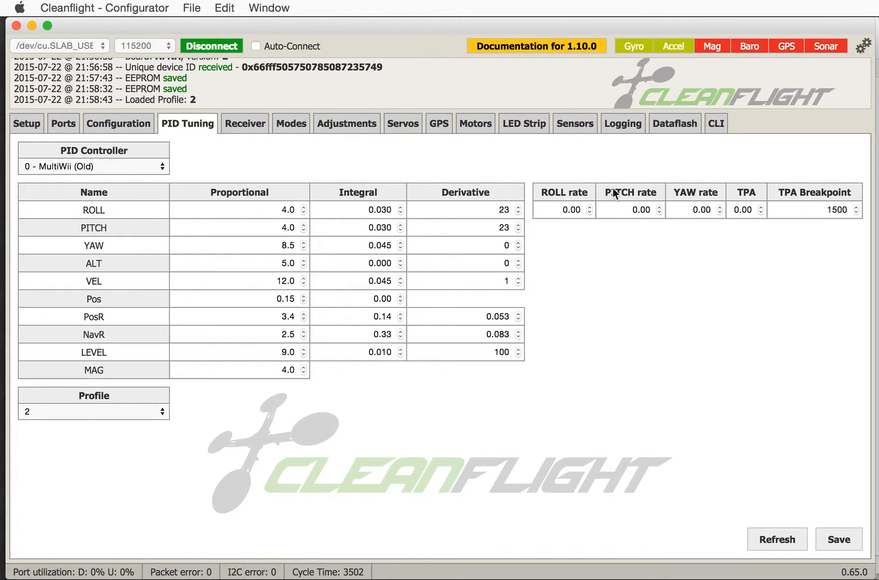
Check the receiver channels idling at 1500, then return to the Setup page
left_click(245, 123)
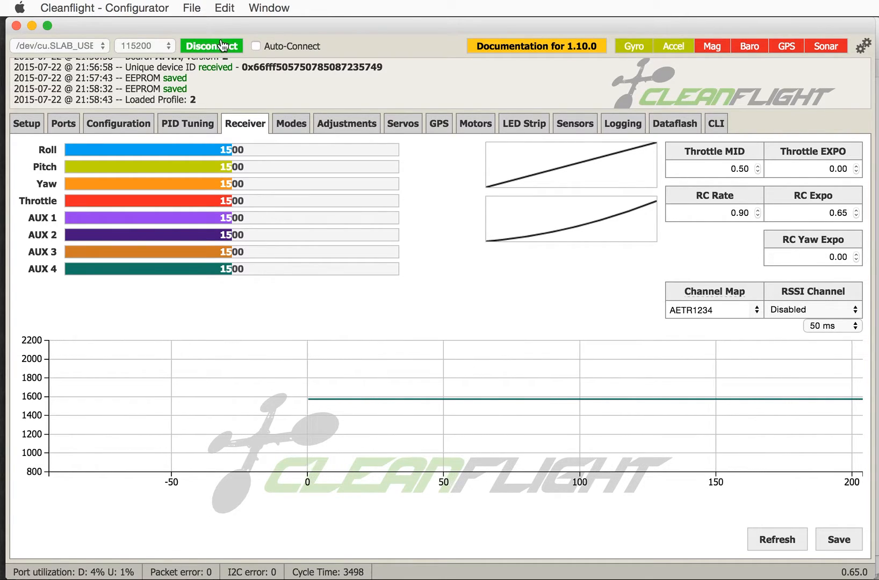
left_click(25, 123)
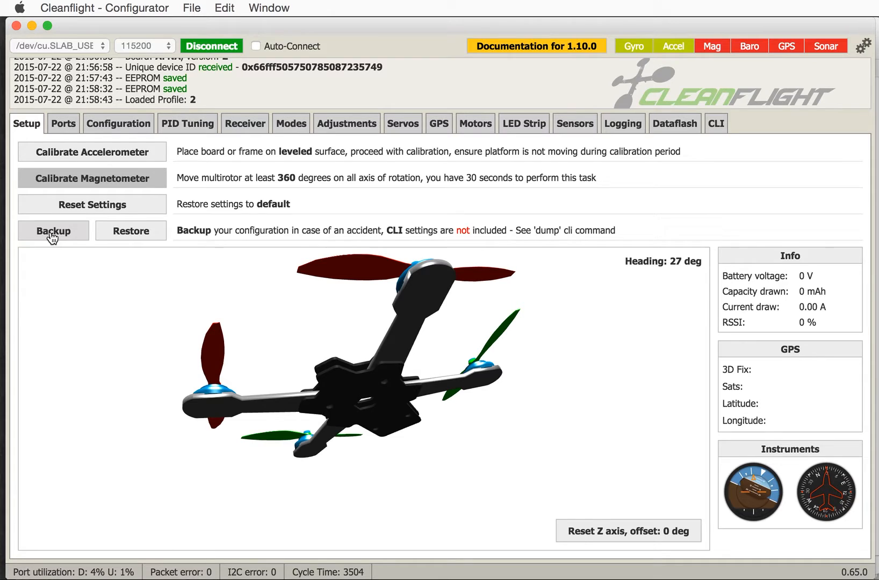
Save a configuration backup file to the Desktop under the suggested file name
left_click(53, 231)
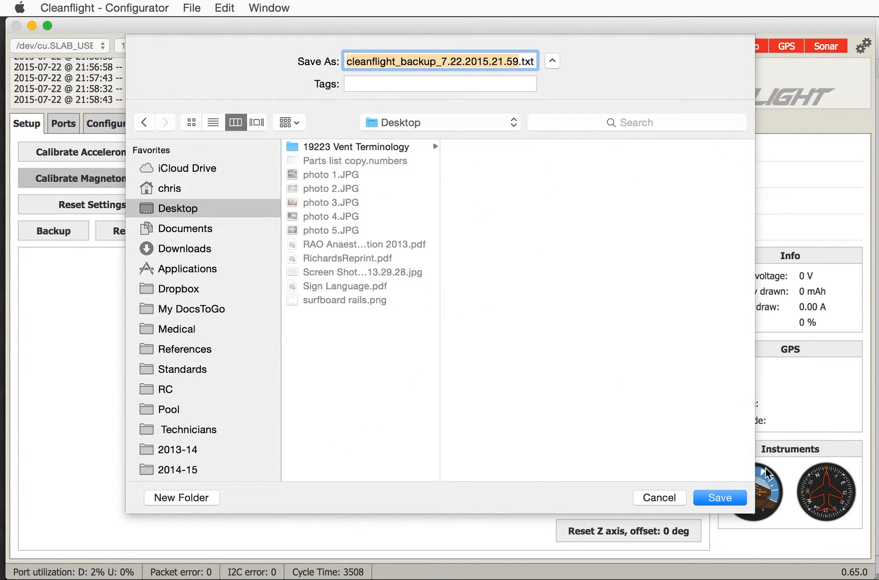
left_click(720, 498)
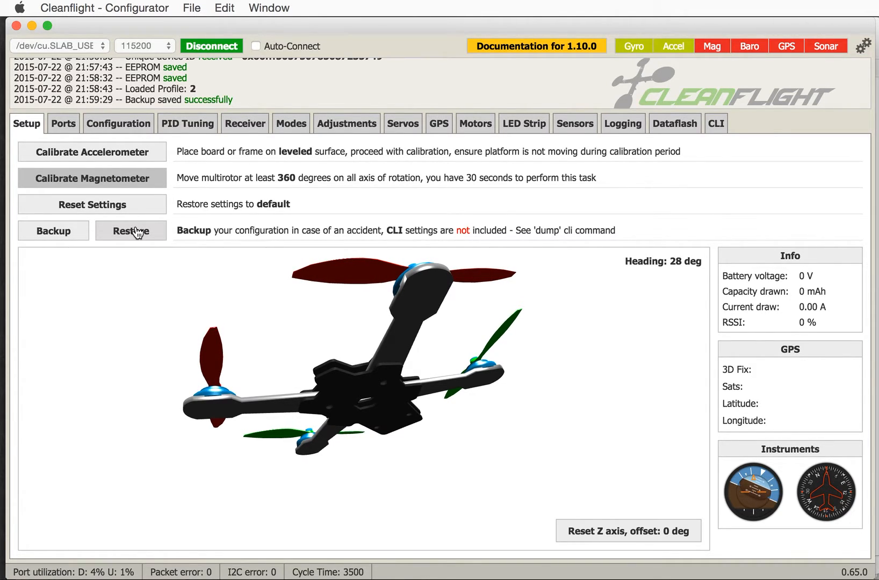
mouse_move(31, 193)
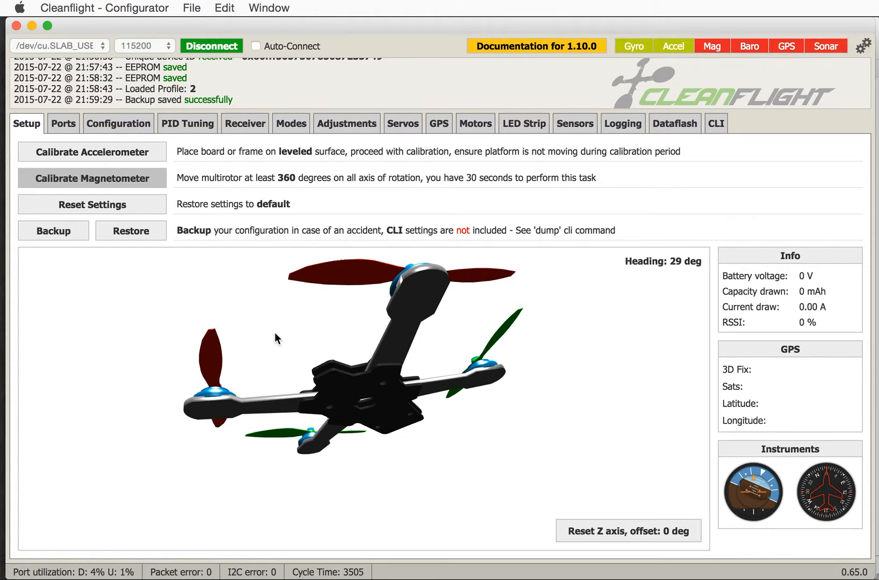
mouse_move(509, 82)
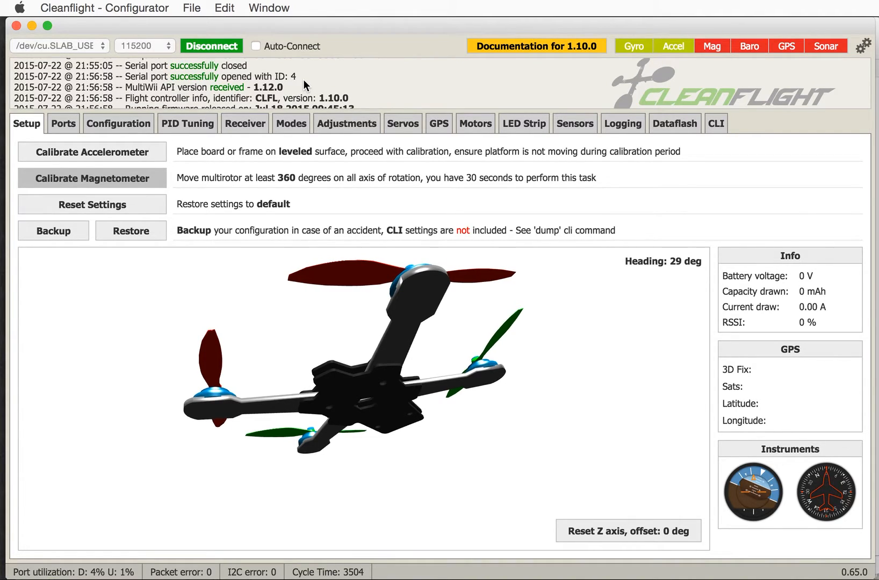
mouse_move(845, 572)
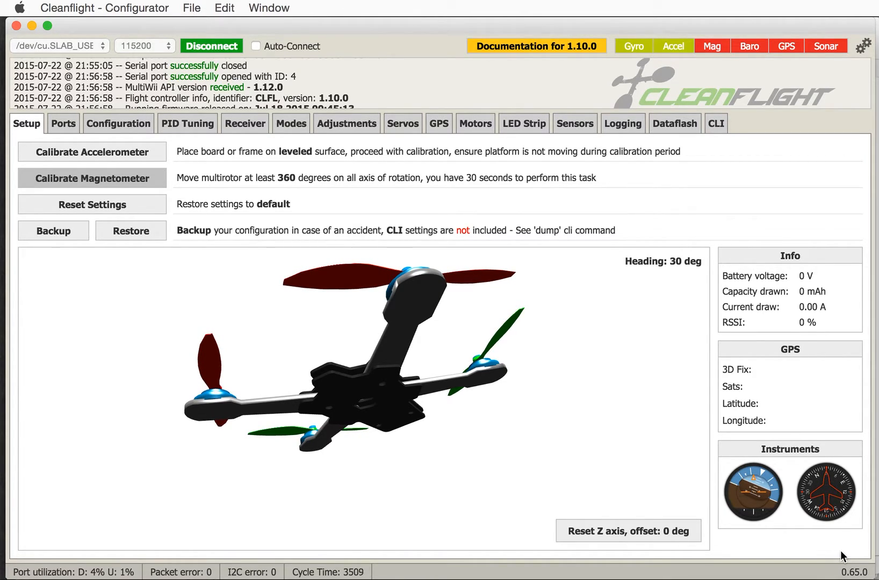
mouse_move(597, 416)
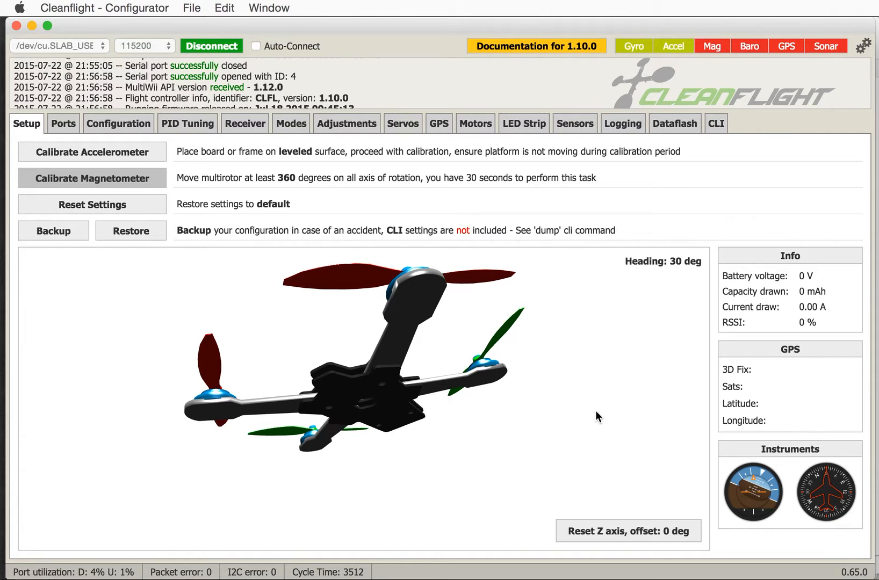
Run the dump command in the CLI console
left_click(715, 124)
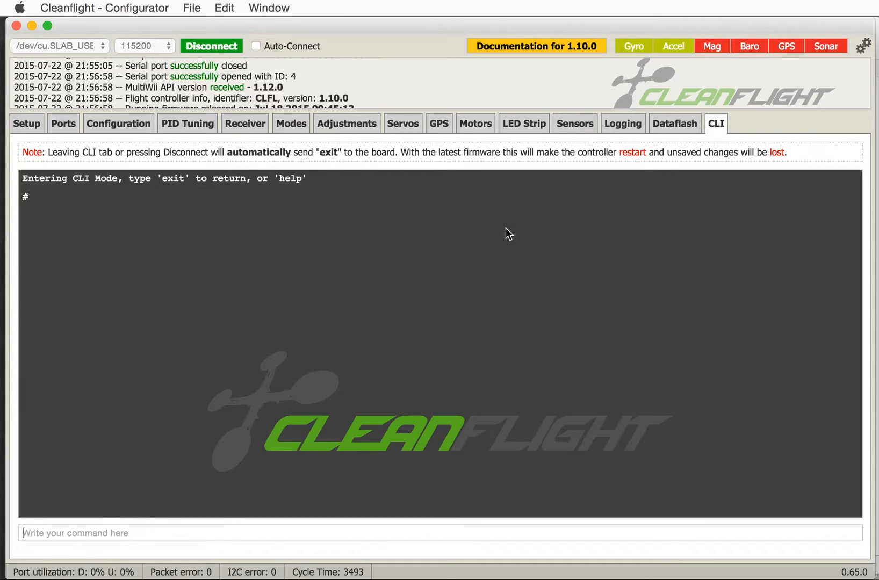
type("dump")
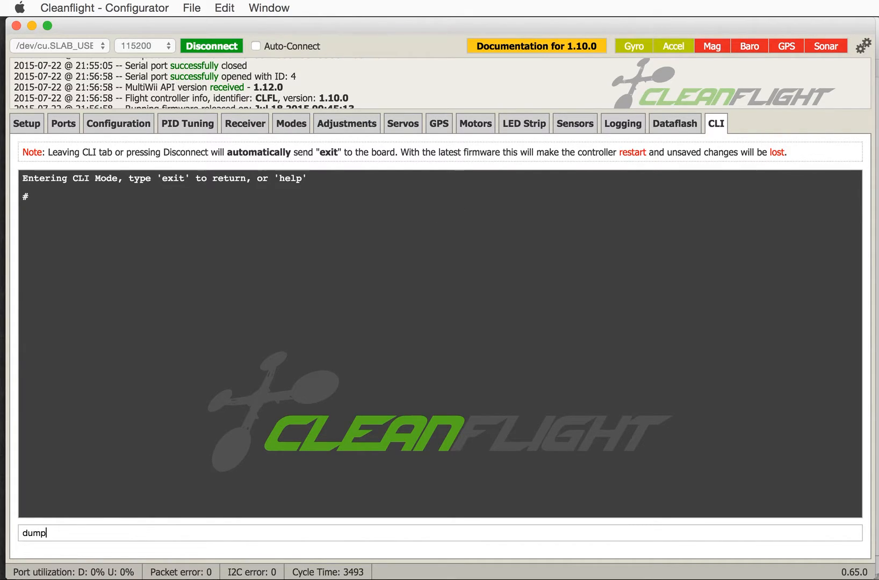
mouse_move(39, 556)
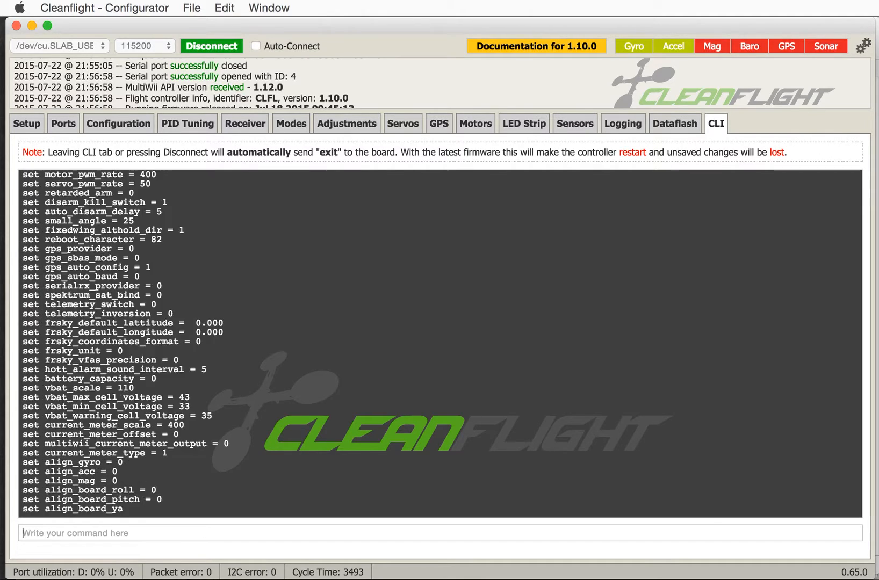
scroll("down", 3)
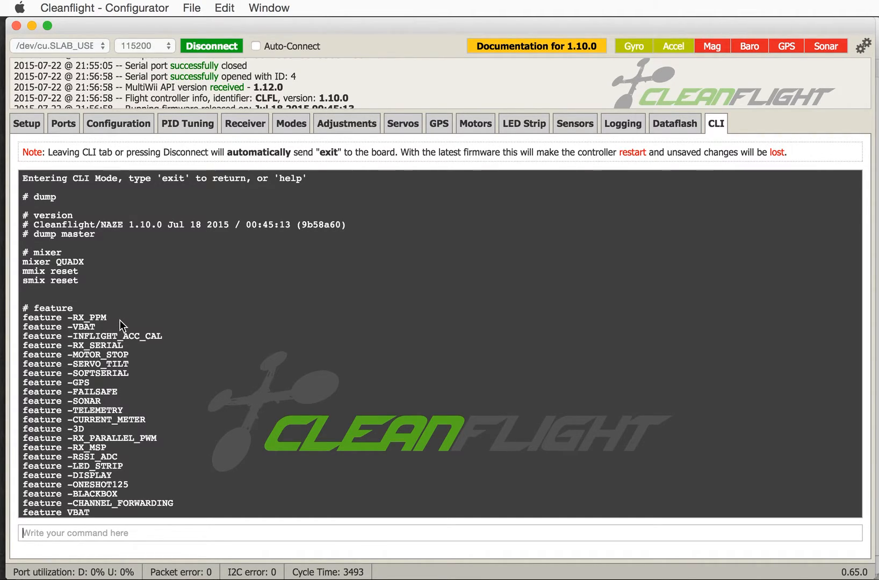
scroll("down", 3)
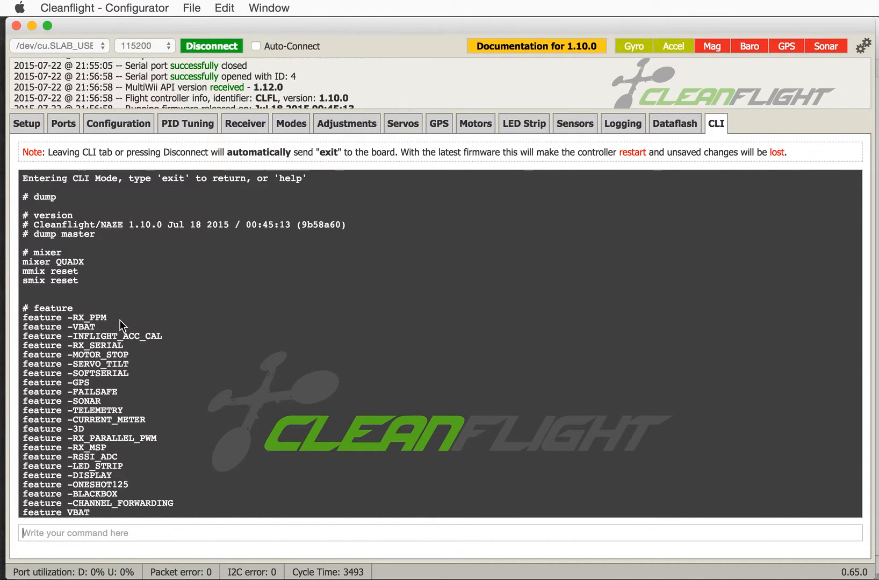
scroll("down", 3)
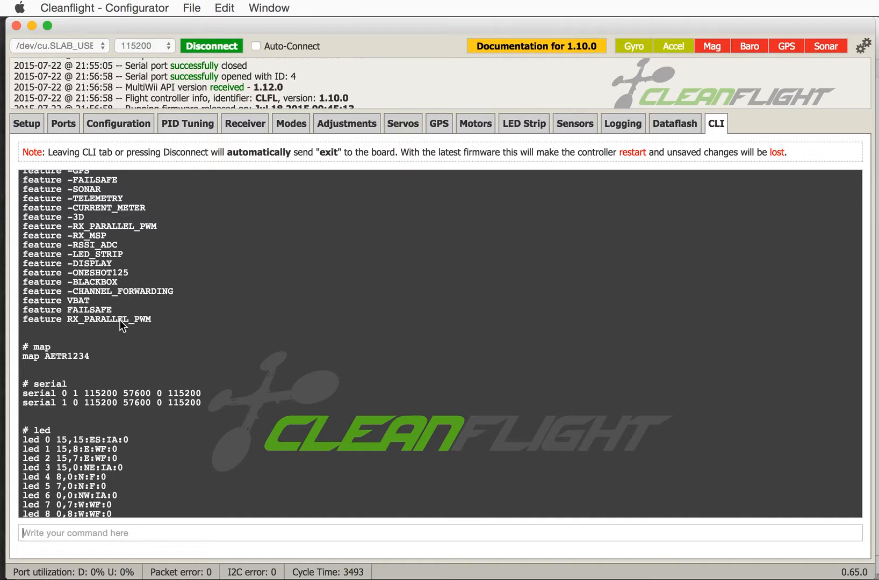
mouse_move(98, 310)
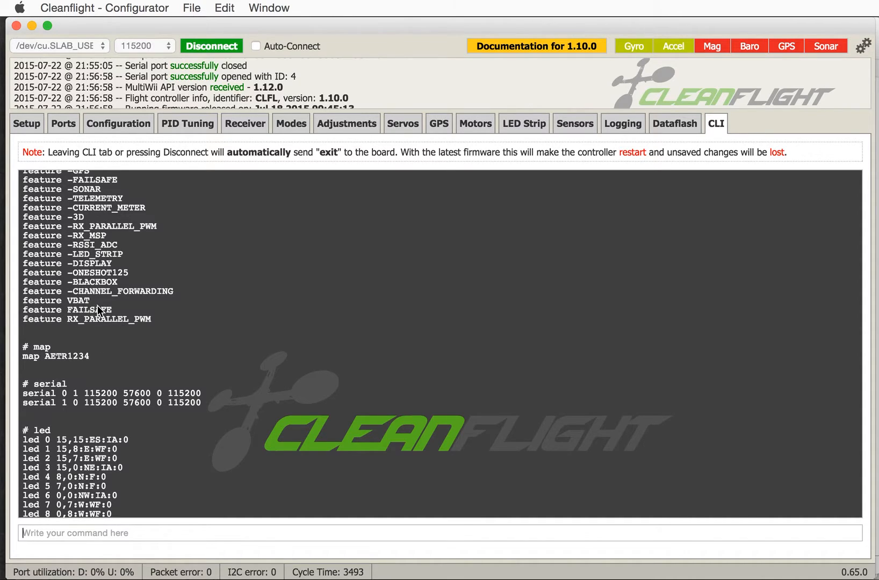
mouse_move(117, 327)
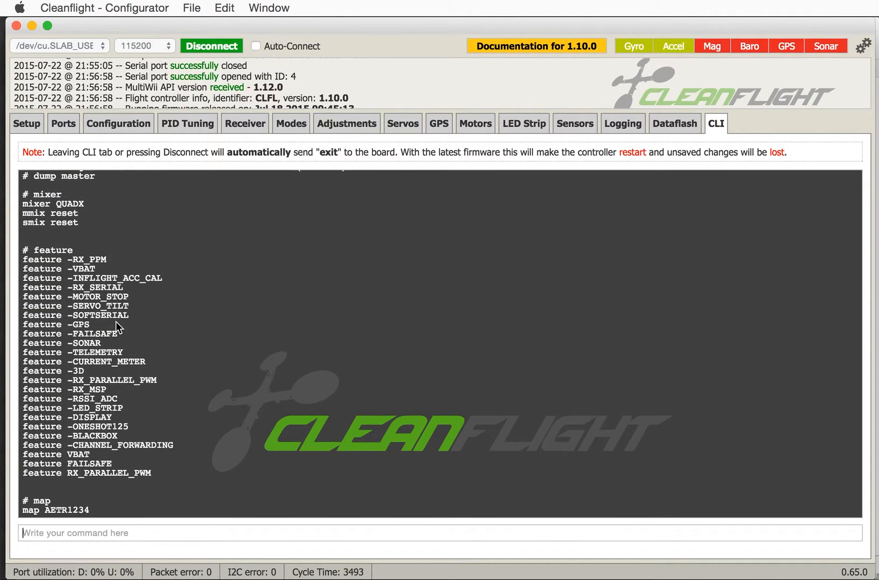
Scroll through the dump output down to the master settings and profile section
scroll("down", 3)
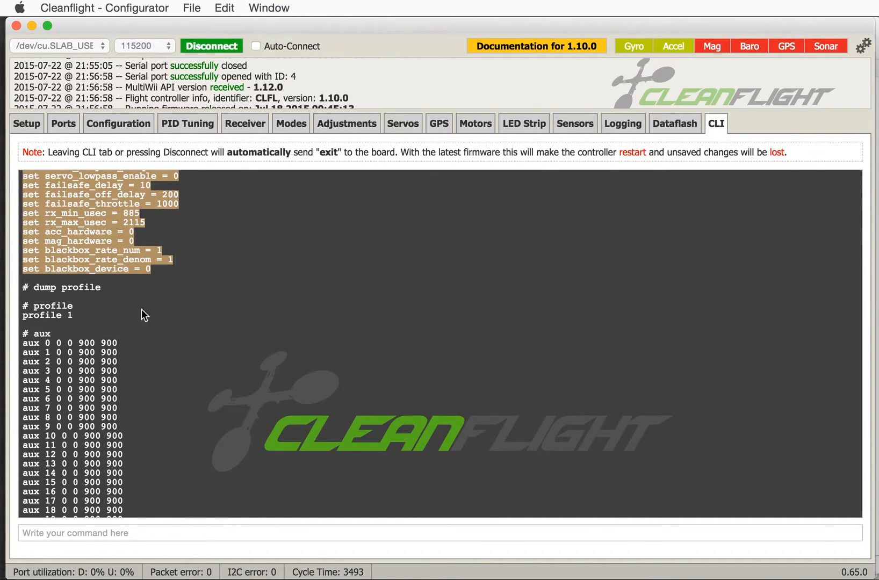
mouse_move(50, 302)
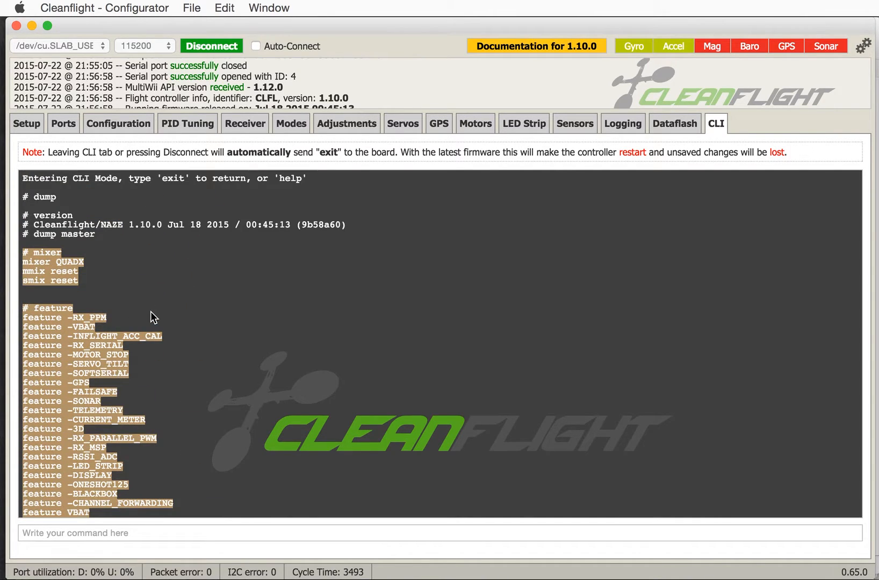
scroll("down", 3)
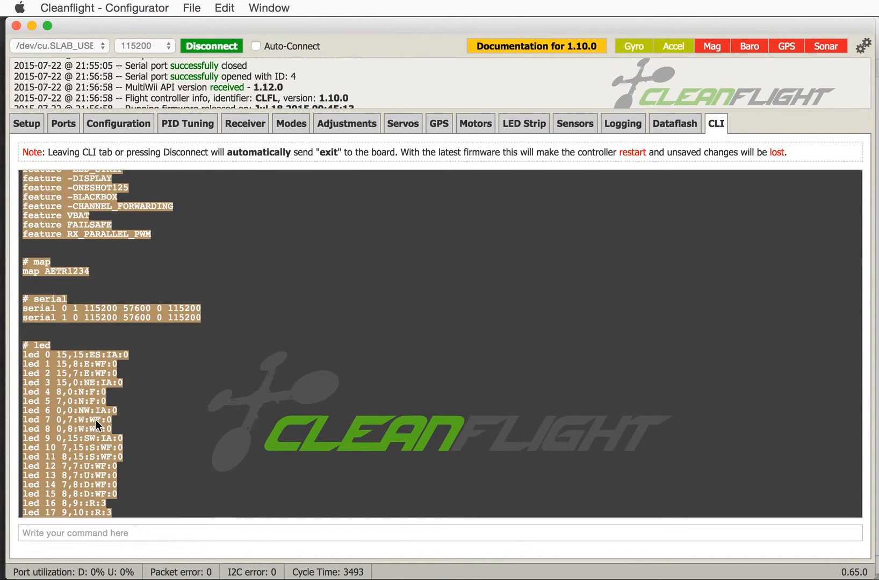
scroll("down", 3)
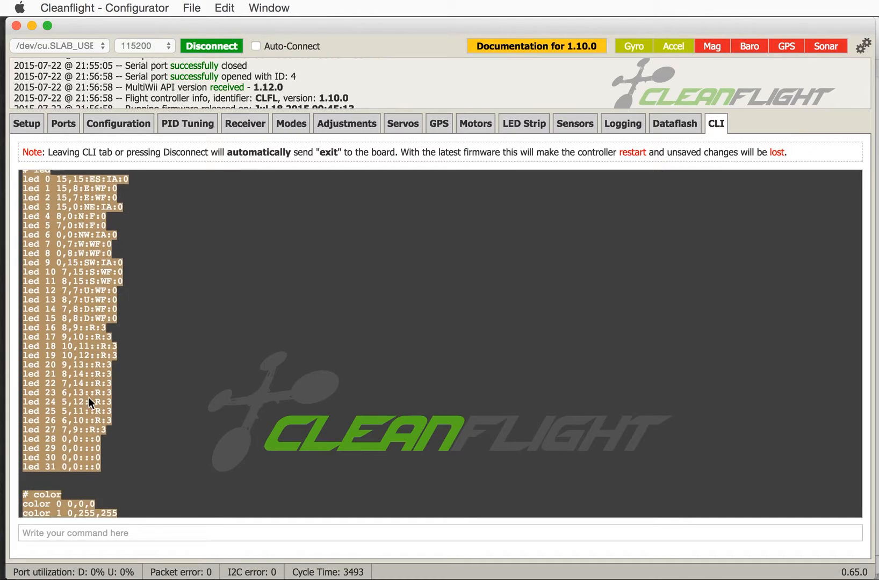
scroll("down", 3)
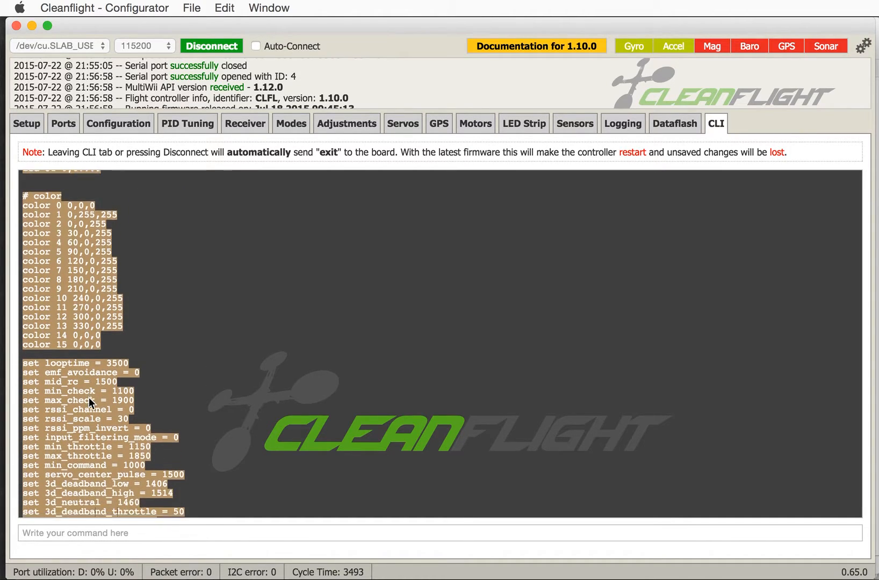
scroll("down", 3)
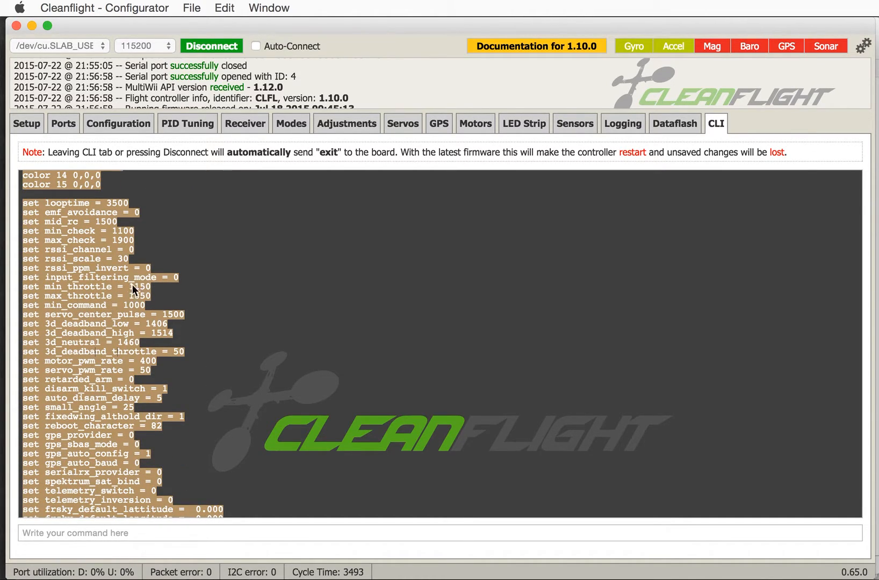
scroll("down", 3)
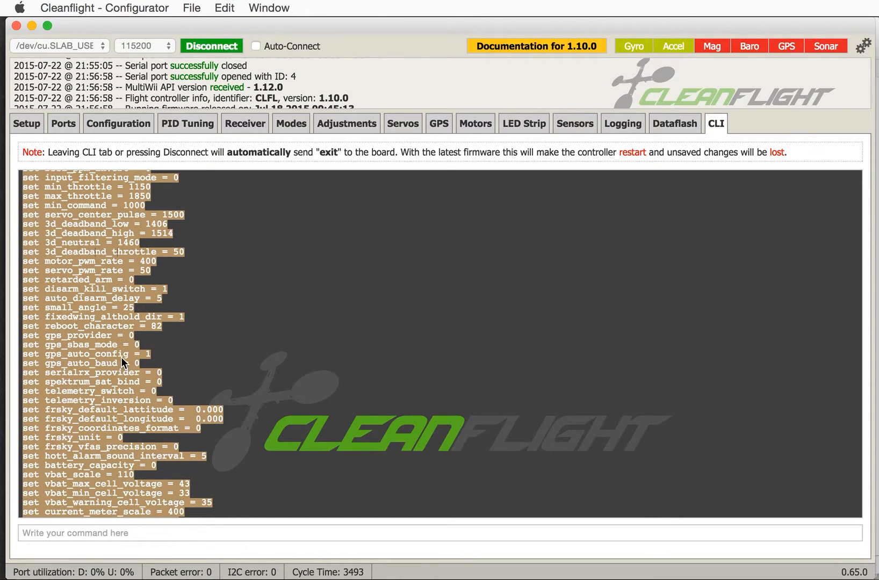
scroll("down", 3)
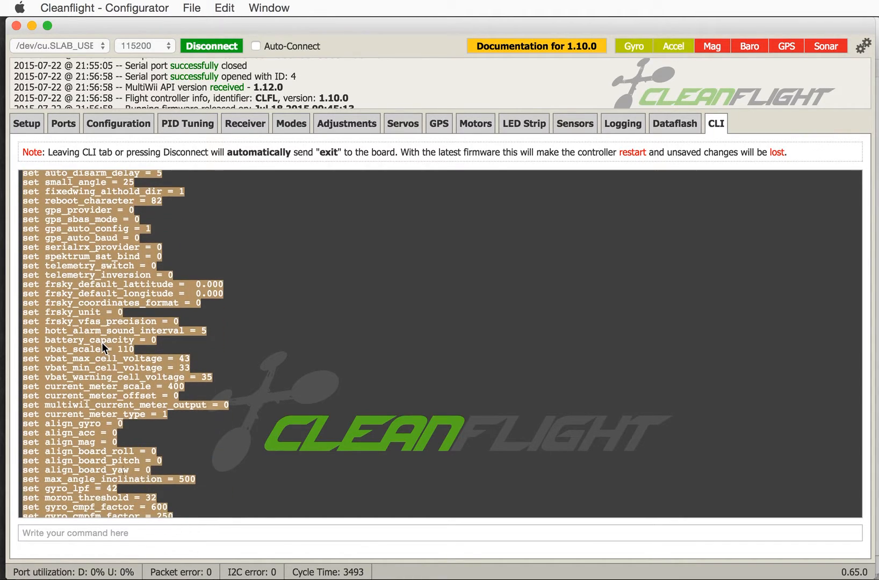
scroll("down", 3)
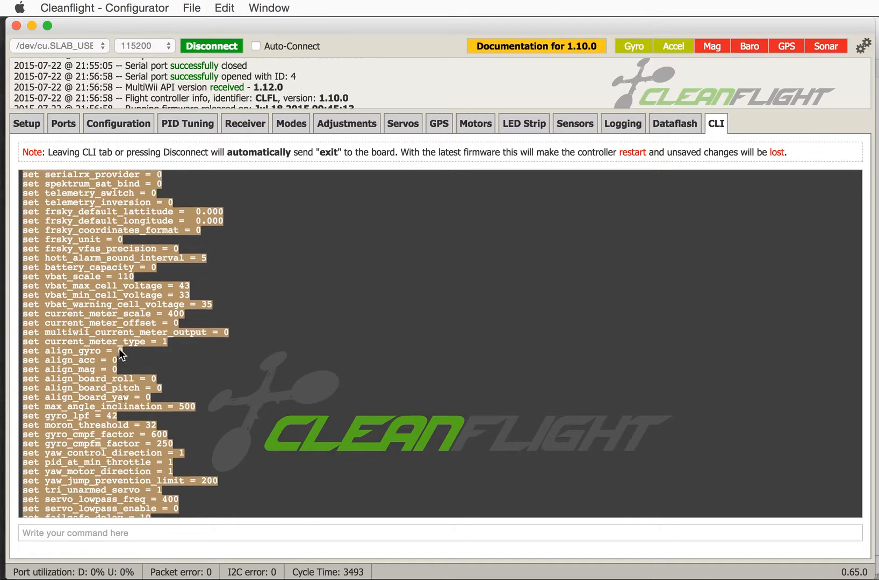
scroll("down", 3)
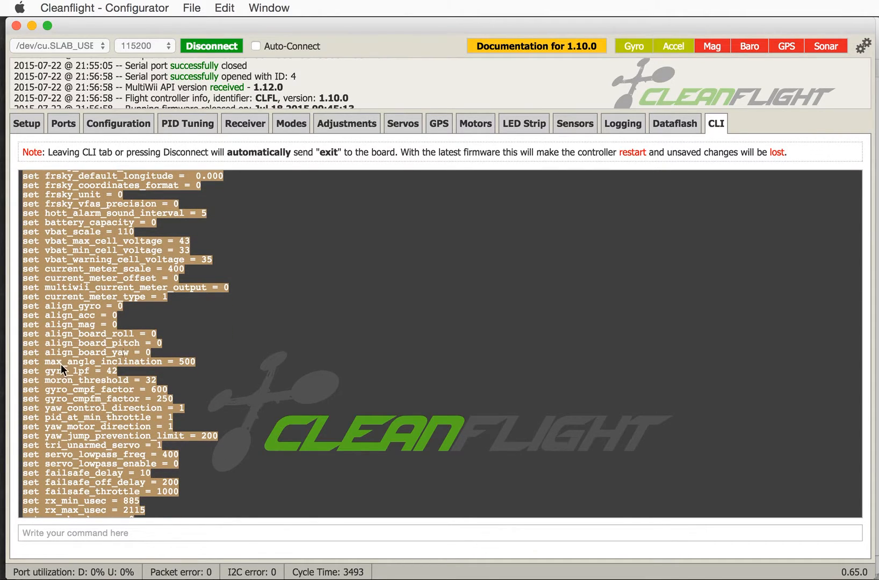
mouse_move(185, 372)
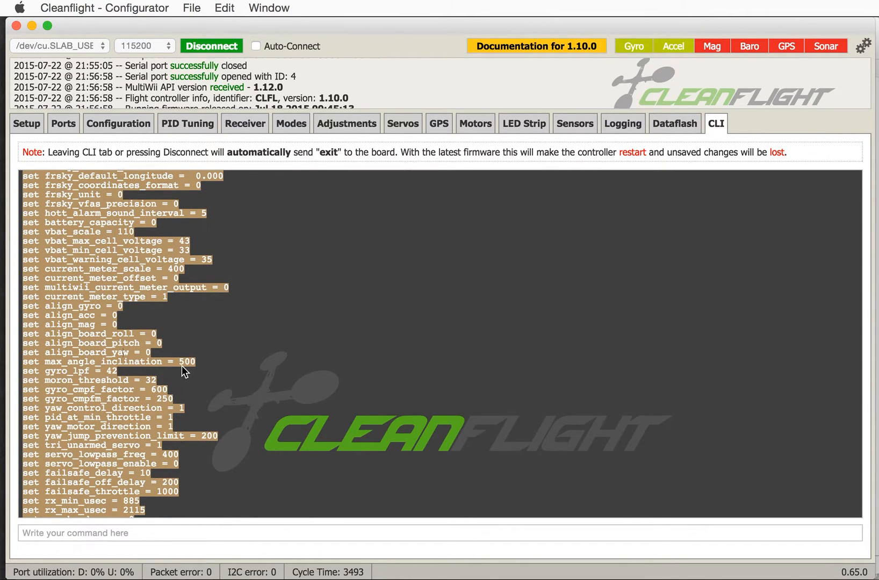
scroll("down", 3)
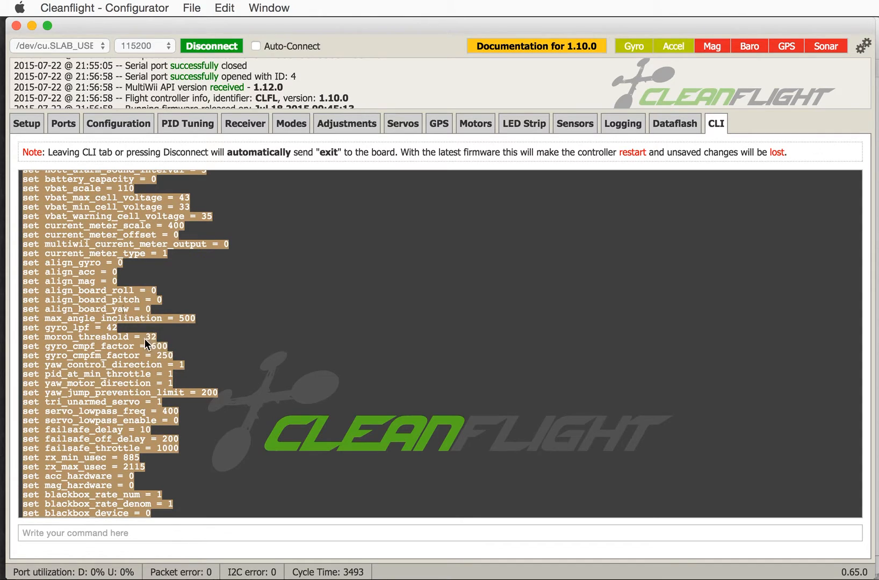
mouse_move(156, 347)
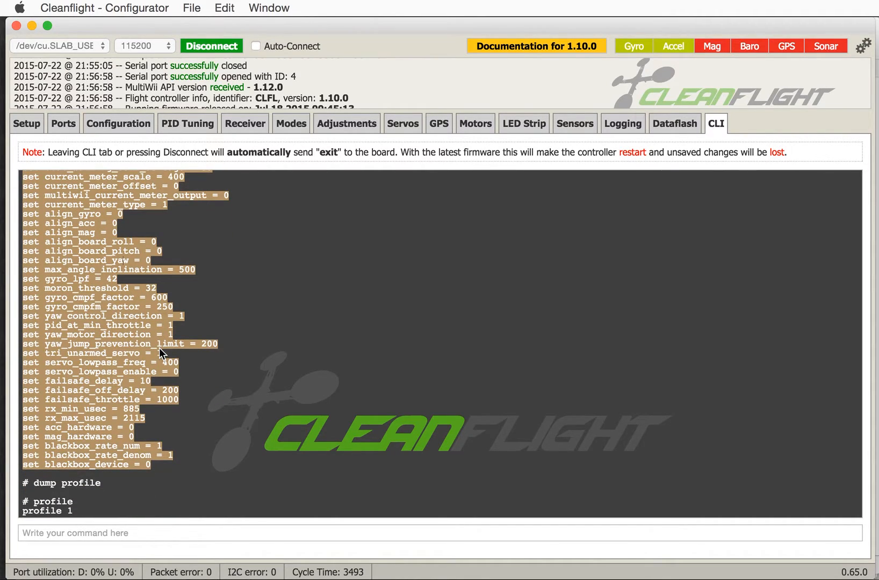
mouse_move(65, 429)
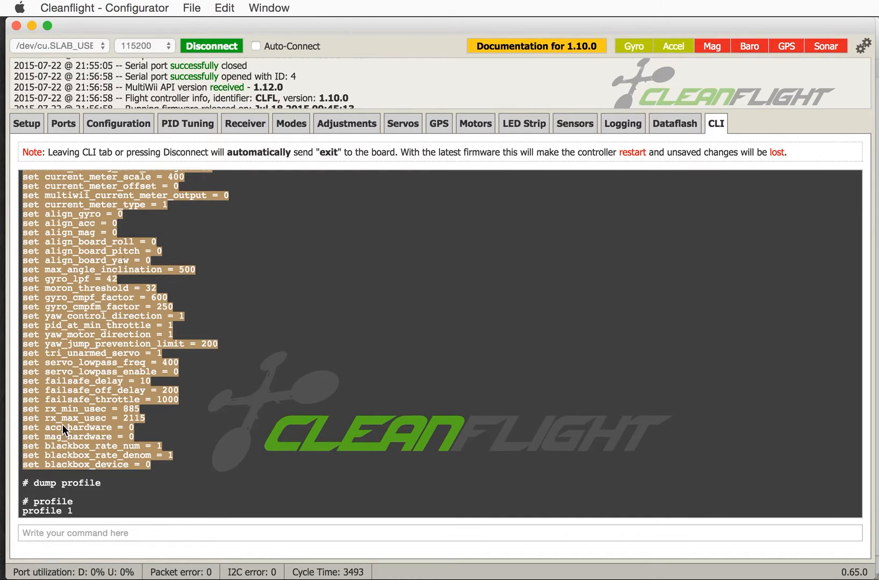
mouse_move(137, 443)
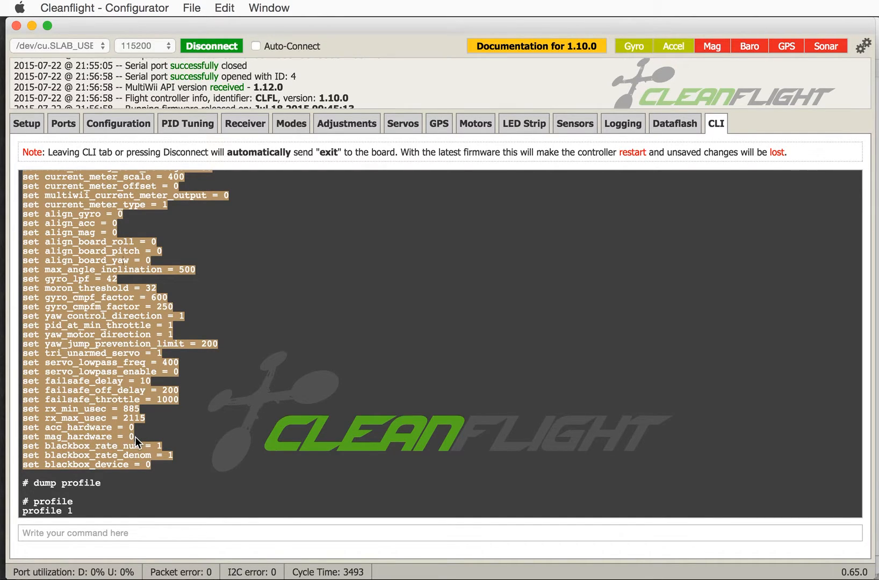
scroll("down", 3)
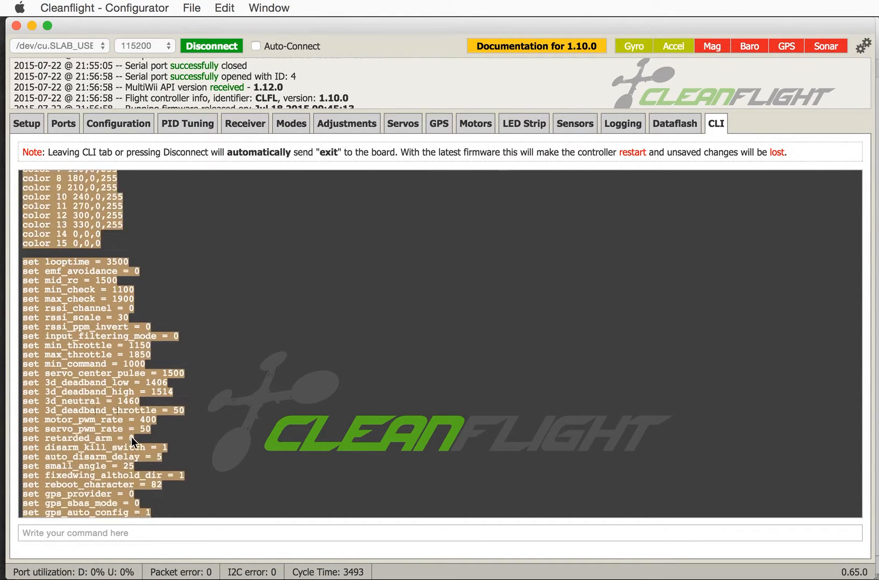
Close the Untitled TextEdit document holding the settings dump, choosing Don't Save
scroll("down", 3)
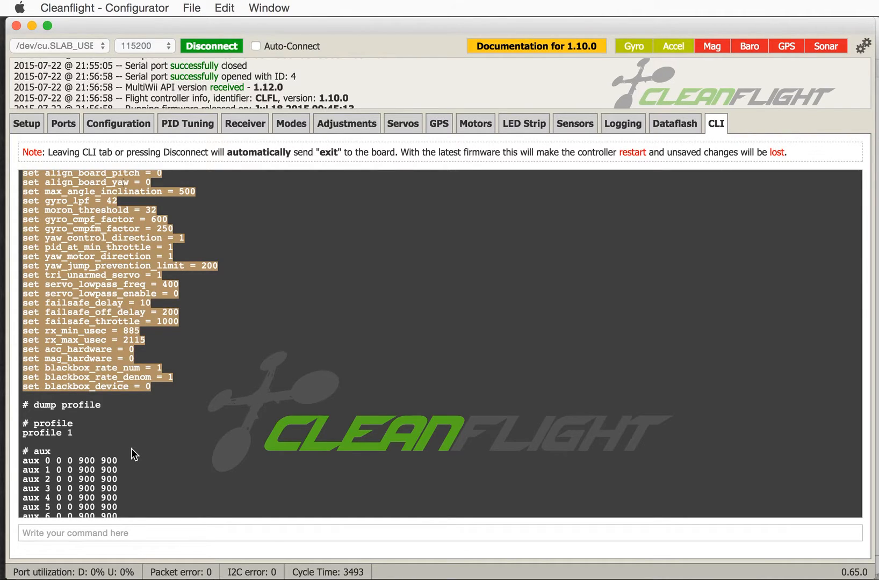
mouse_move(439, 560)
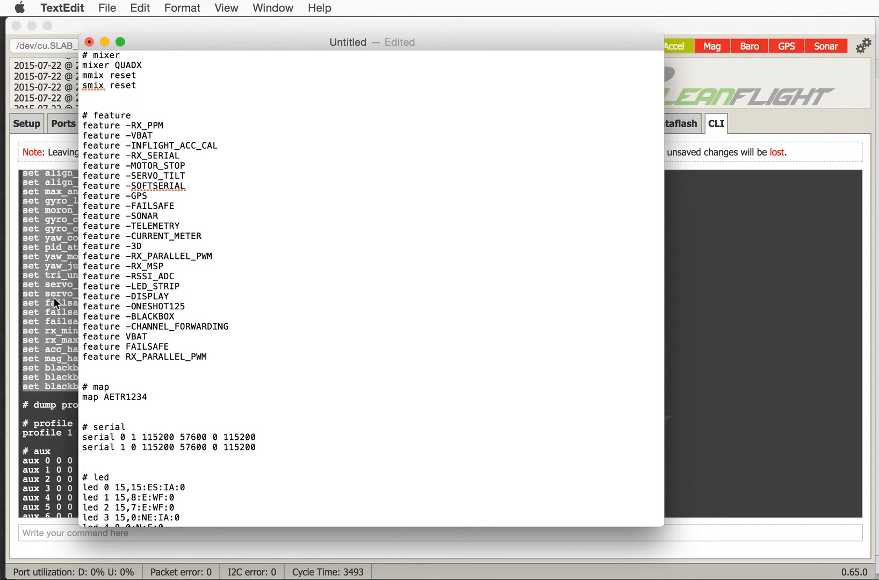
mouse_move(146, 49)
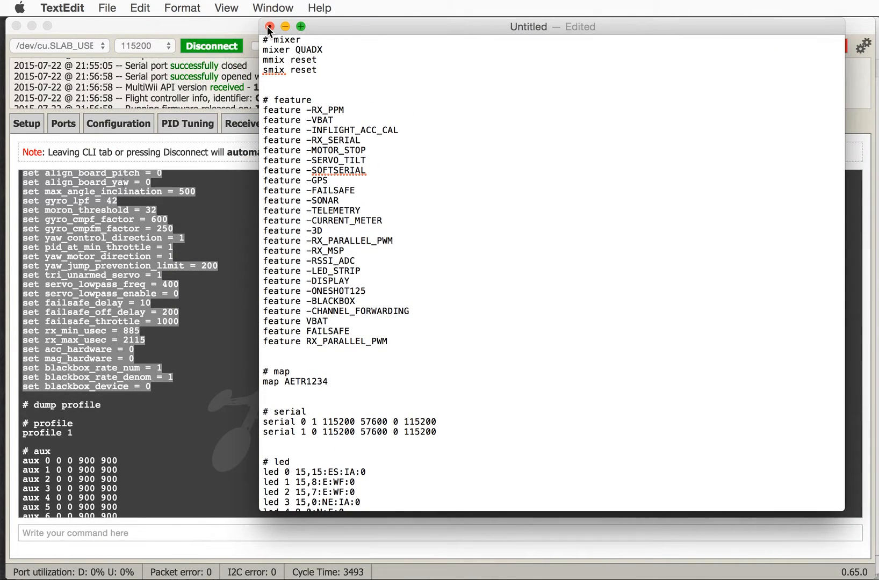
left_click(269, 26)
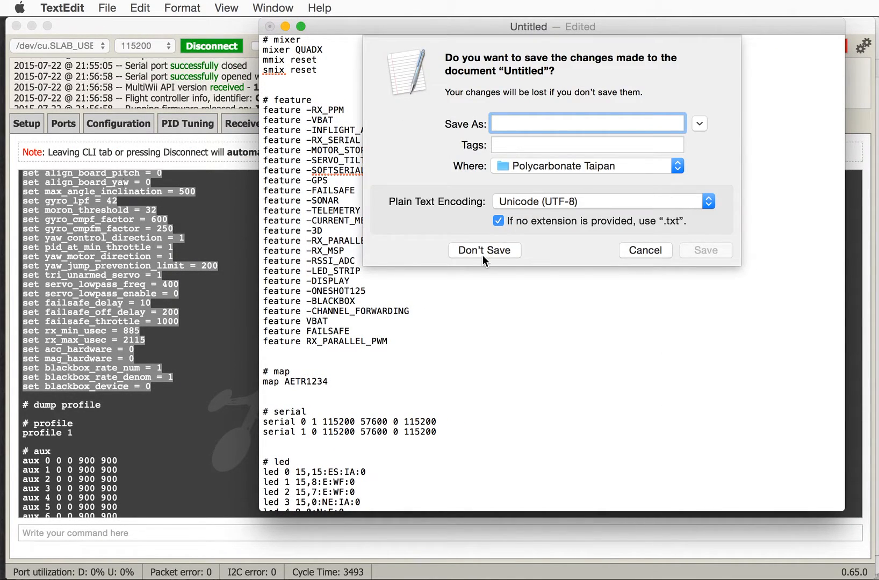
left_click(484, 250)
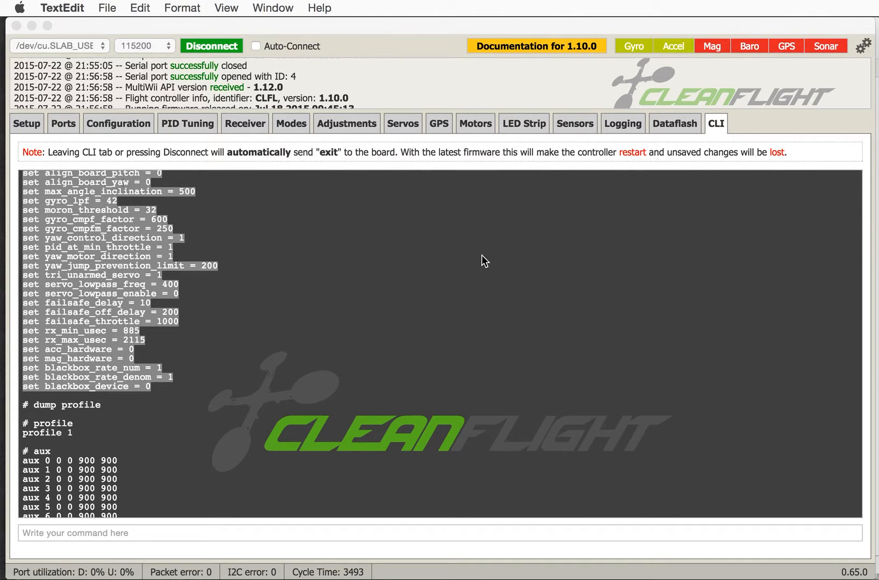
mouse_move(542, 341)
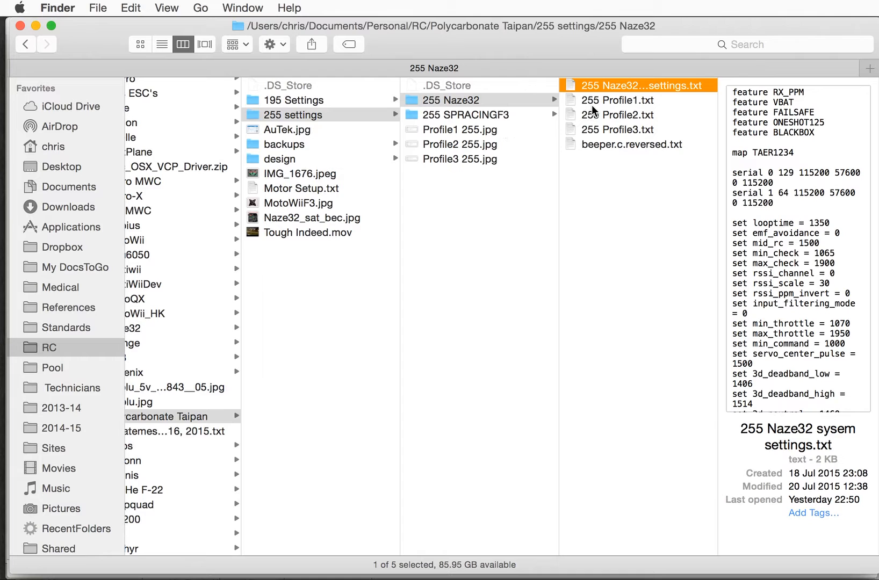
Open '255 Naze32 sysem settings.txt' and select its first block of settings lines
double_click(638, 85)
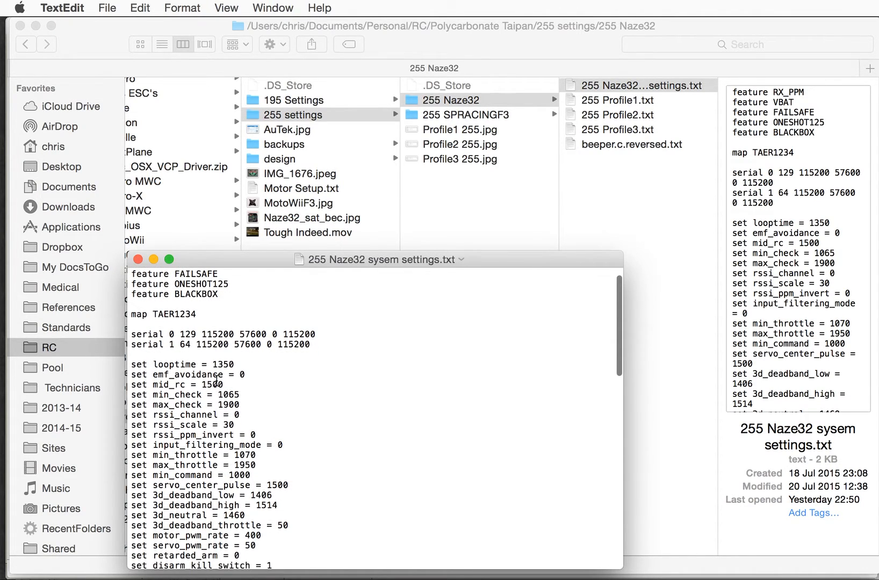
scroll("down", 3)
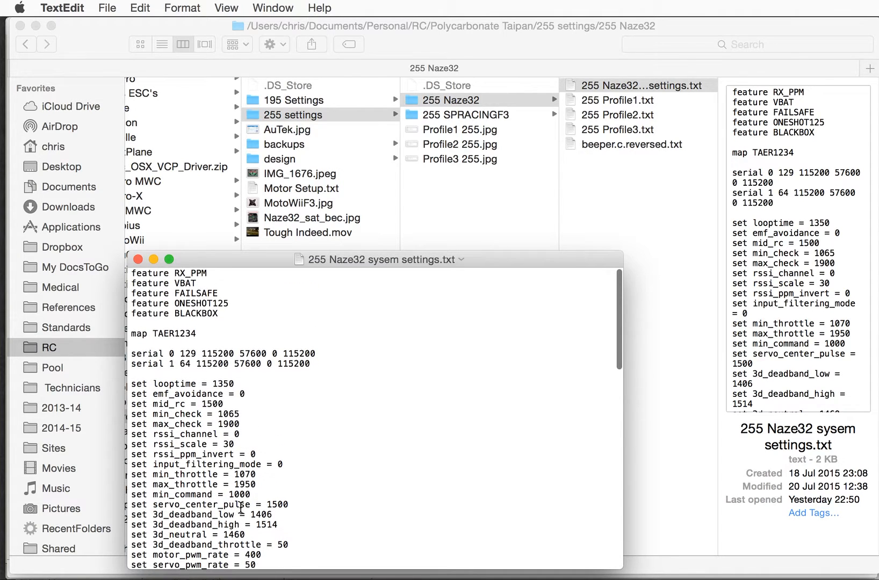
left_click_drag(131, 273, 303, 367)
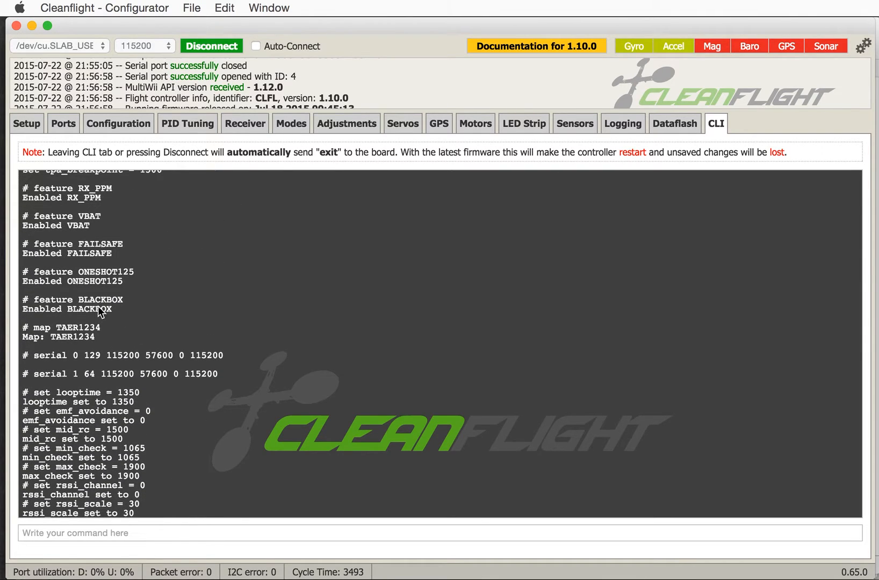
mouse_move(95, 259)
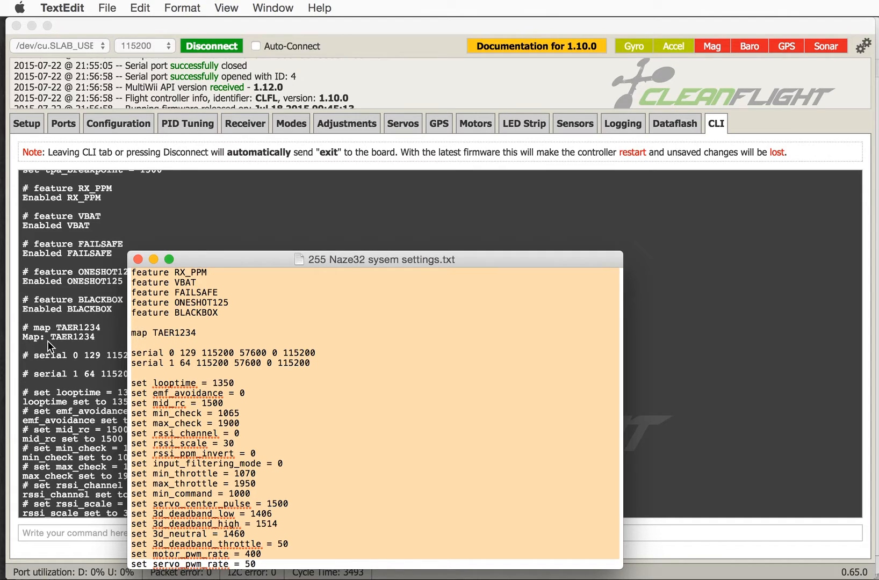
mouse_move(199, 269)
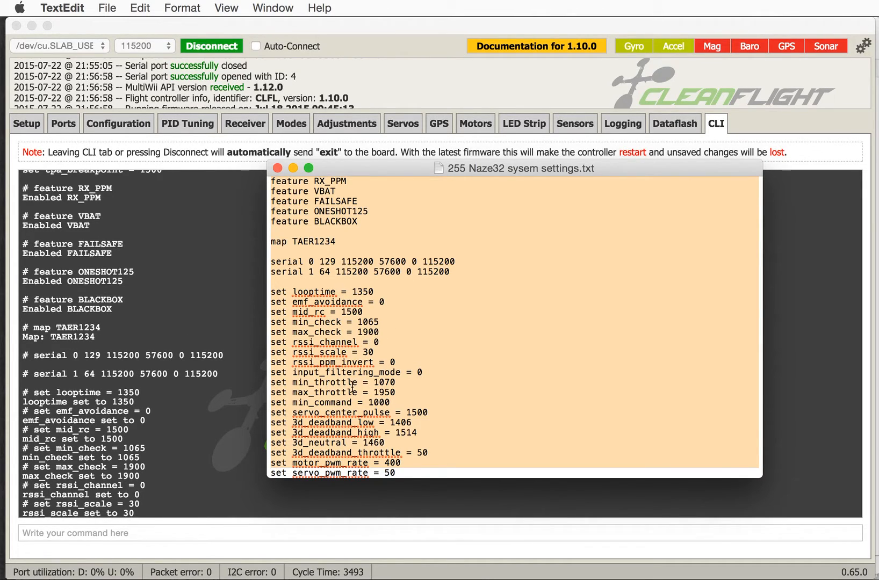
Scroll the console output through the applied settings down to the blackbox values
scroll("down", 3)
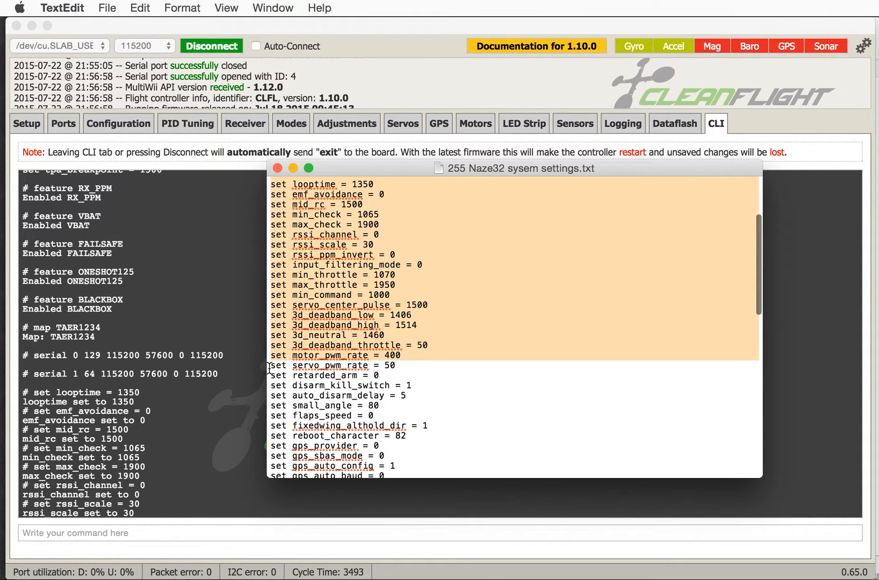
scroll("down", 3)
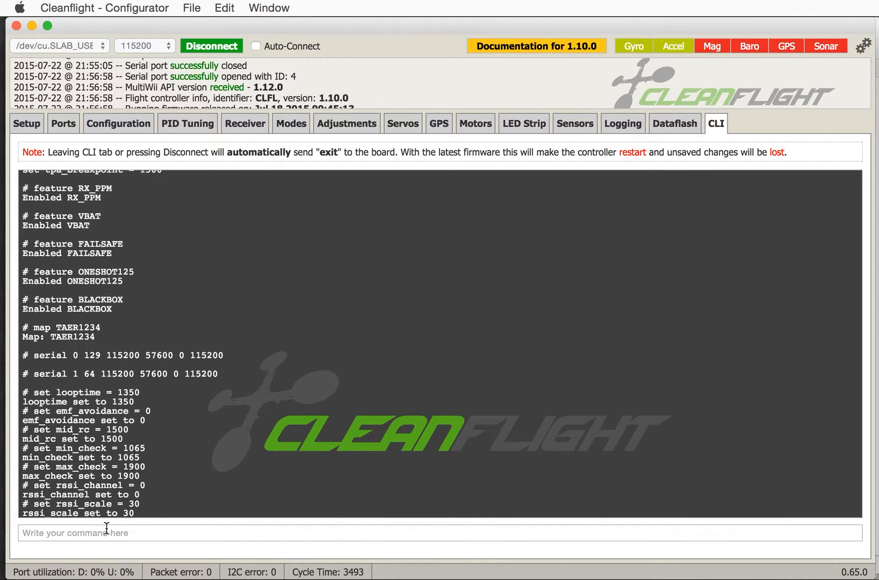
scroll("down", 3)
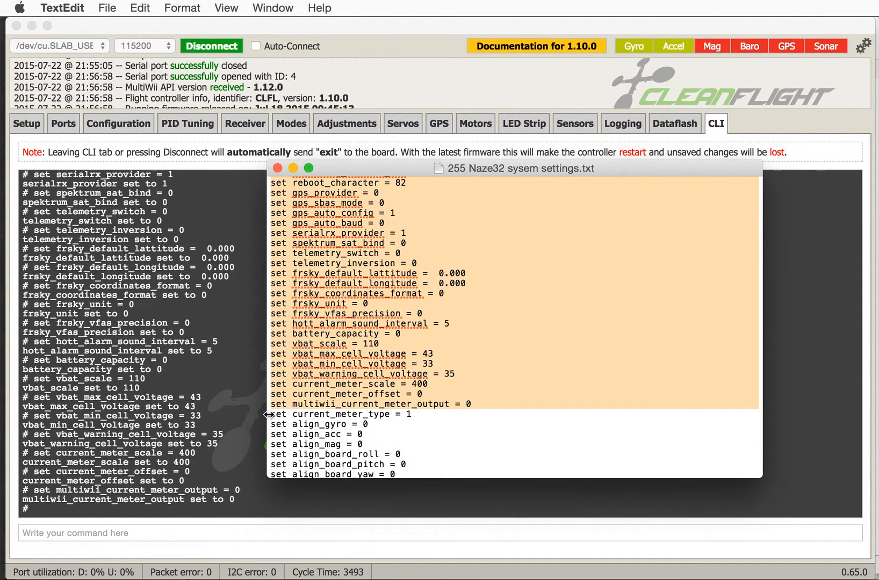
scroll("down", 3)
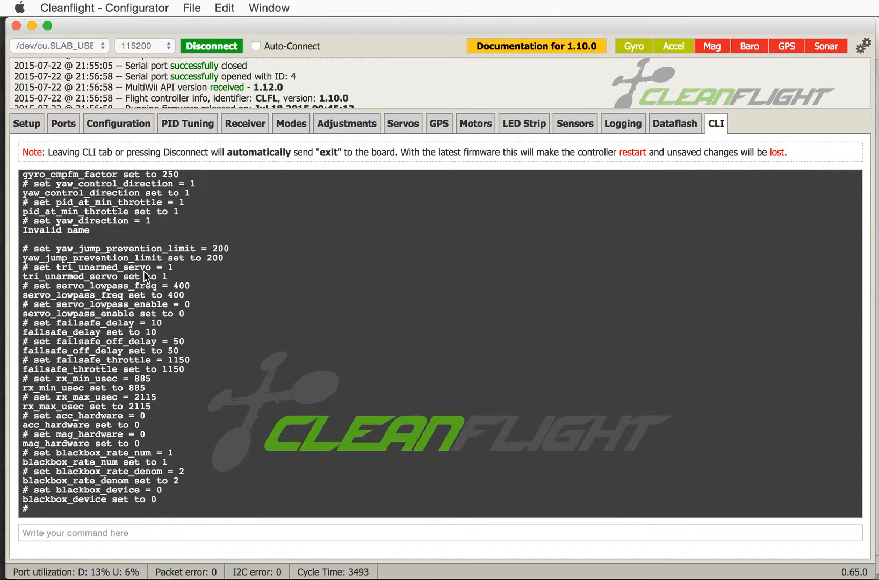
Enter 'save' in the CLI command box
type("sav")
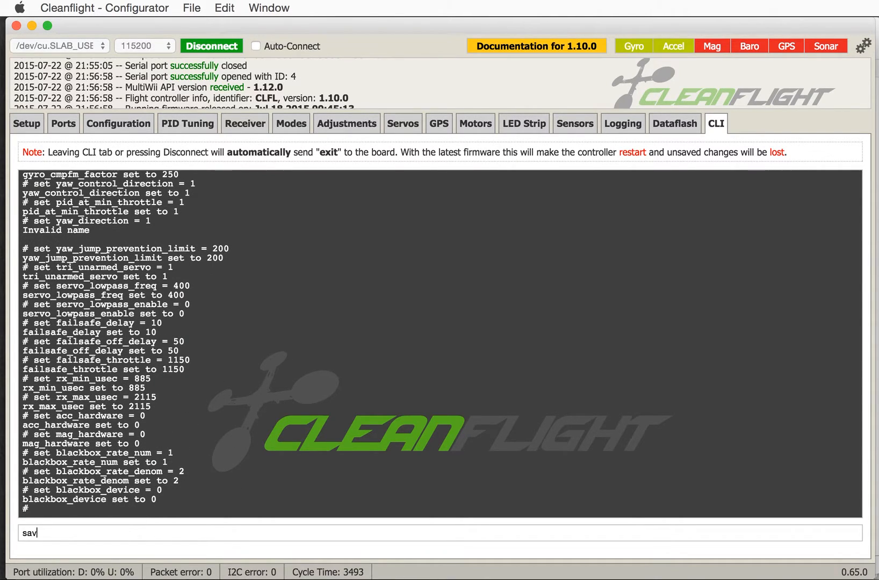
type("e")
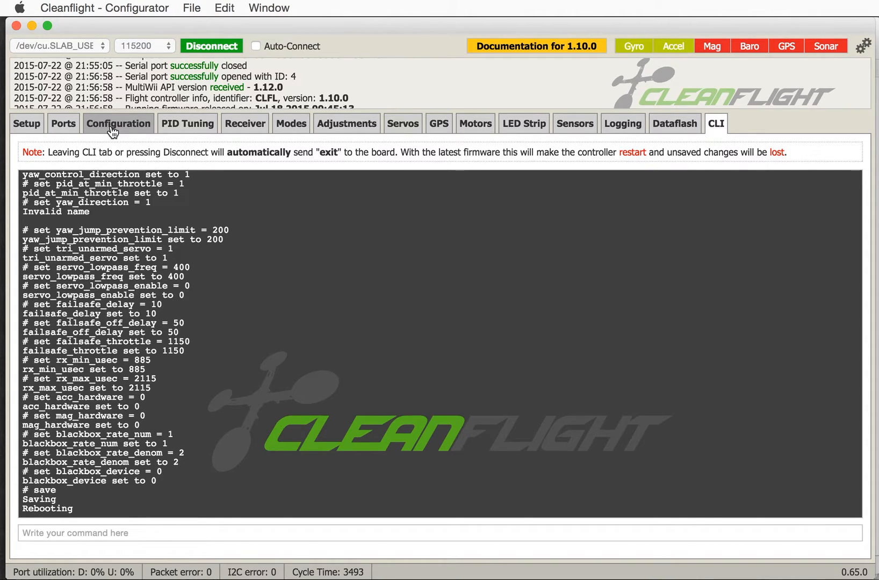
mouse_move(104, 142)
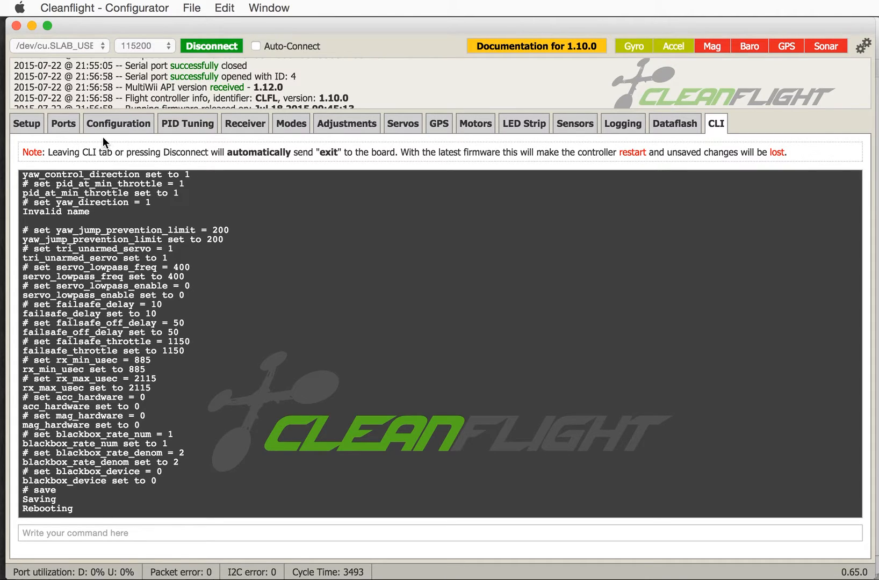
Check the Configuration tab's restored mixer and features, including OneShot125 enabled
left_click(118, 124)
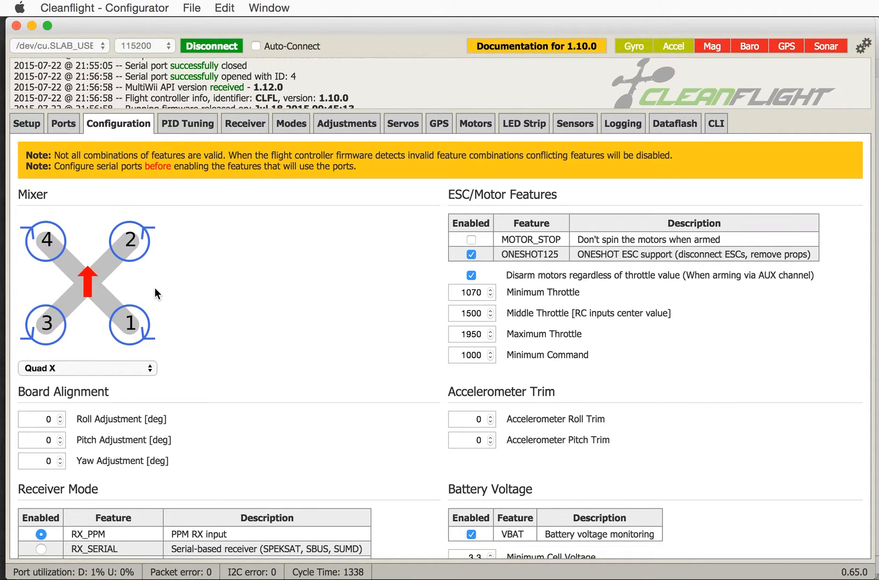
scroll("down", 3)
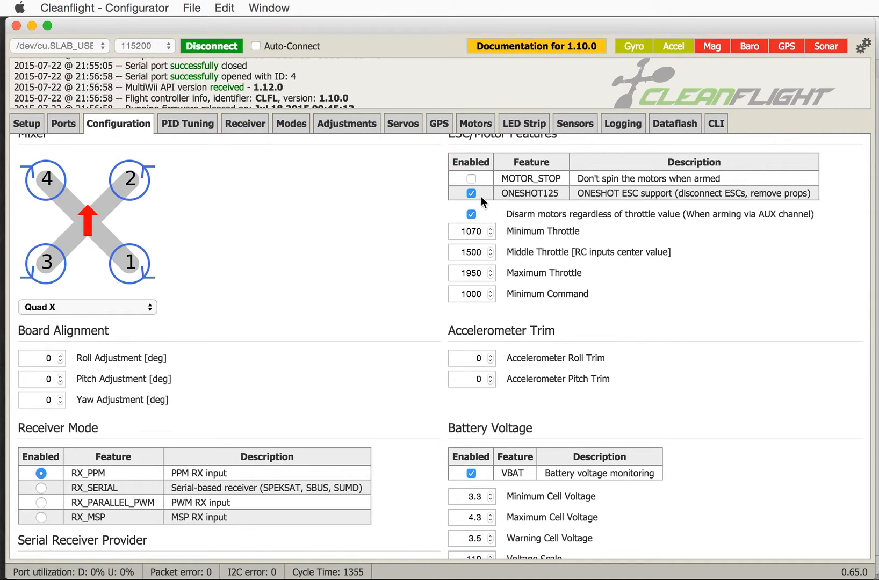
scroll("down", 3)
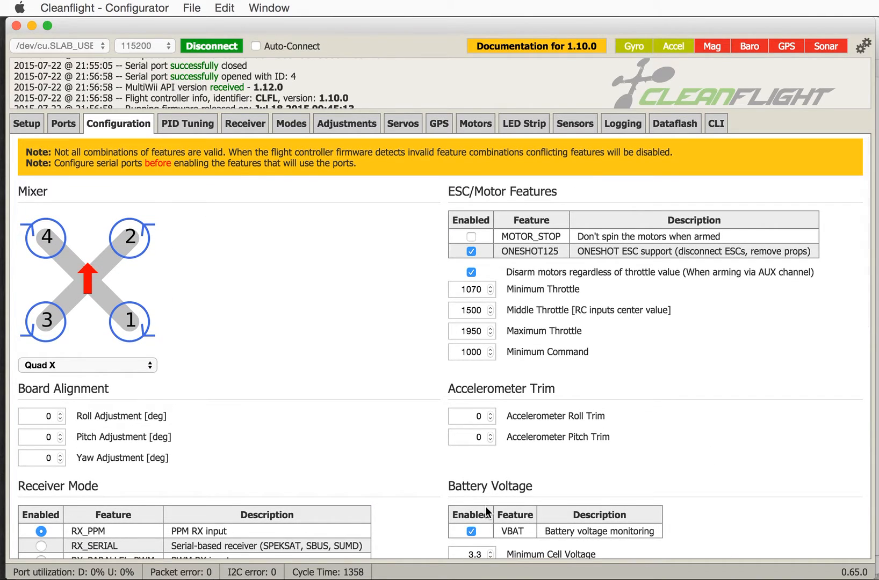
mouse_move(412, 387)
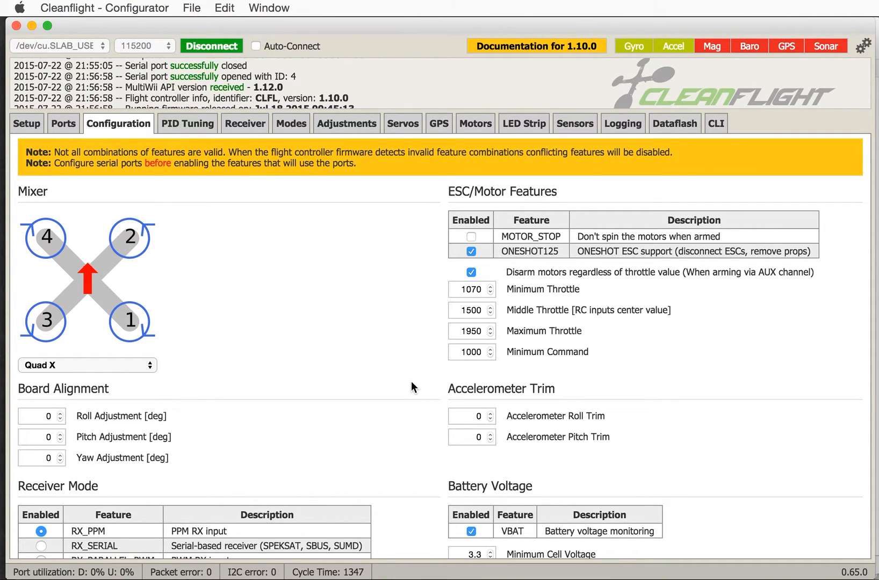
Verify Ports show UART1 Blackbox logging and UART2 serial RX, then view PID Tuning
left_click(63, 124)
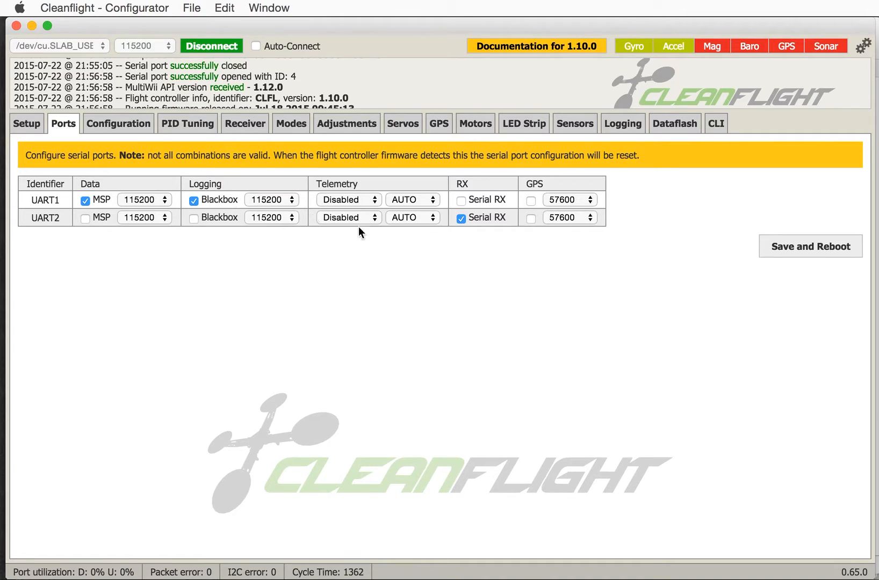
left_click(194, 199)
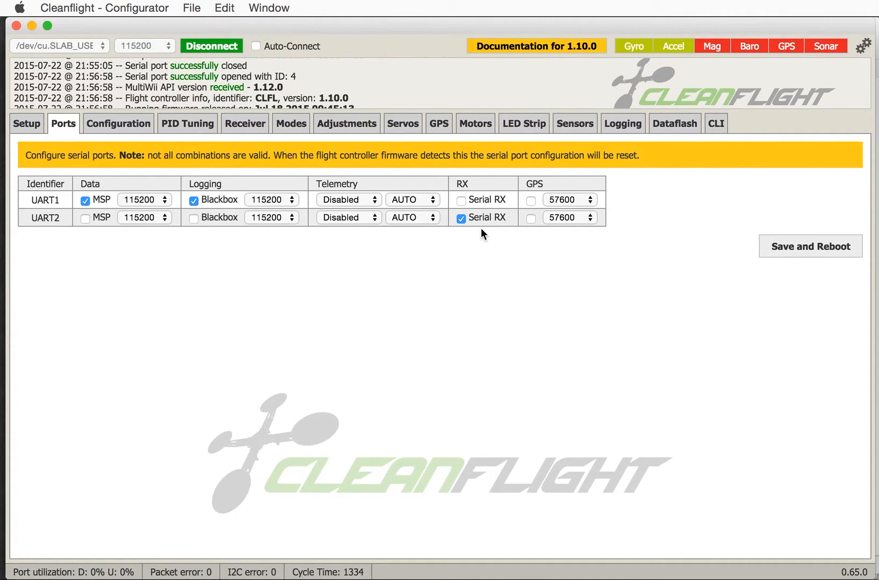
mouse_move(651, 241)
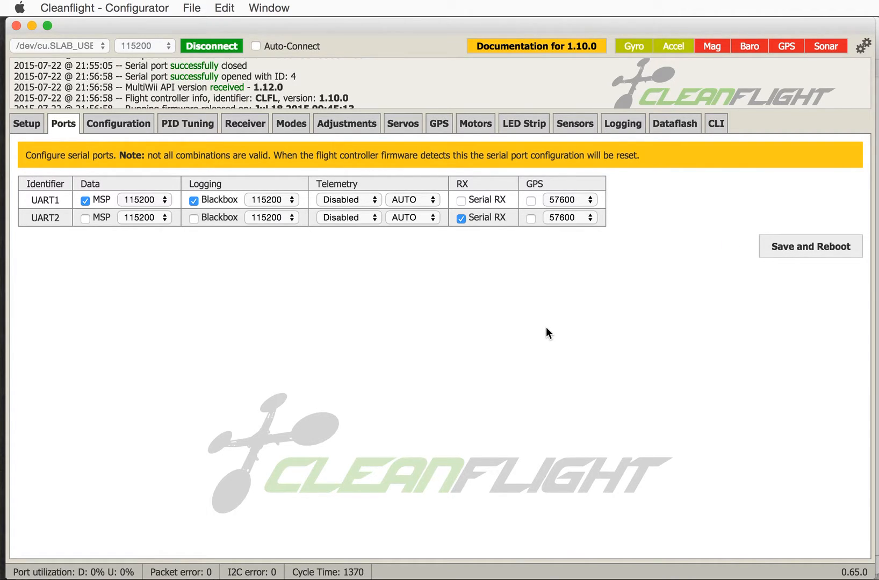
left_click(117, 124)
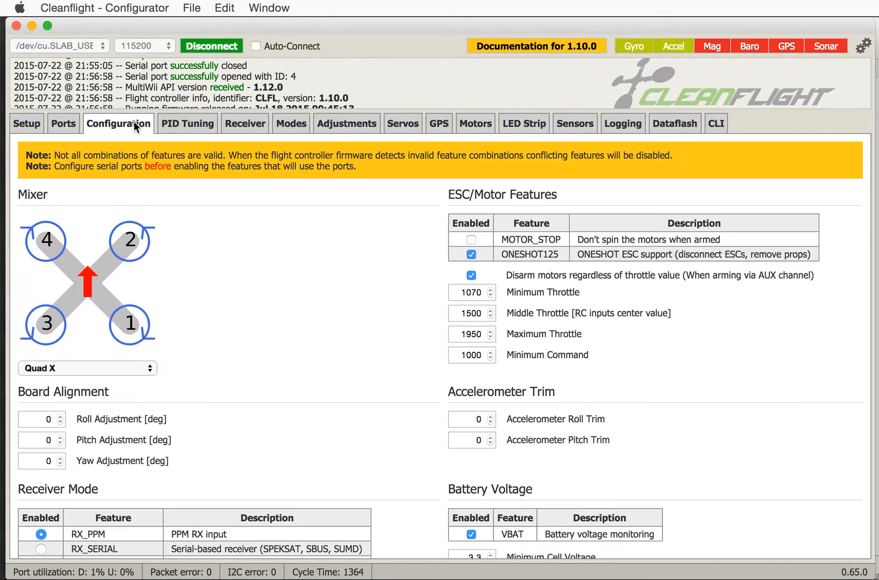
left_click(187, 123)
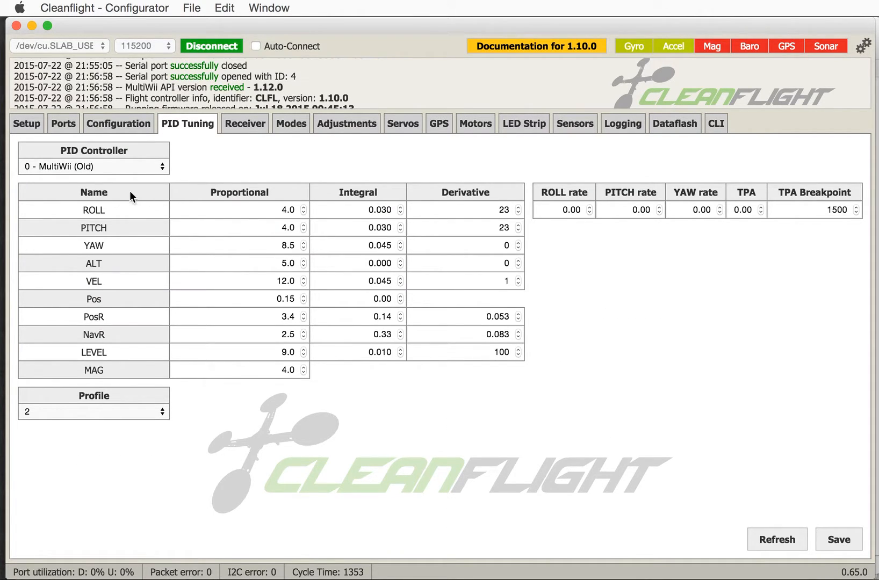
Select Profile 1 in PID Tuning, then copy the saved system settings into the CLI
left_click(92, 412)
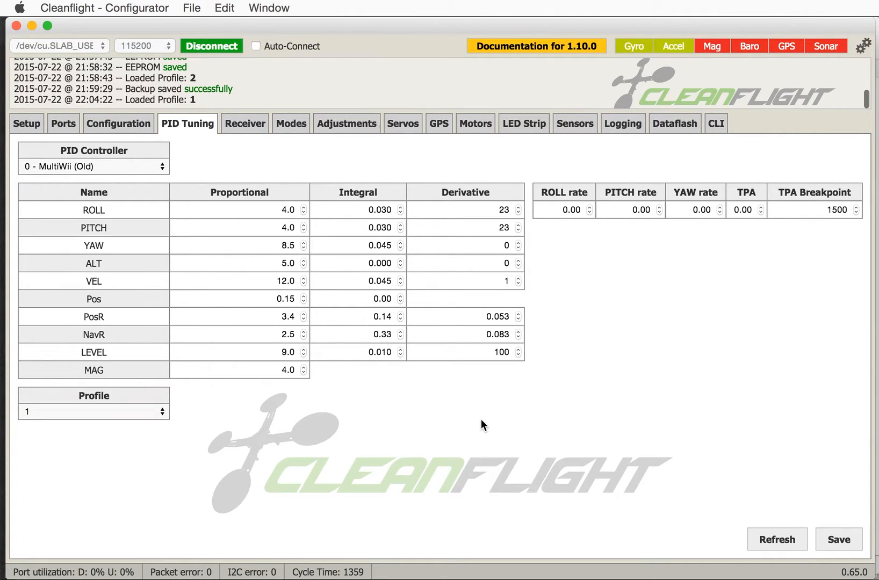
left_click(93, 167)
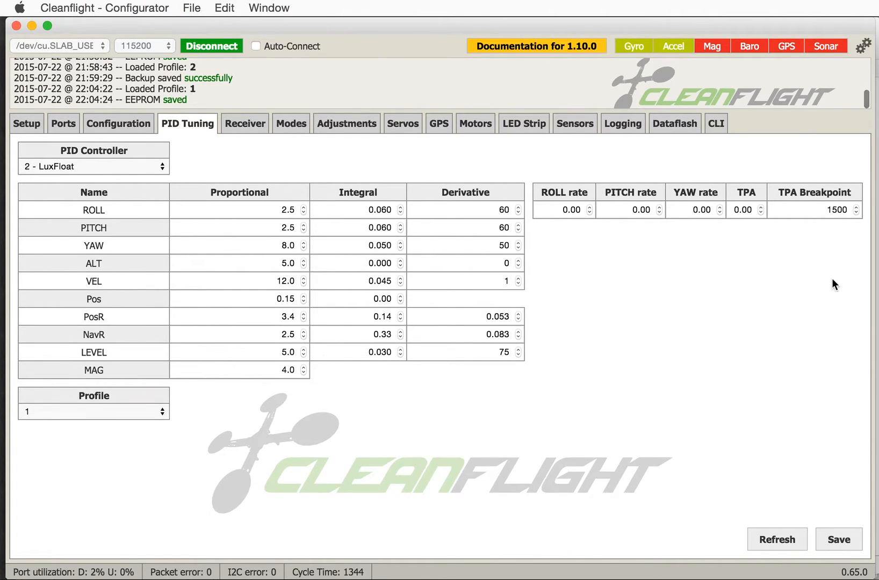
left_click(716, 123)
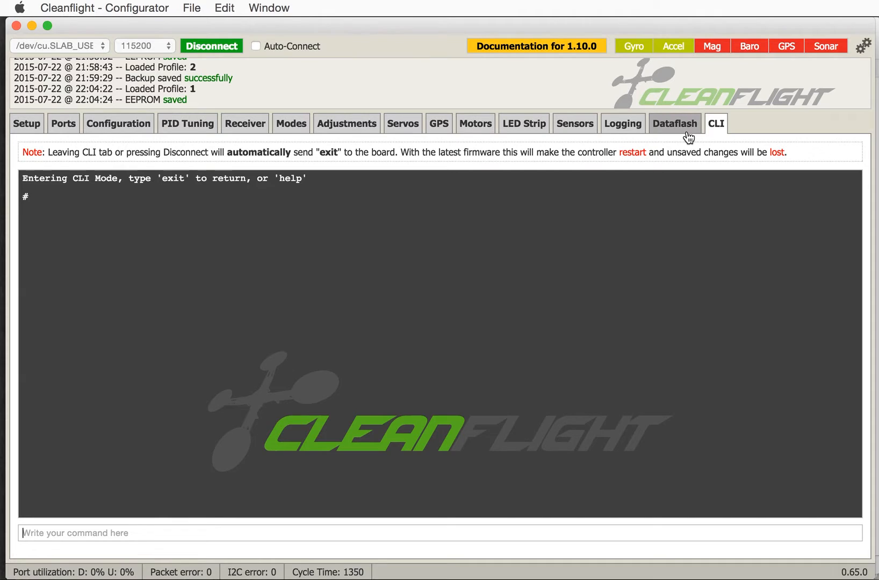
mouse_move(437, 572)
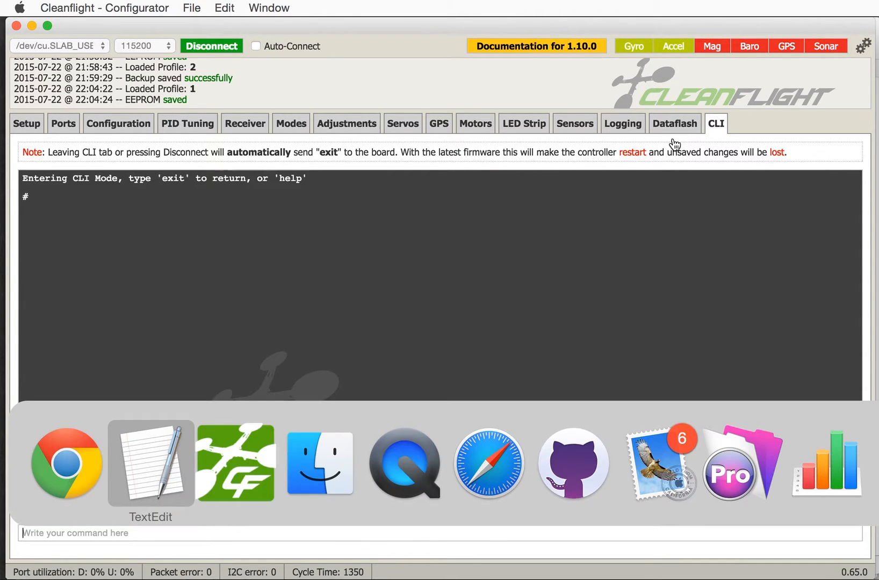
left_click(151, 462)
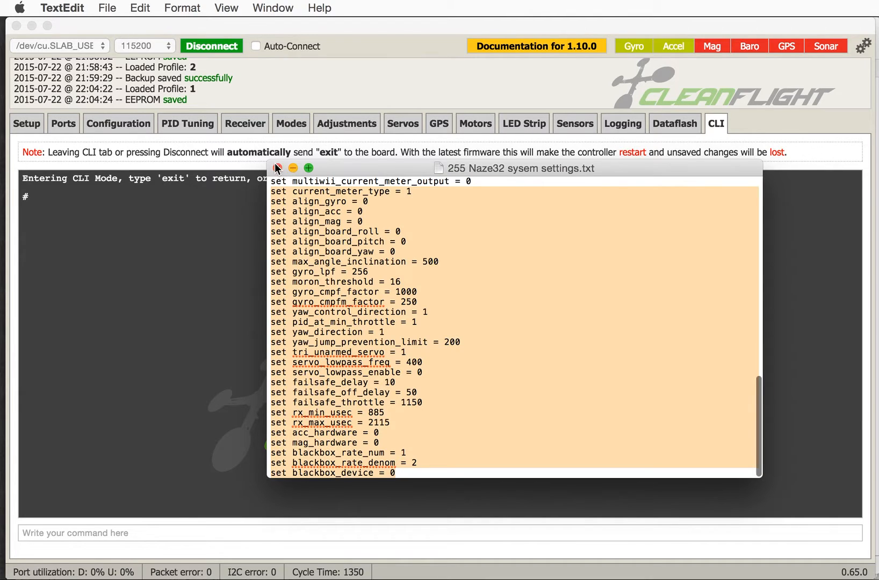
left_click(276, 168)
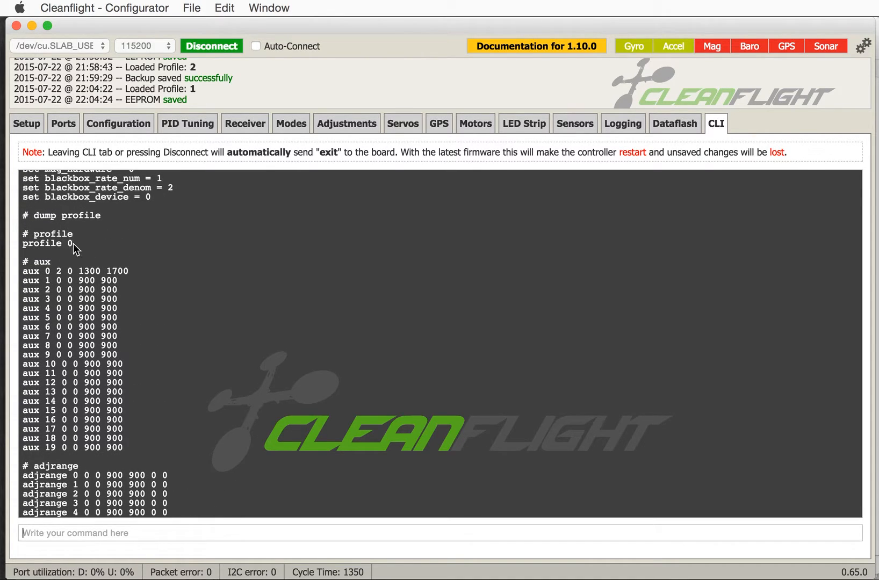
mouse_move(86, 245)
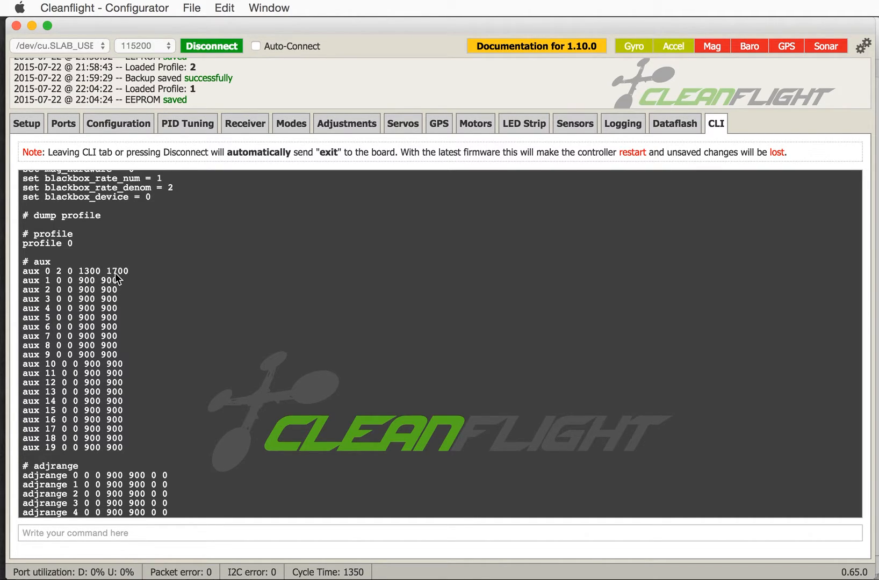
mouse_move(86, 333)
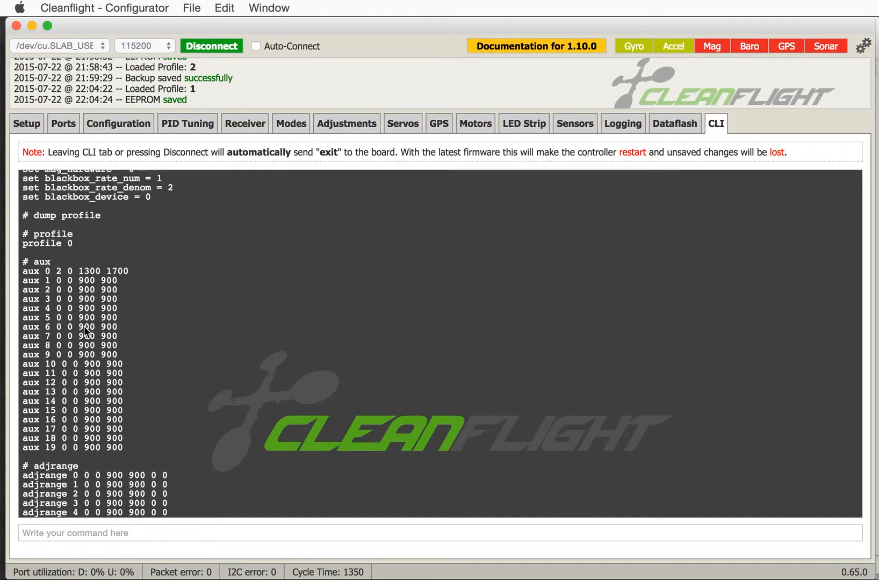
mouse_move(156, 421)
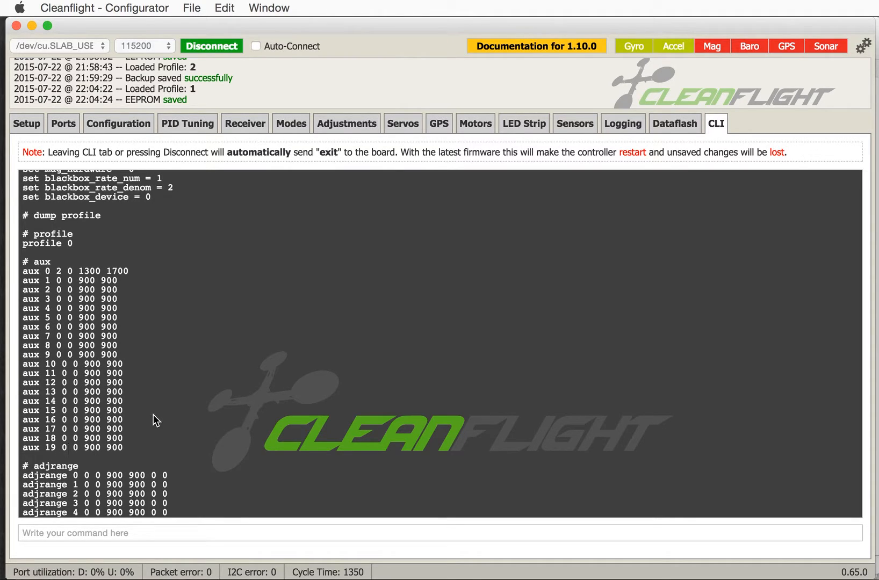
Review the CLI dump through the profile PID values and rate profile 0 settings
scroll("down", 3)
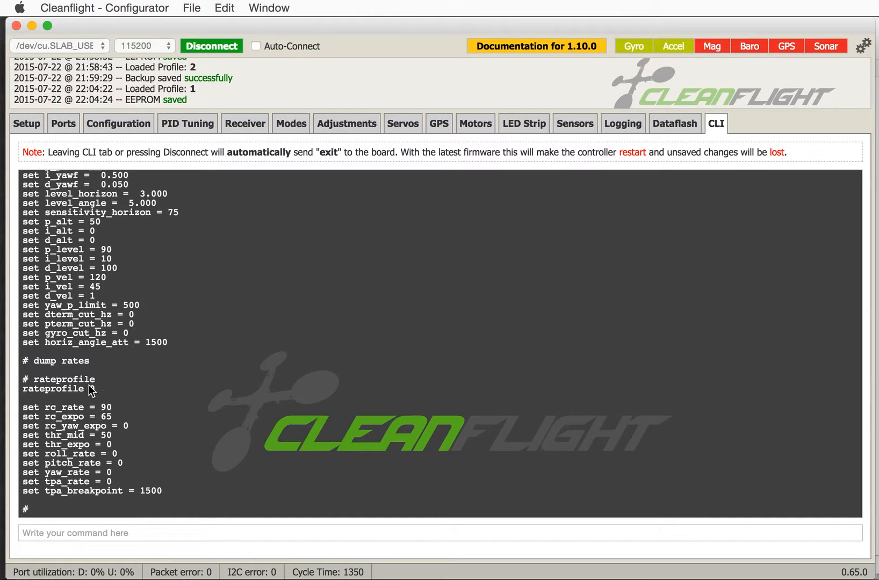
type("0")
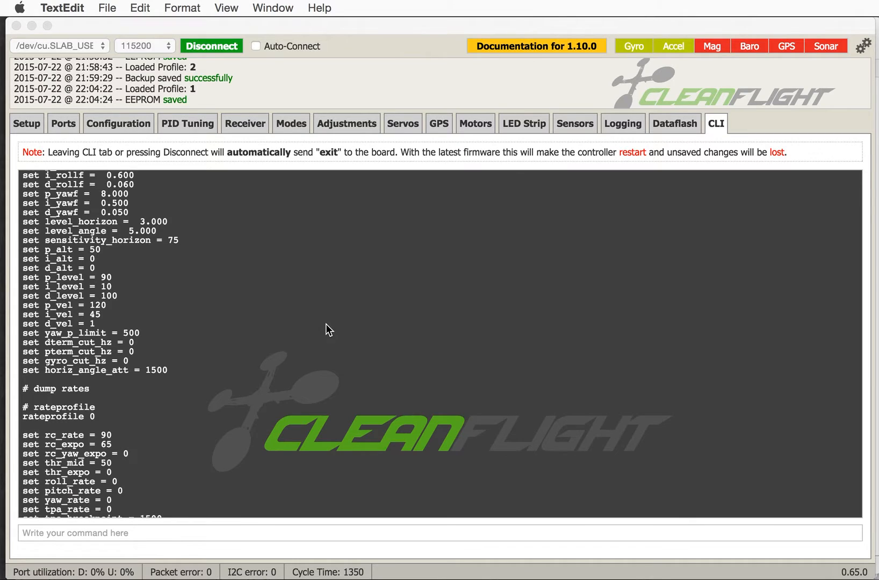
mouse_move(327, 330)
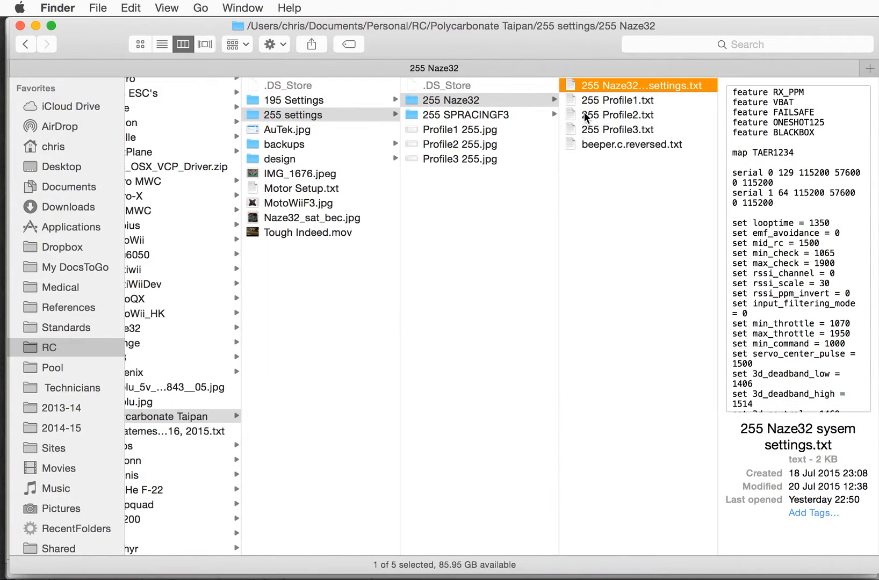
Open '255 Profile1.txt' and select its aux mode lines
double_click(619, 100)
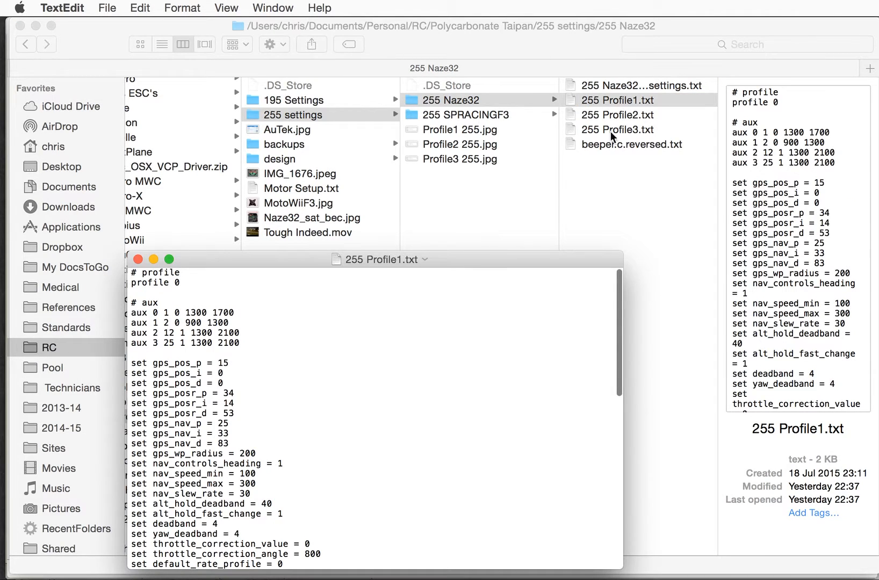
triple_click(181, 312)
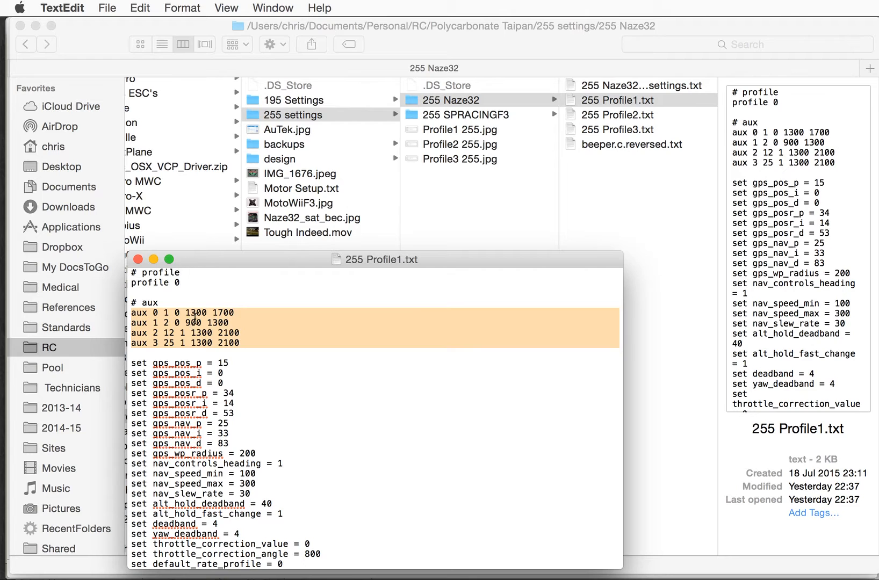
mouse_move(202, 268)
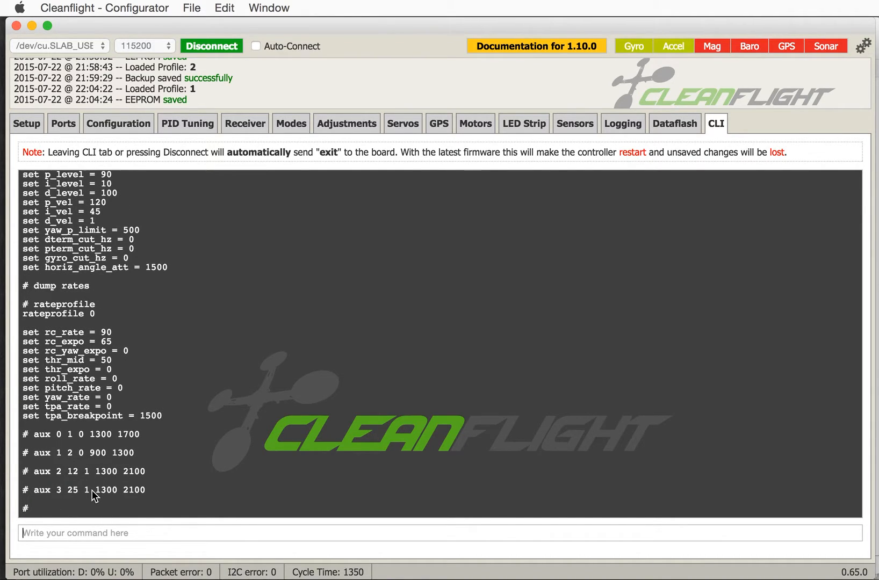
mouse_move(93, 499)
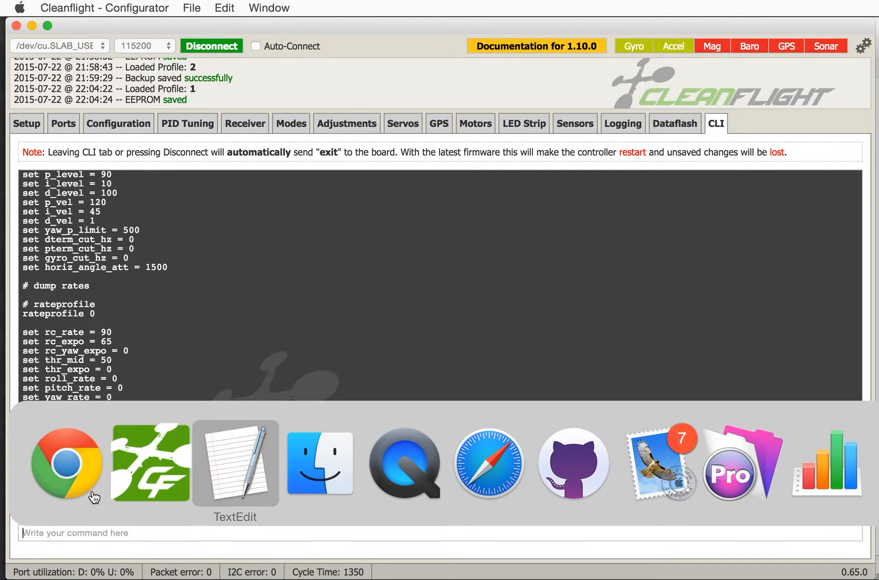
Paste profile 1's remaining aux, PID and rate lines into the CLI and save
left_click(235, 463)
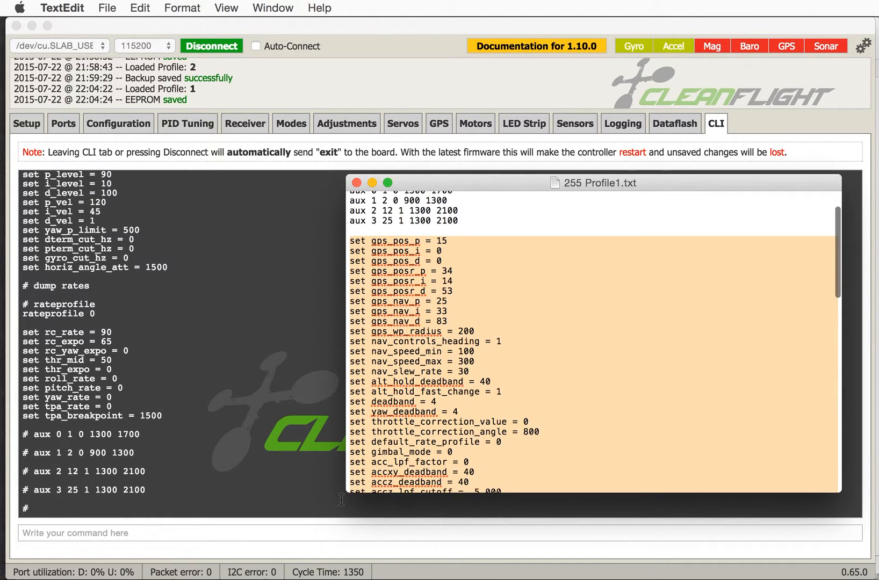
scroll("down", 3)
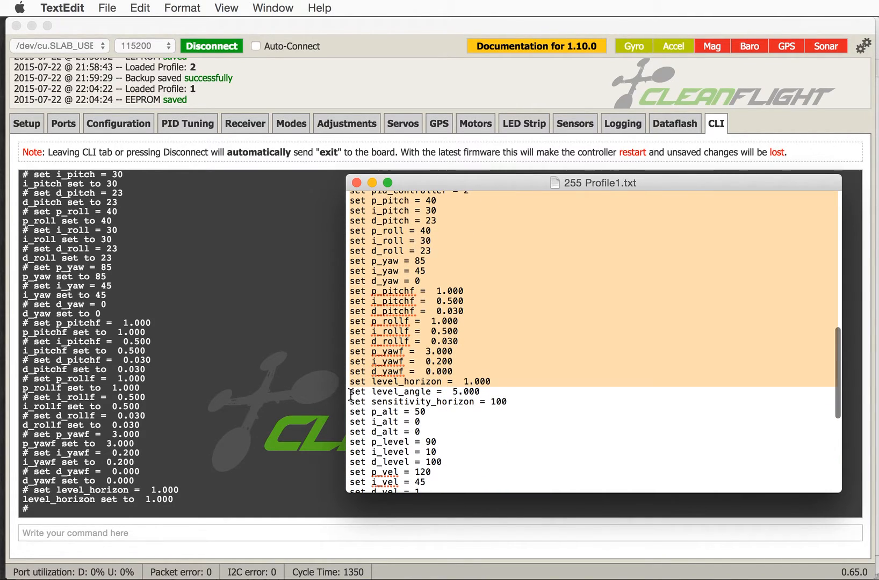
scroll("down", 3)
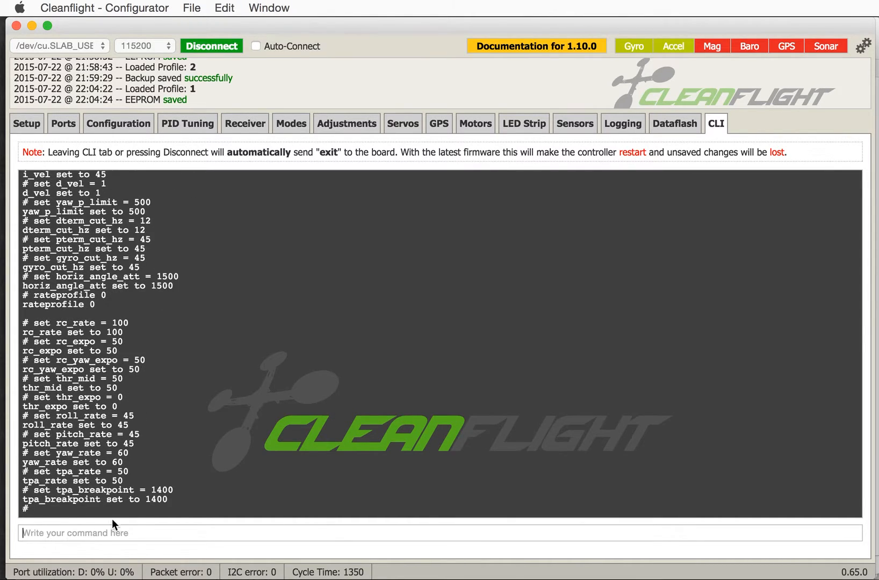
type("s")
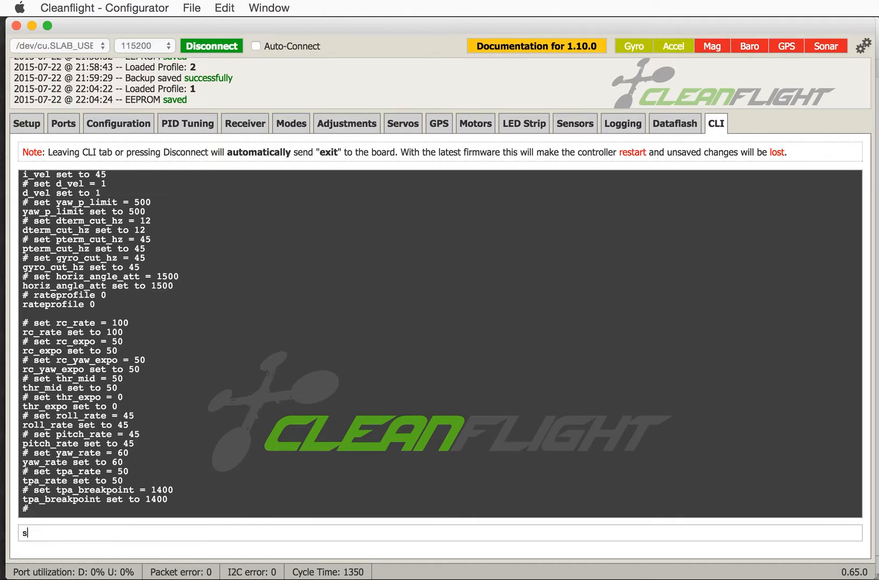
type("ave")
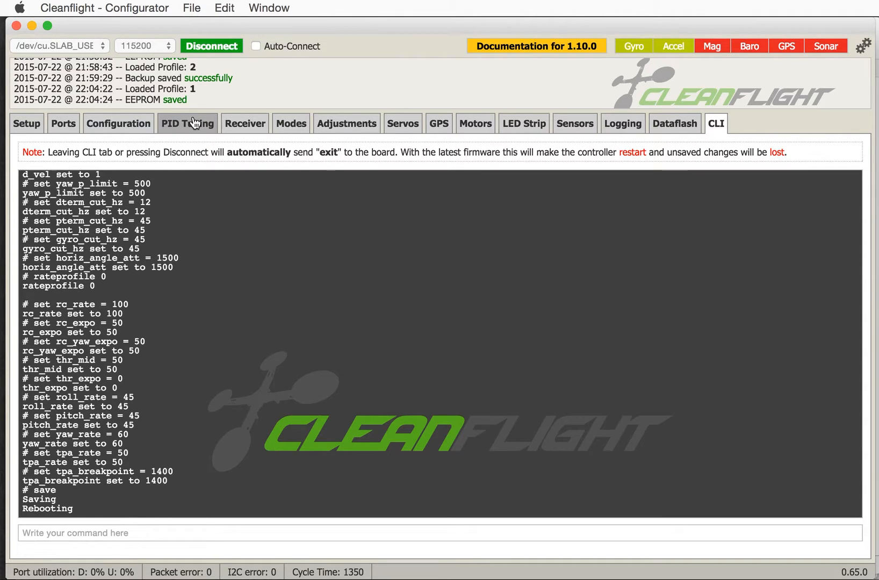
Review profile 1's LuxFloat PIDs and rates, then check receiver RC rate 1.00, expo 0.50
left_click(187, 124)
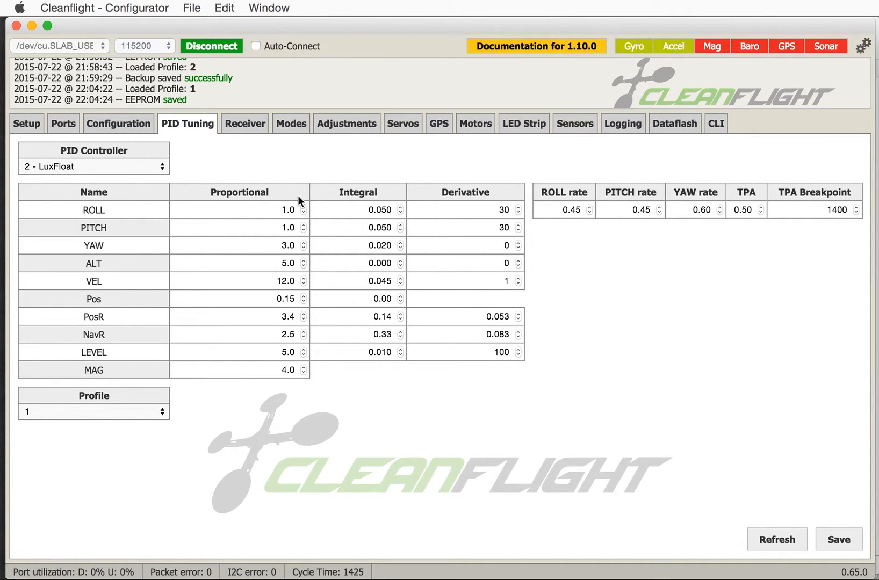
mouse_move(298, 322)
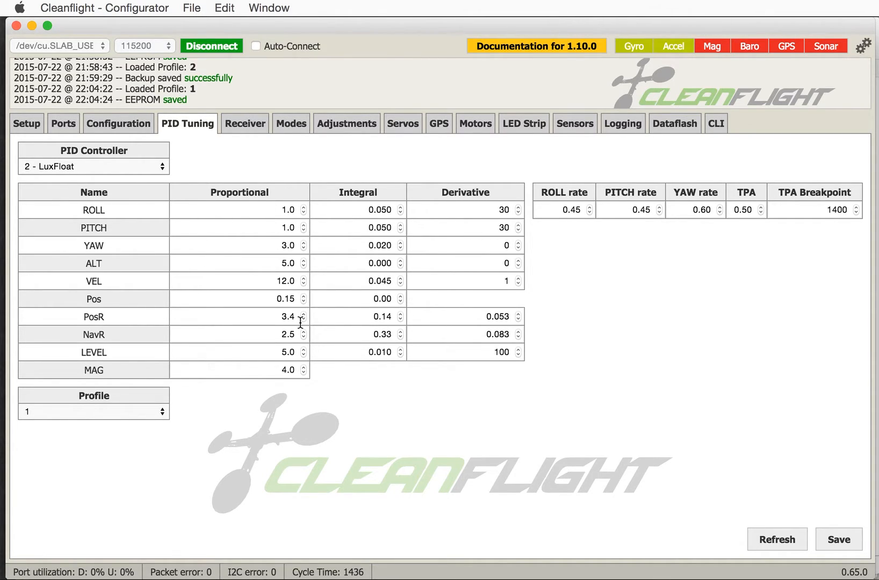
mouse_move(376, 378)
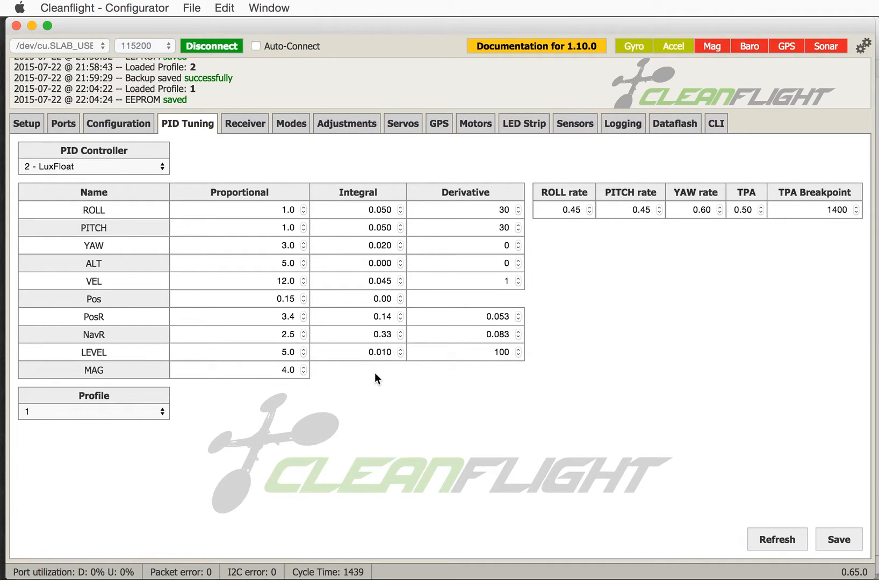
mouse_move(580, 298)
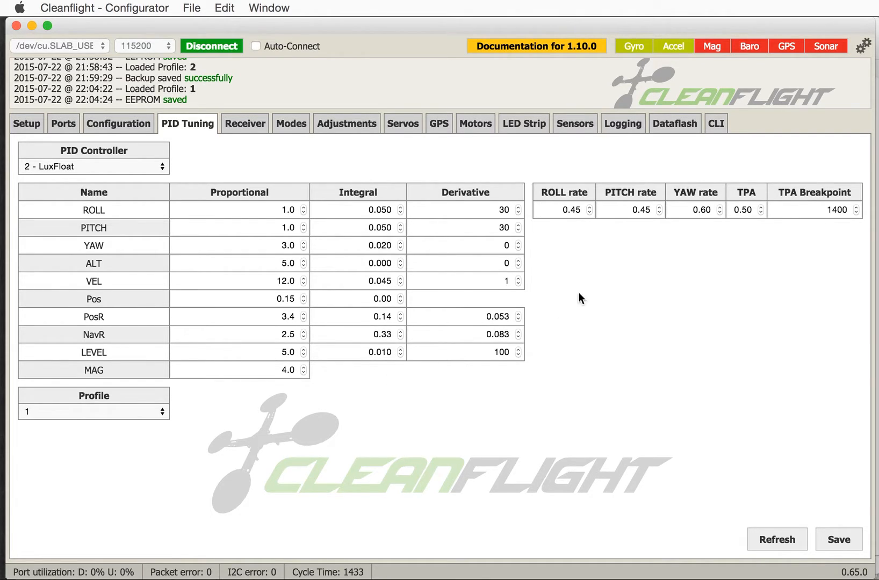
mouse_move(802, 206)
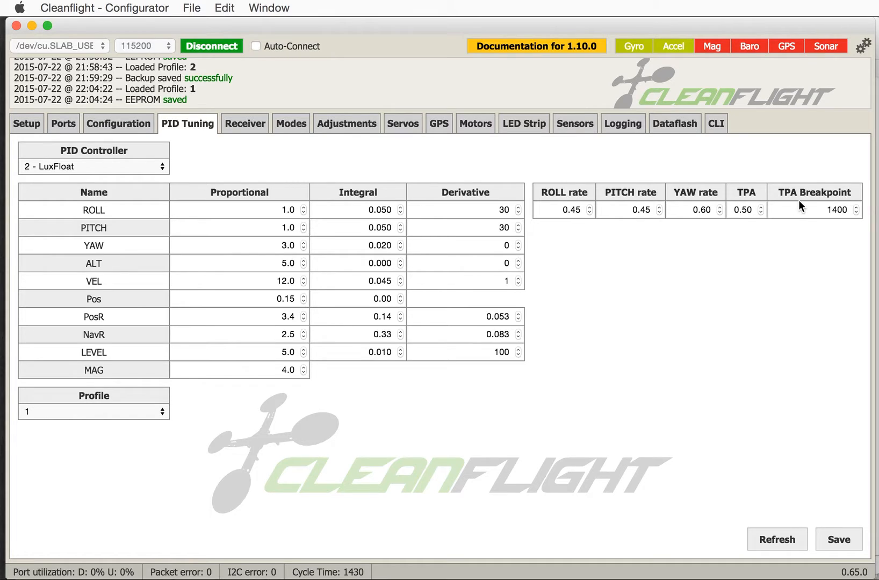
left_click(244, 124)
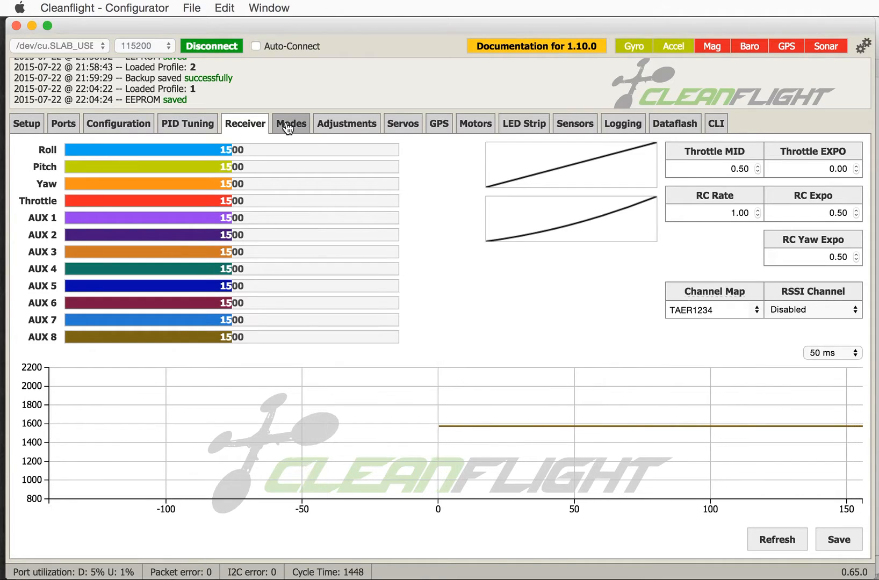
Check the ANGLE, HORIZON and BEEPER mode ranges, then load profile 2 in PID Tuning
left_click(290, 123)
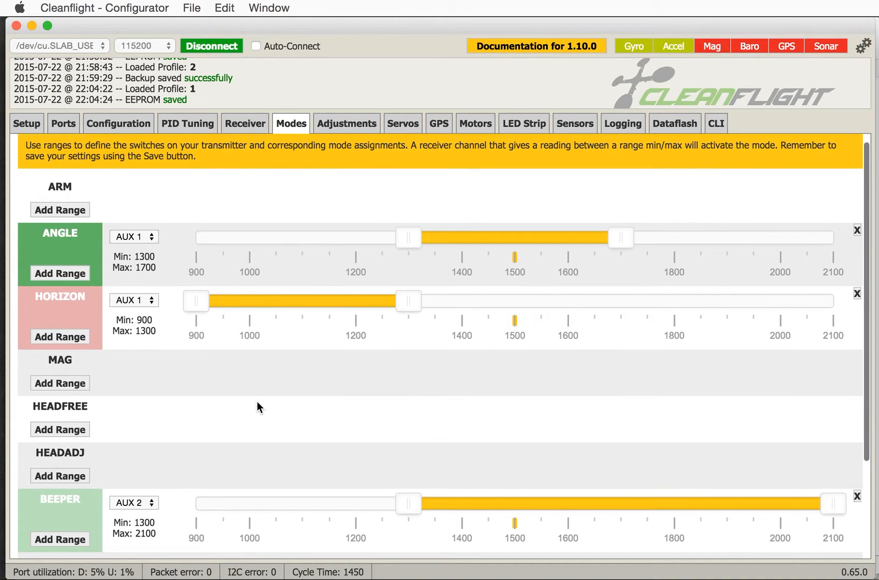
mouse_move(187, 124)
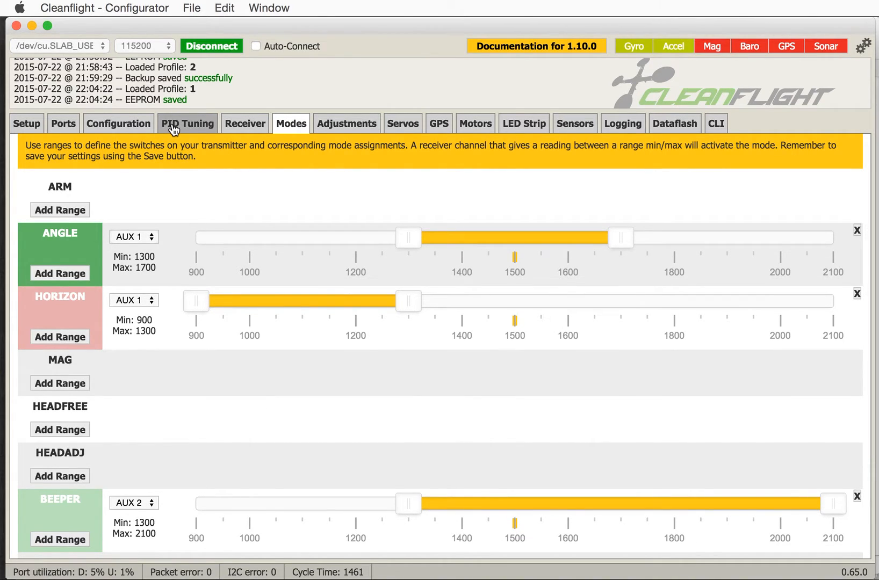
left_click(187, 124)
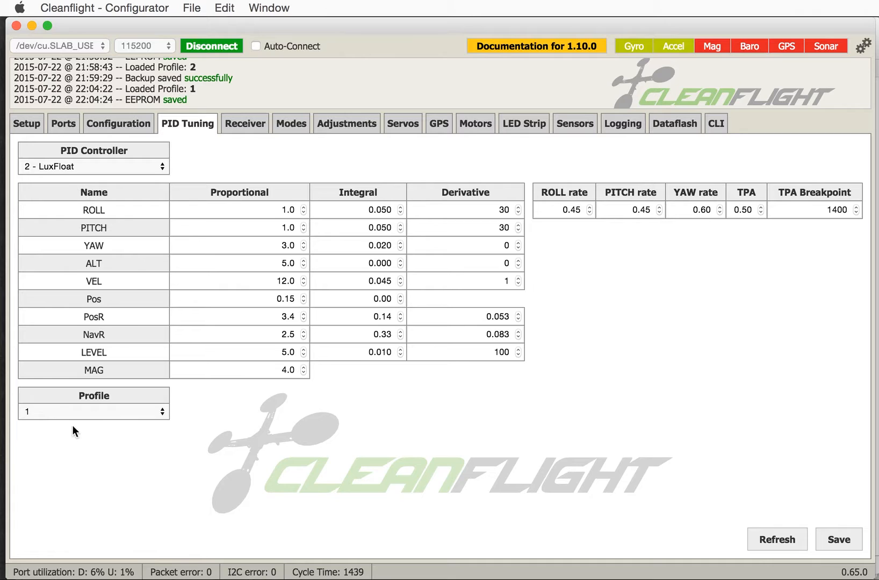
left_click(93, 411)
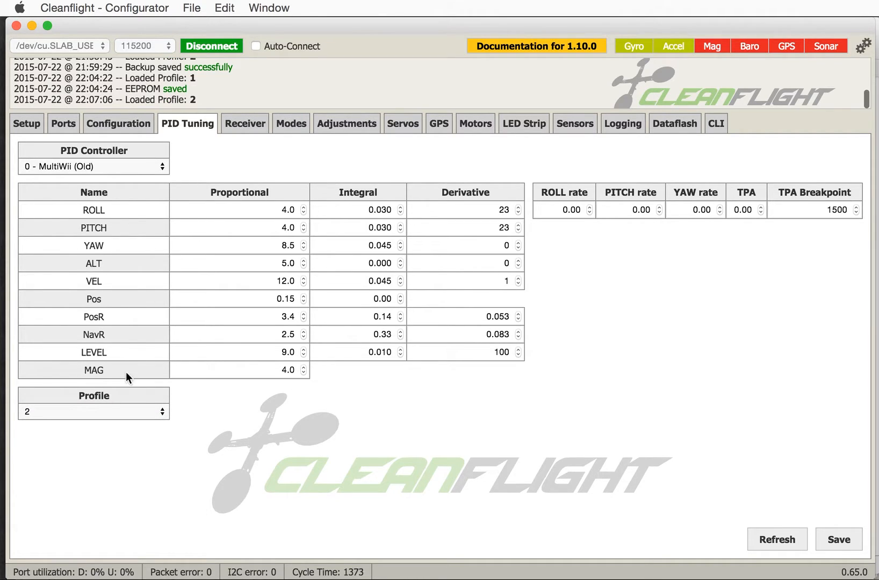
mouse_move(118, 224)
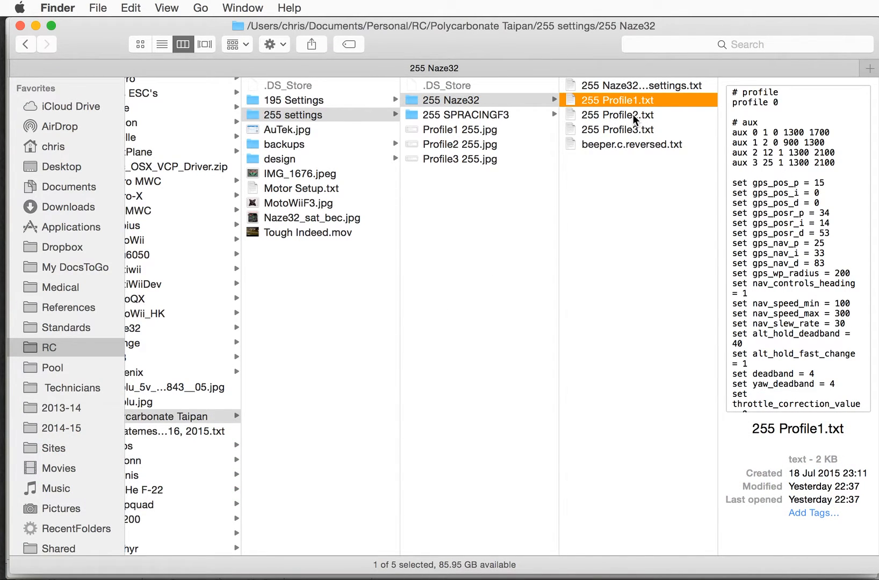
Open 255 Profile2.txt from the 255 Naze32 folder in TextEdit
double_click(617, 115)
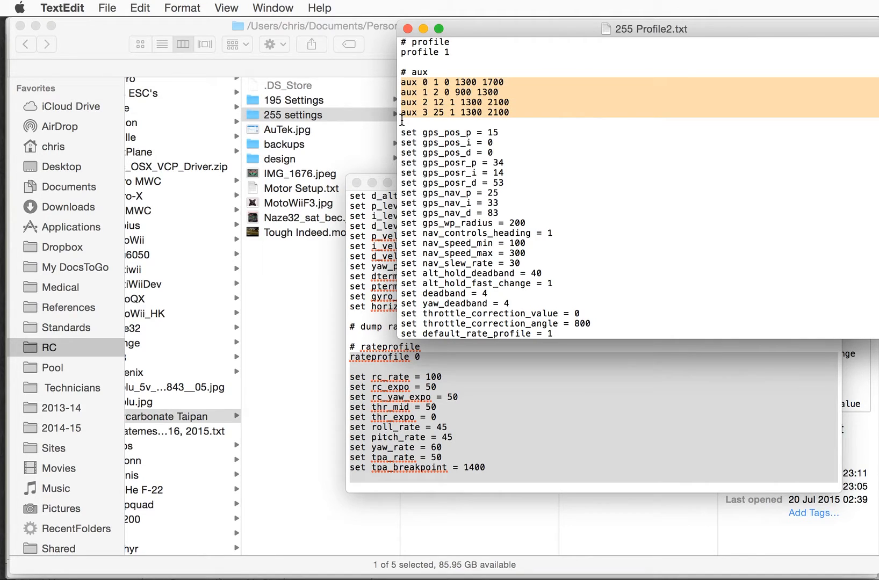
mouse_move(401, 128)
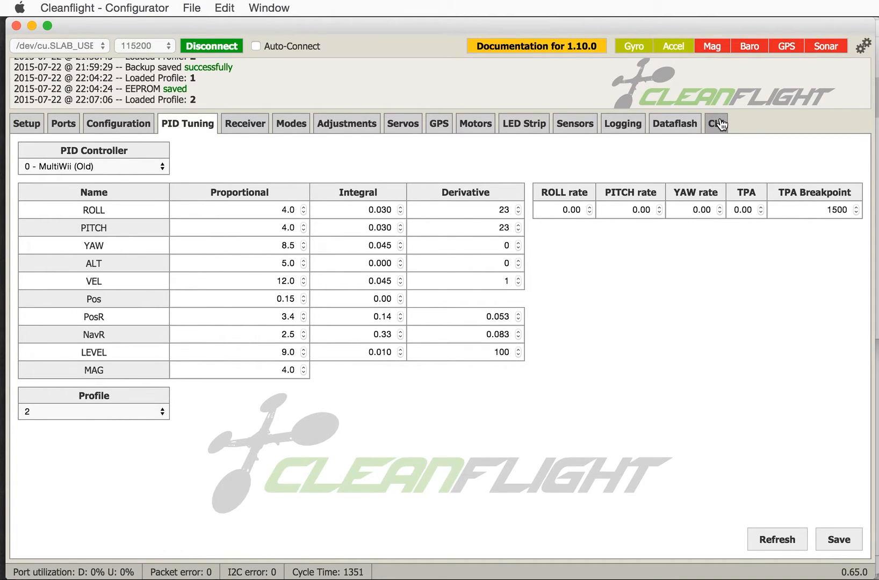
Paste profile 2's aux, PID and rate lines from the backup into the CLI
left_click(716, 123)
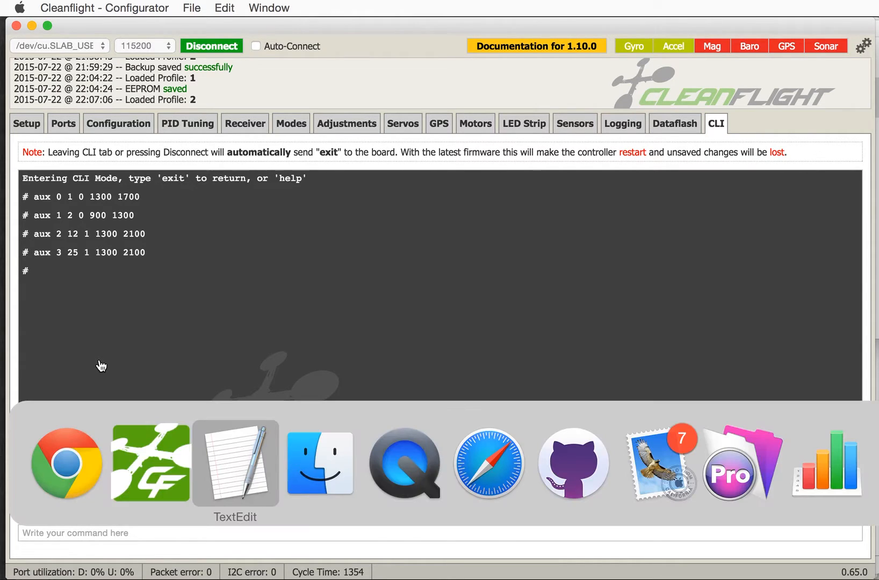
left_click(234, 463)
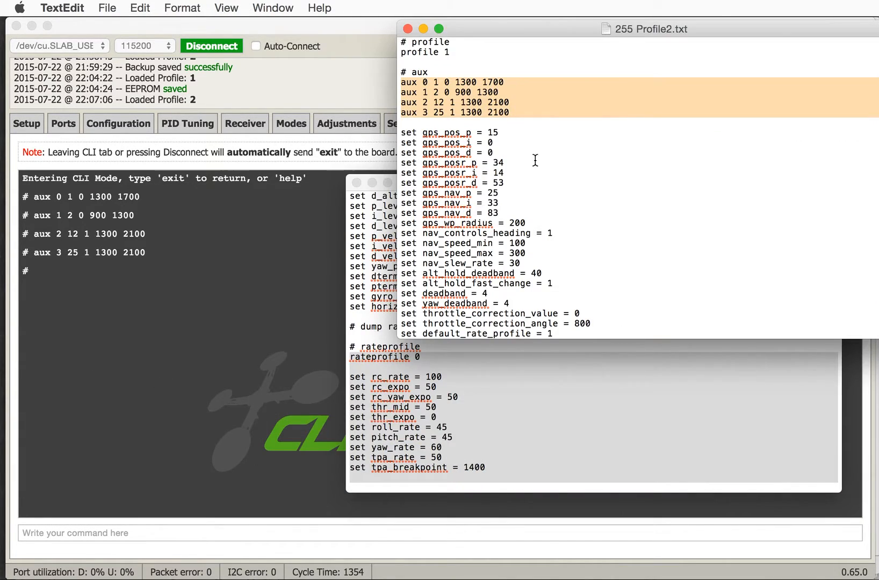
scroll("down", 3)
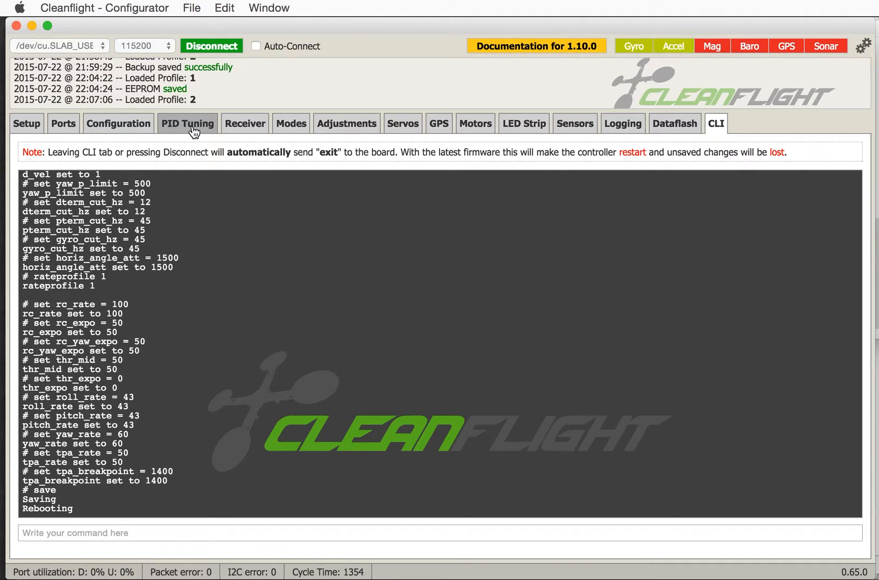
Confirm profile 2's LuxFloat PIDs, 0.43 roll/pitch rates and ANGLE, HORIZON, BEEPER ranges
left_click(187, 123)
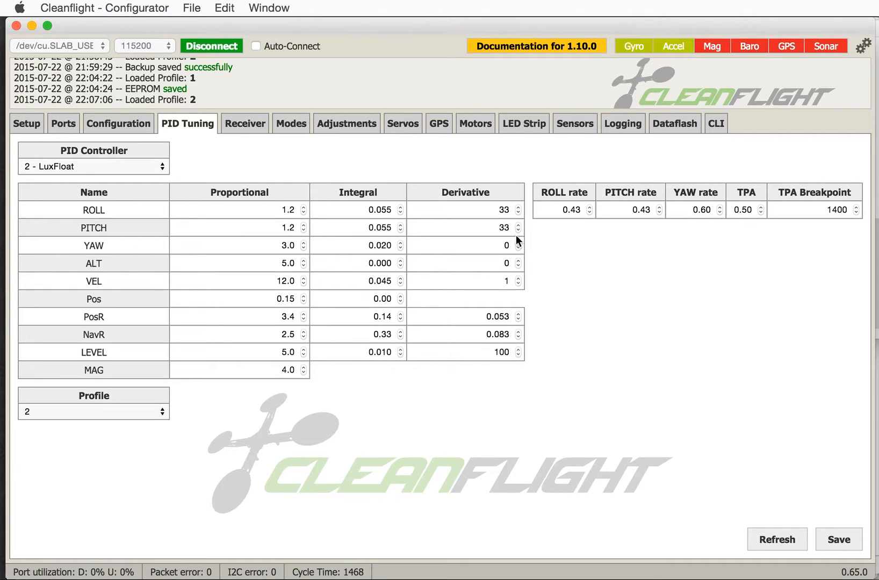
mouse_move(589, 224)
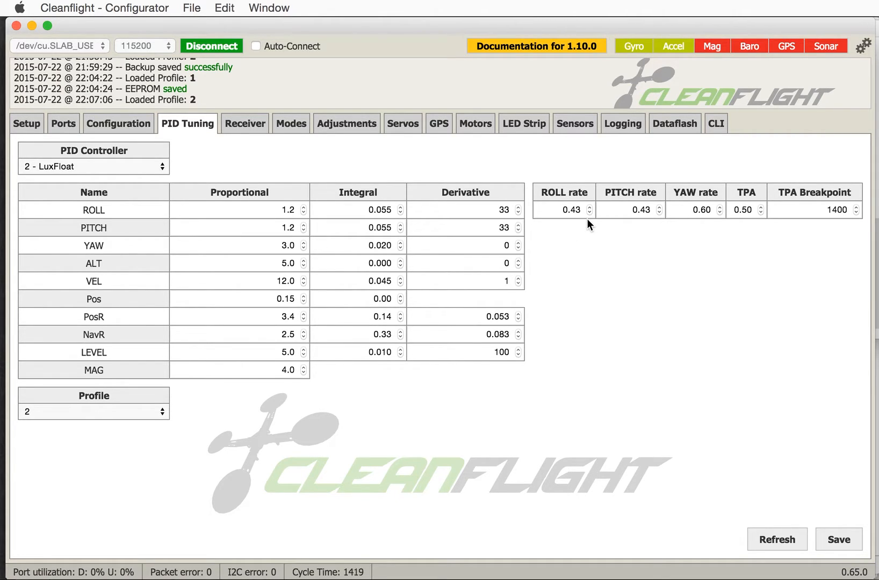
mouse_move(636, 223)
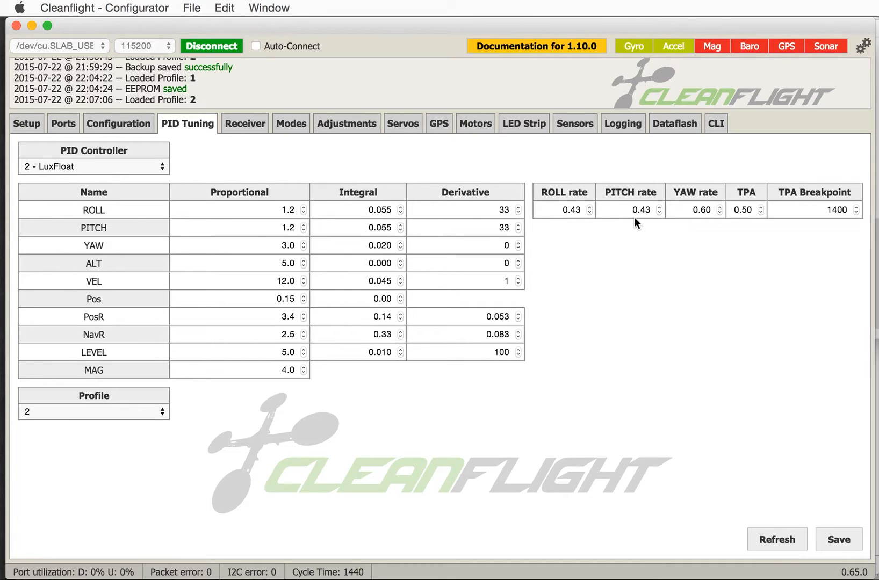
left_click(244, 124)
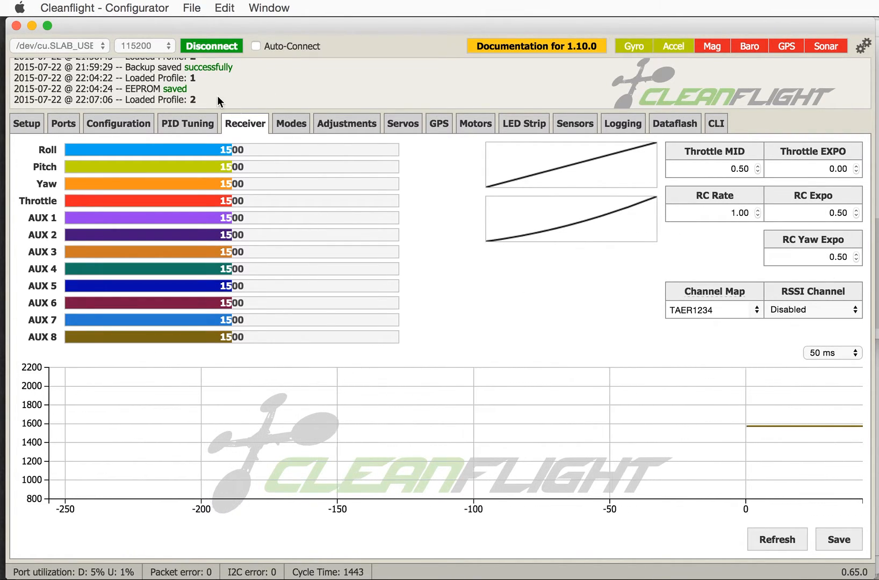
left_click(290, 124)
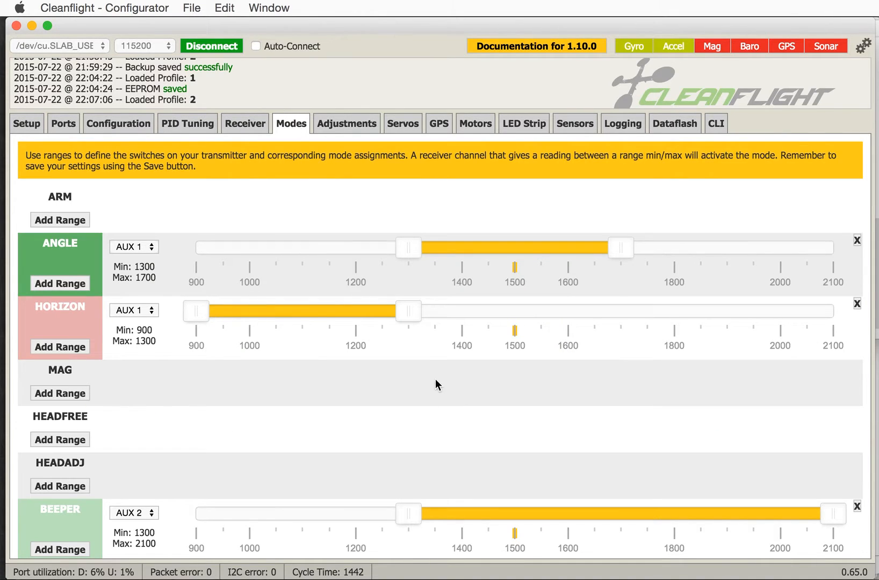
mouse_move(503, 313)
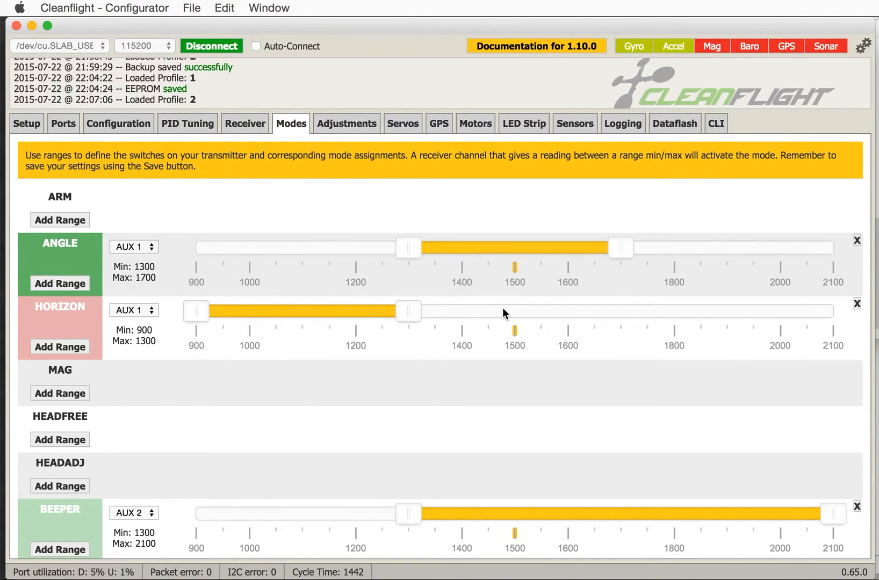
mouse_move(413, 276)
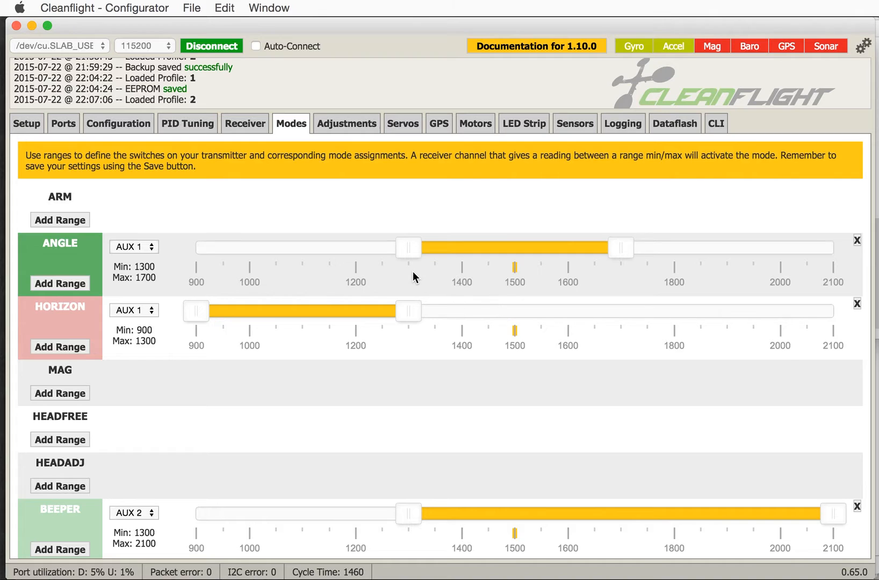
mouse_move(218, 105)
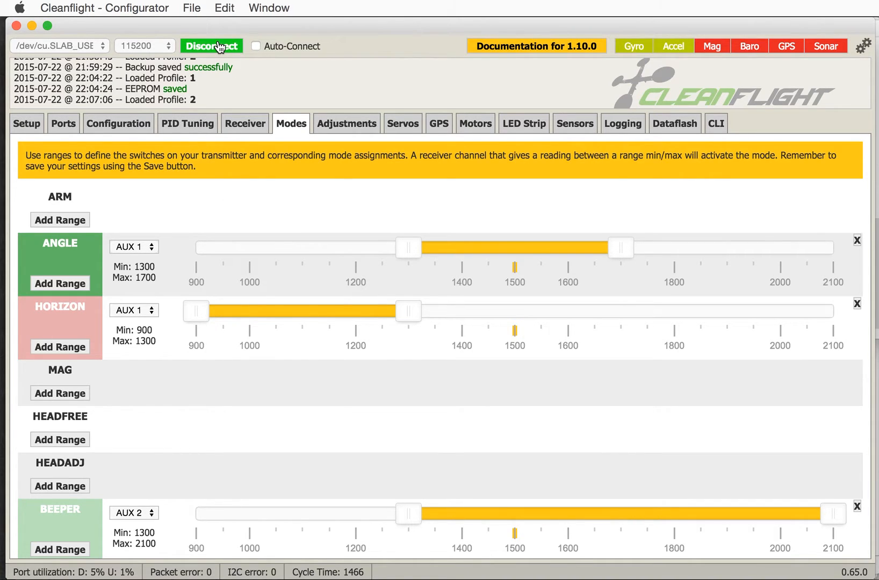
Disconnect from the Naze32, closing the serial port, and search Spotlight for Chrome
left_click(211, 46)
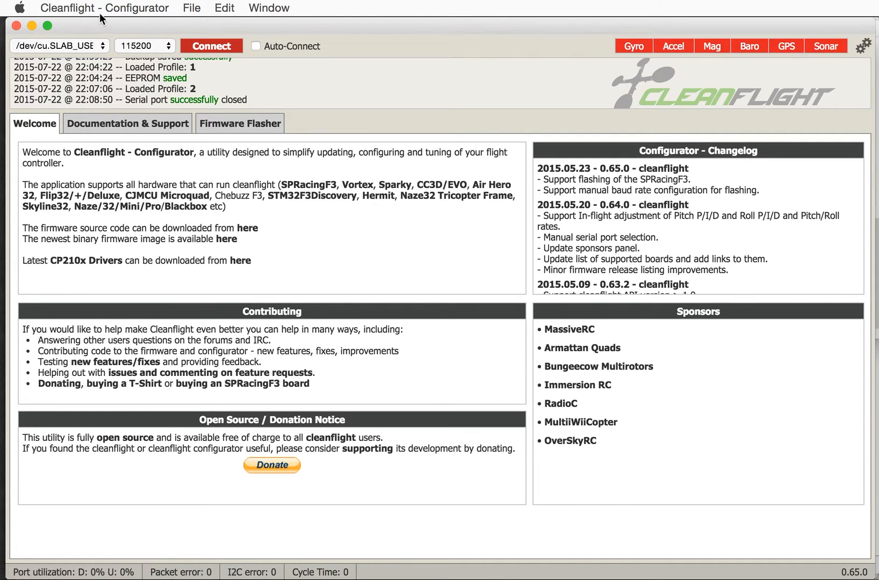
mouse_move(66, 34)
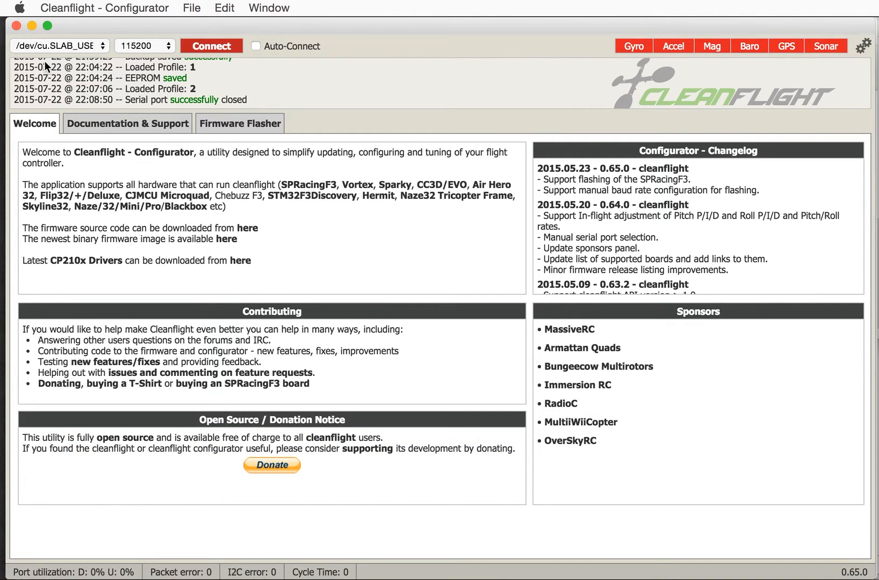
type("chrome")
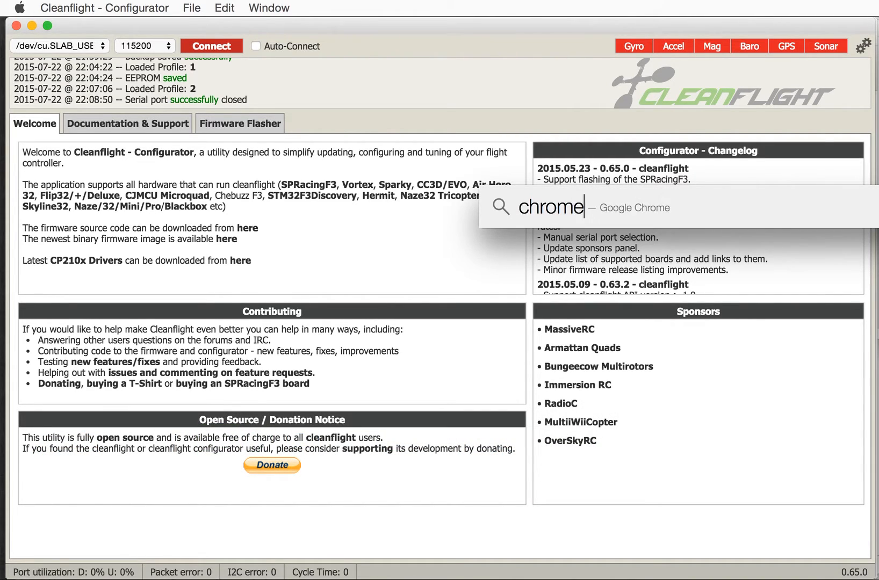
Launch Chrome and show Cleanflight Configurator in the installed extensions list
left_click(560, 208)
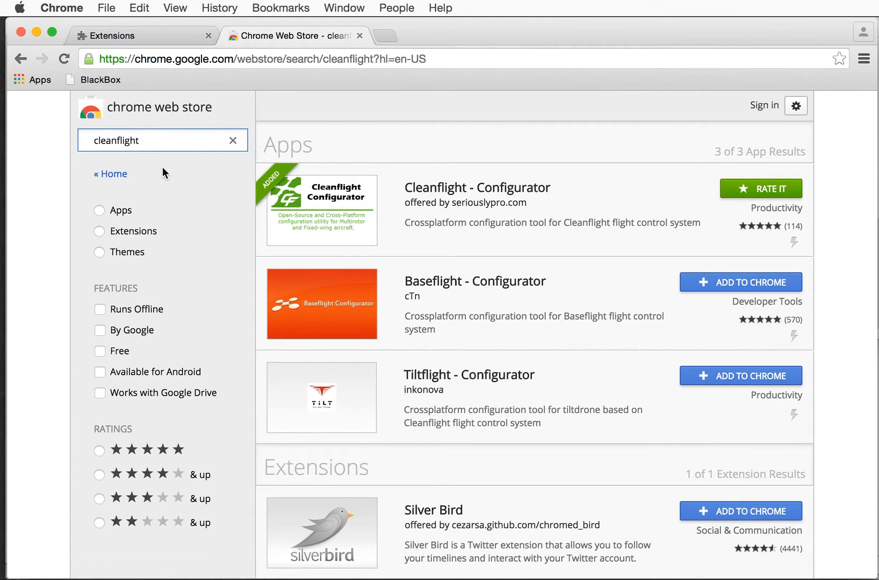
left_click(62, 9)
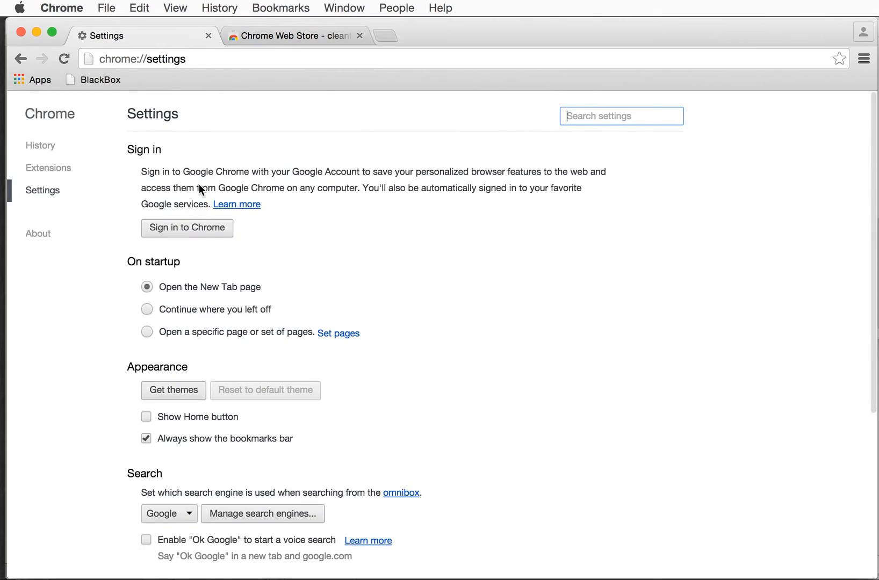
scroll("down", 3)
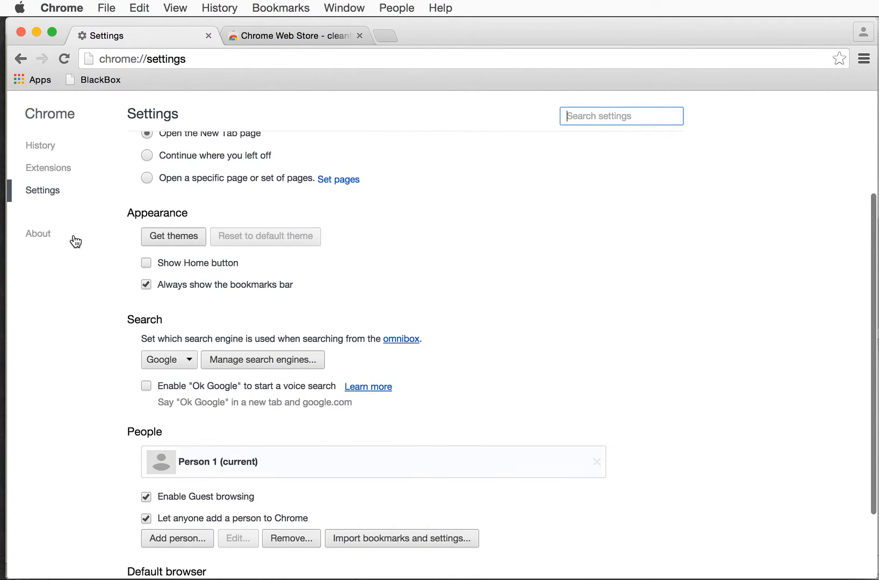
left_click(48, 167)
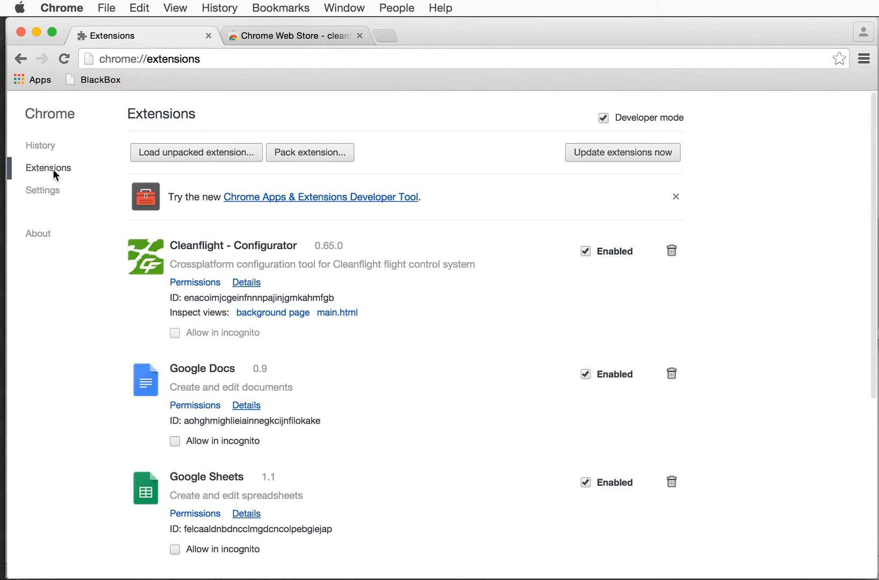
scroll("down", 3)
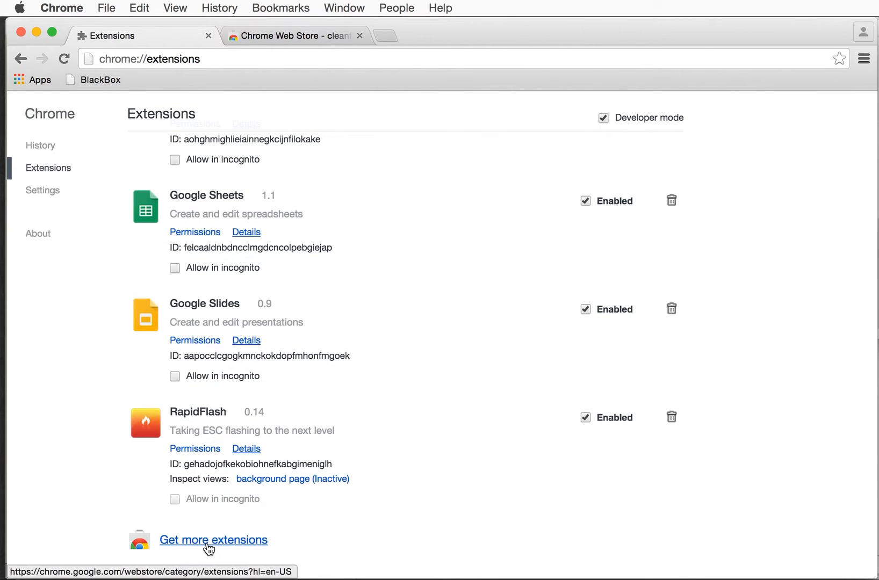
Search the Chrome Web Store for 'configurator cleanflight', showing it already added
left_click(212, 540)
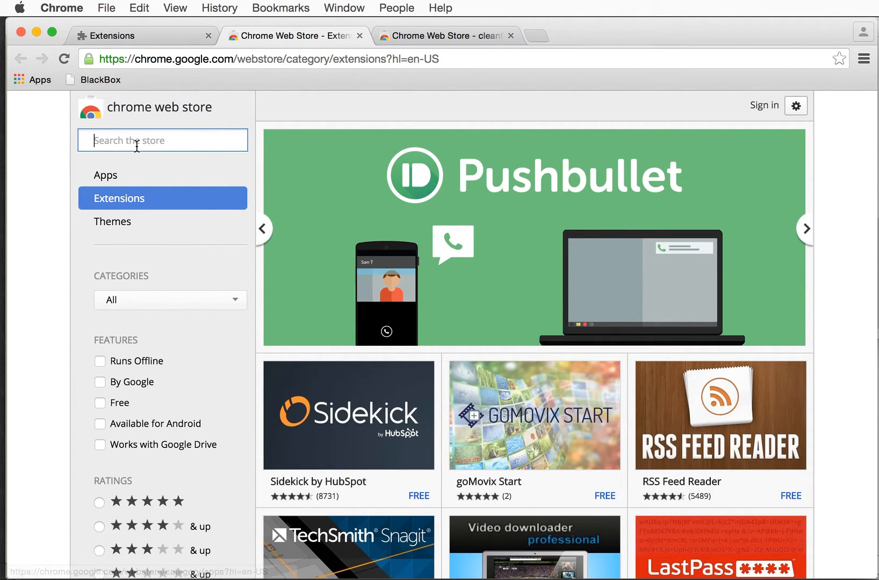
type("configurator")
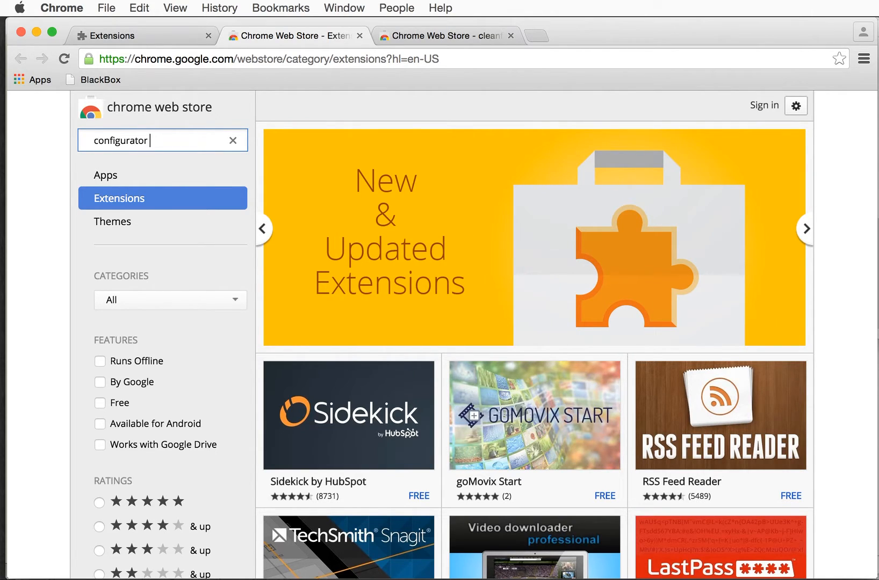
type("cleanflight")
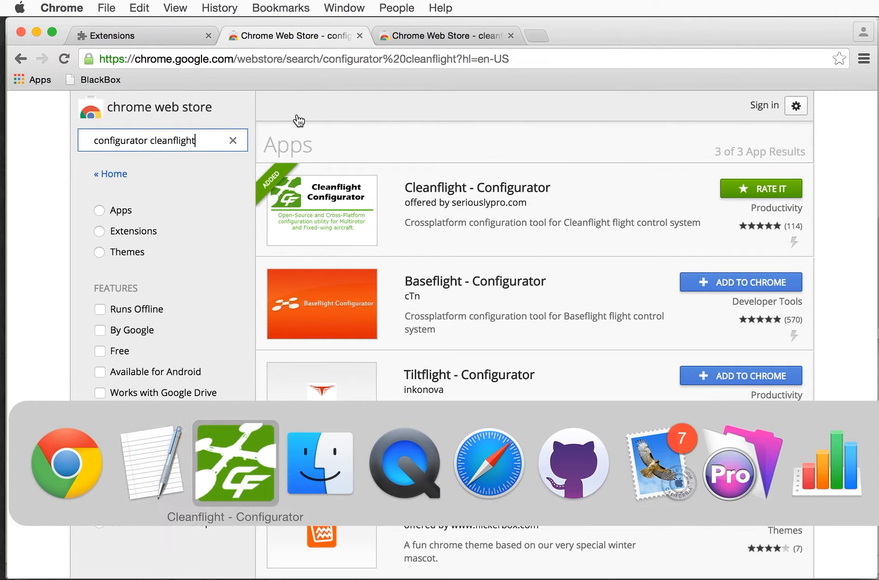
left_click(235, 463)
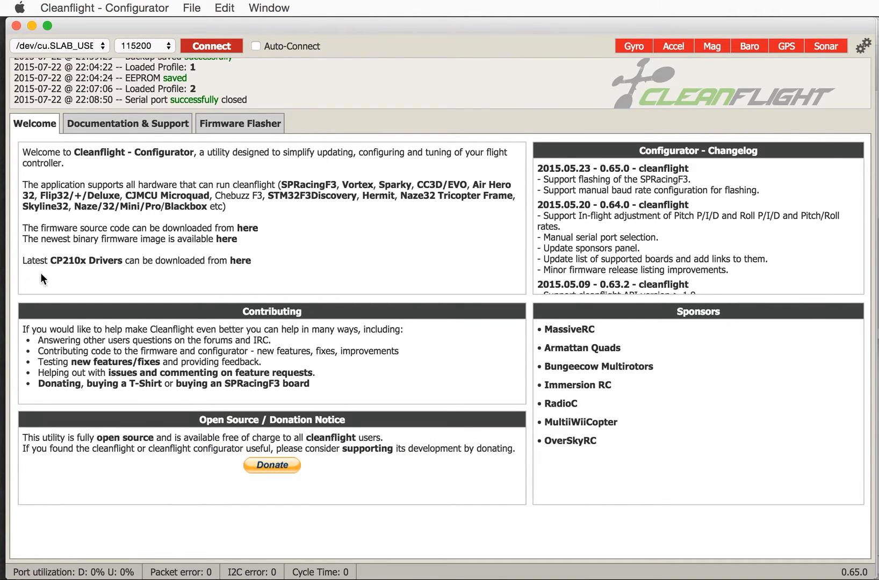
left_click(56, 46)
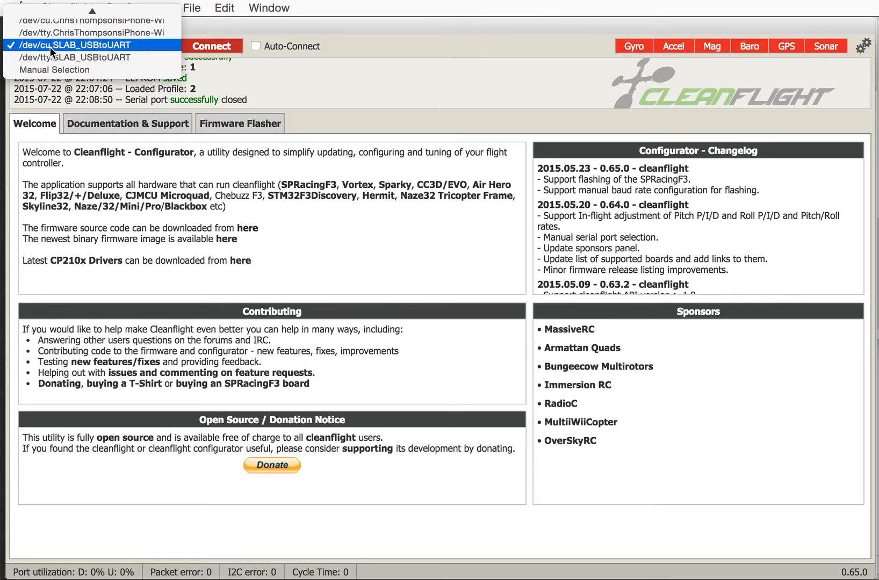
mouse_move(90, 45)
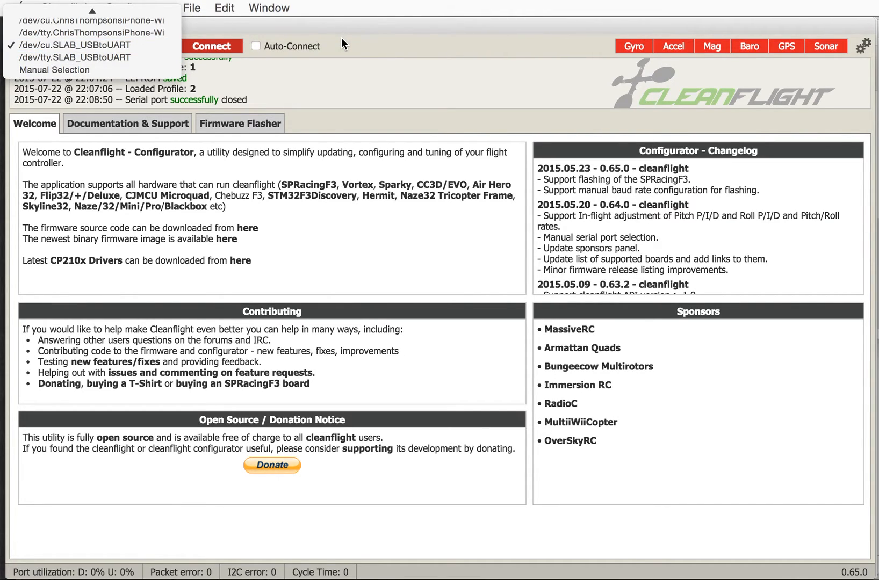
left_click(57, 45)
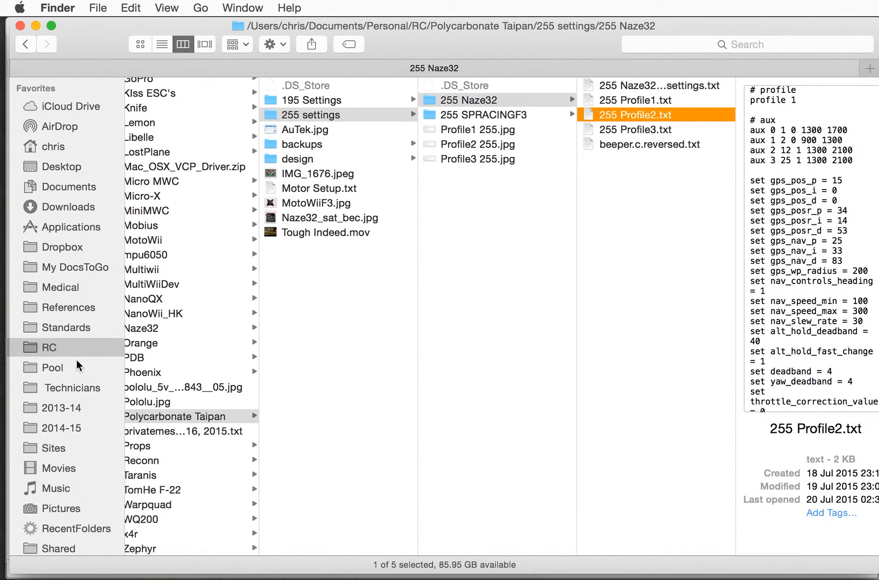
Browse Downloads > Installers to SiLabsUSBDriverDisk.dmg, then switch back to Chrome
left_click(69, 206)
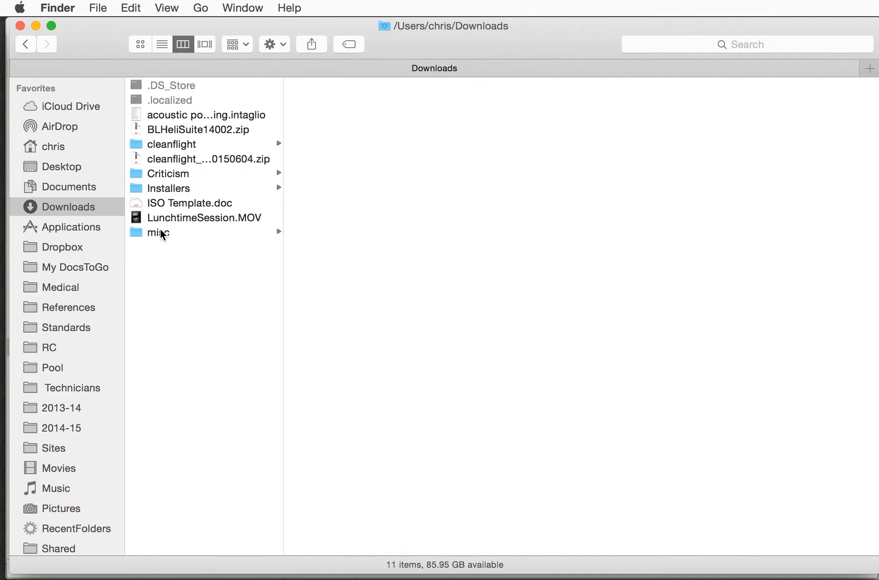
left_click(168, 188)
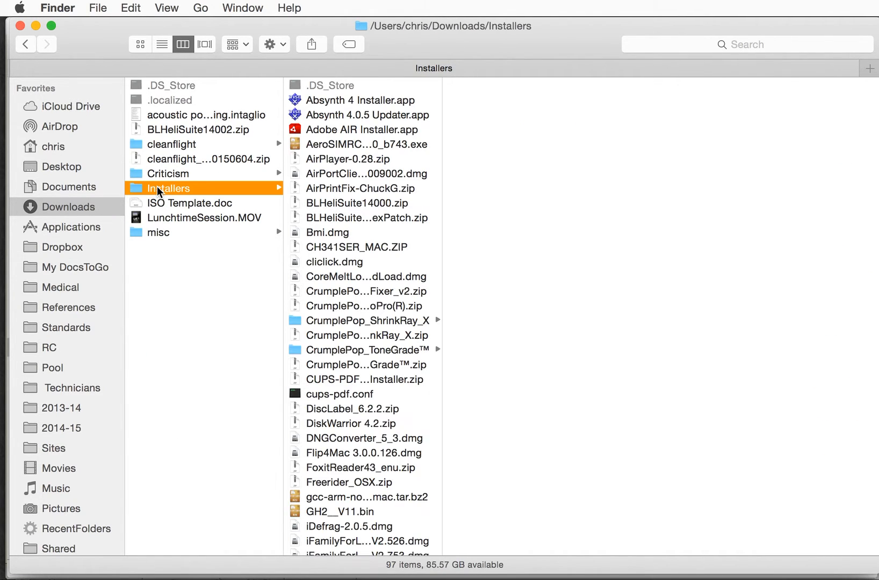
scroll("down", 3)
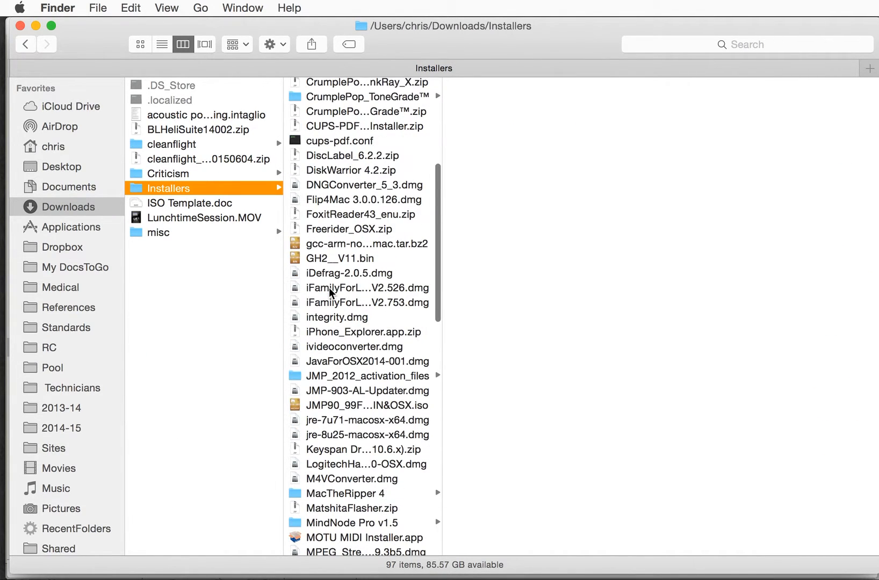
scroll("down", 3)
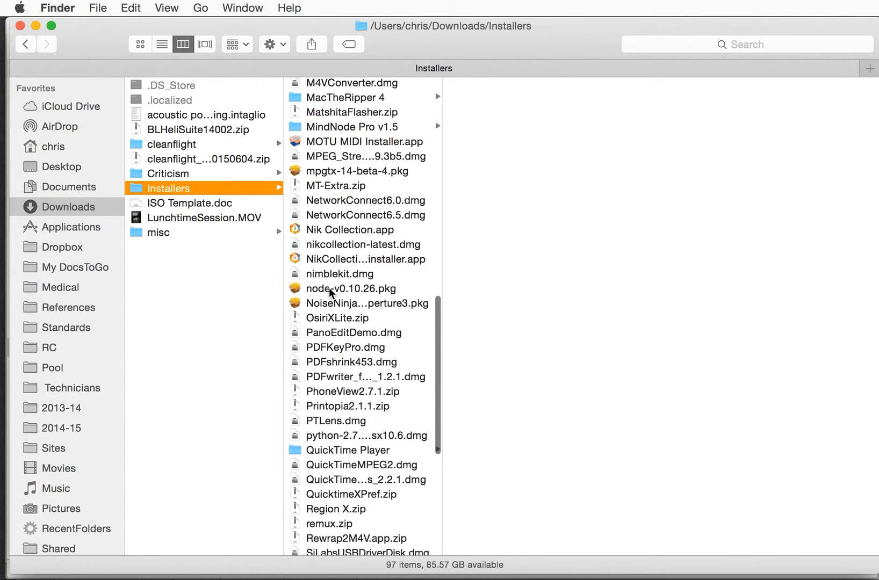
scroll("down", 3)
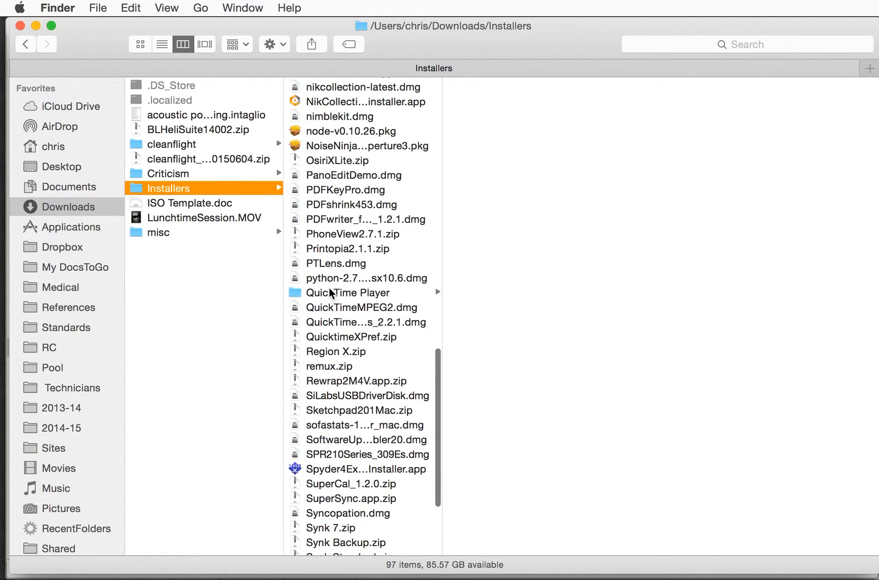
scroll("down", 3)
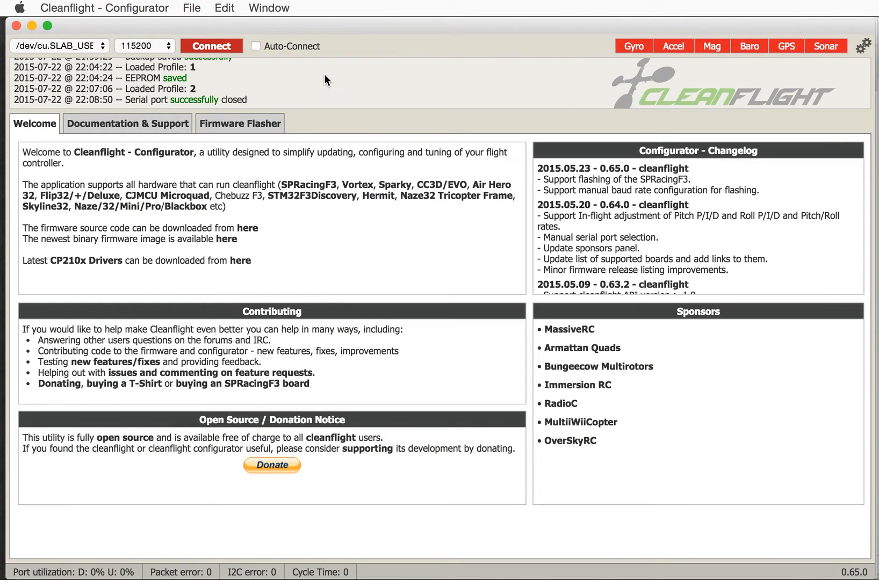
type("configurator cleanflight")
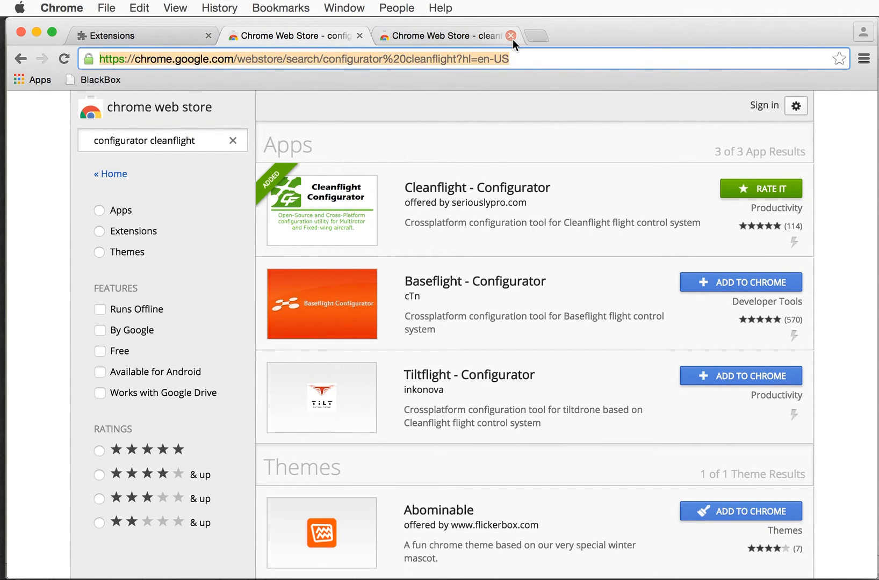
Search 'silabs cp210x driver' and open Silicon Labs' CP210x VCP drivers page
type("silabs driver")
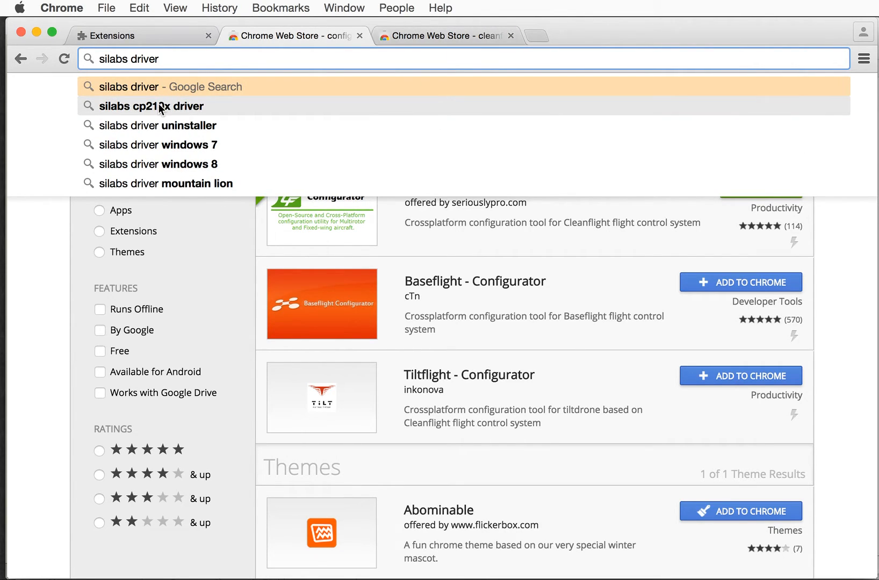
left_click(152, 106)
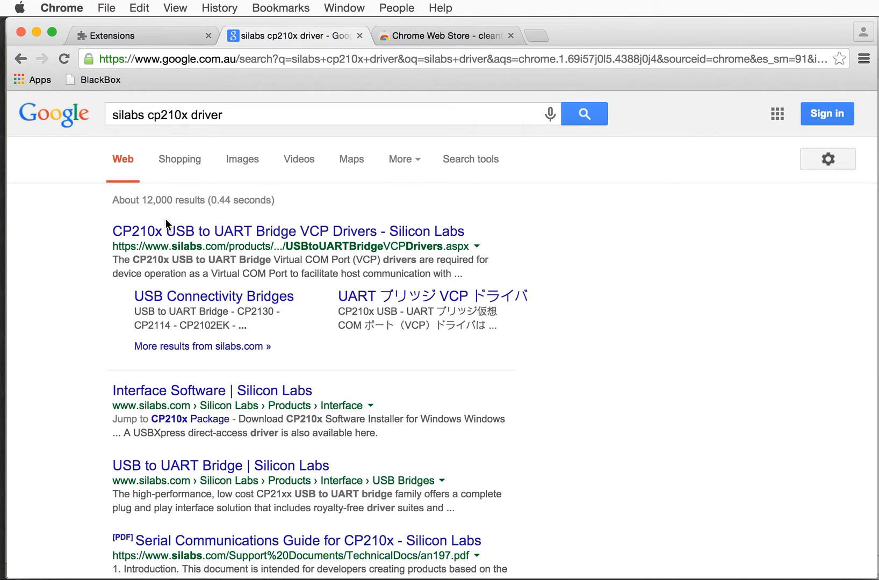
left_click(288, 231)
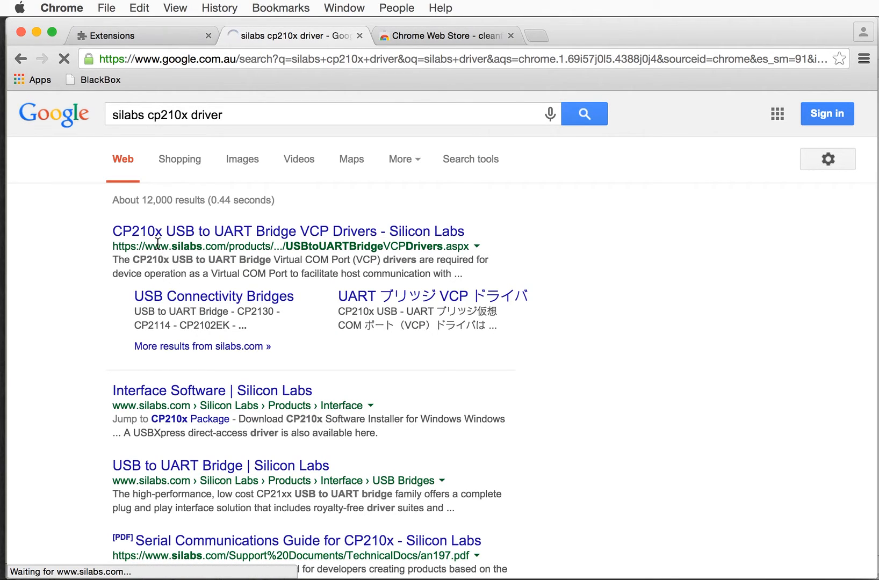
left_click(288, 231)
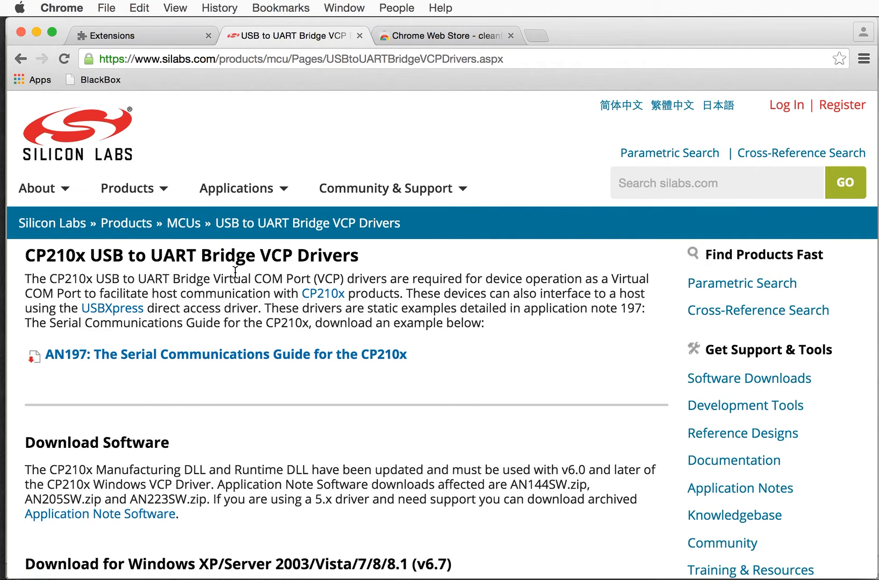
mouse_move(75, 267)
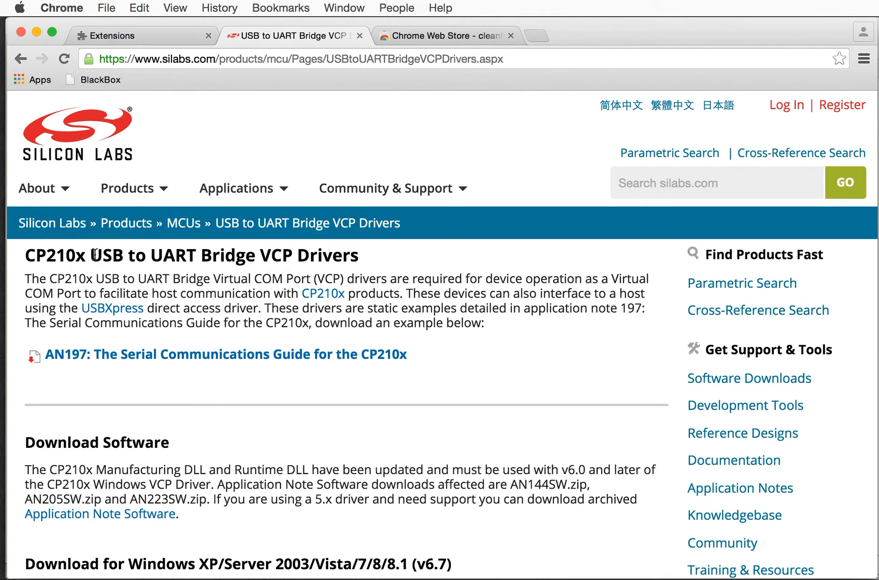
scroll("down", 3)
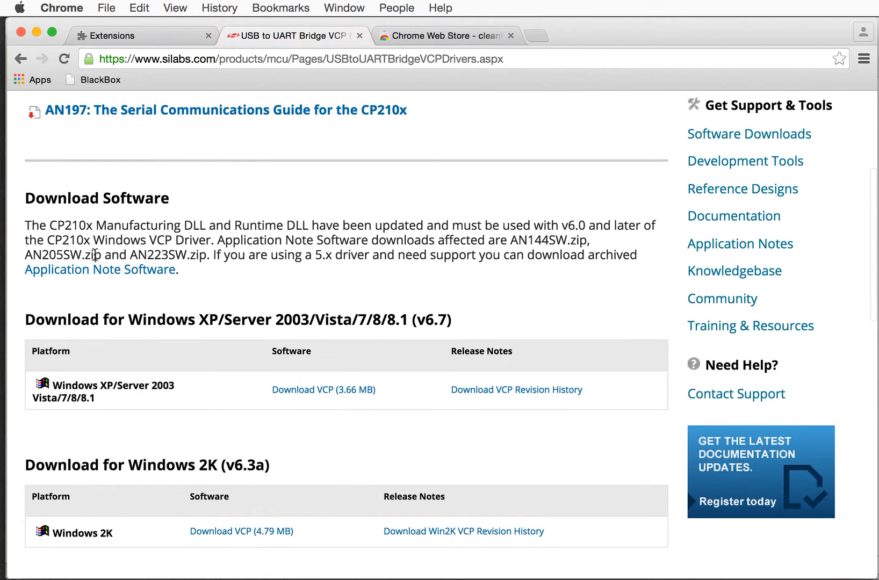
scroll("down", 3)
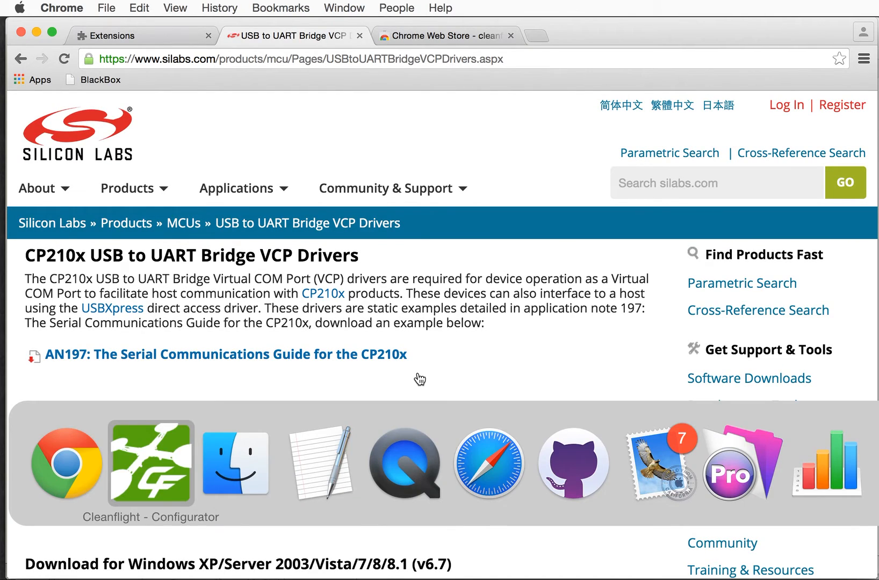
left_click(150, 464)
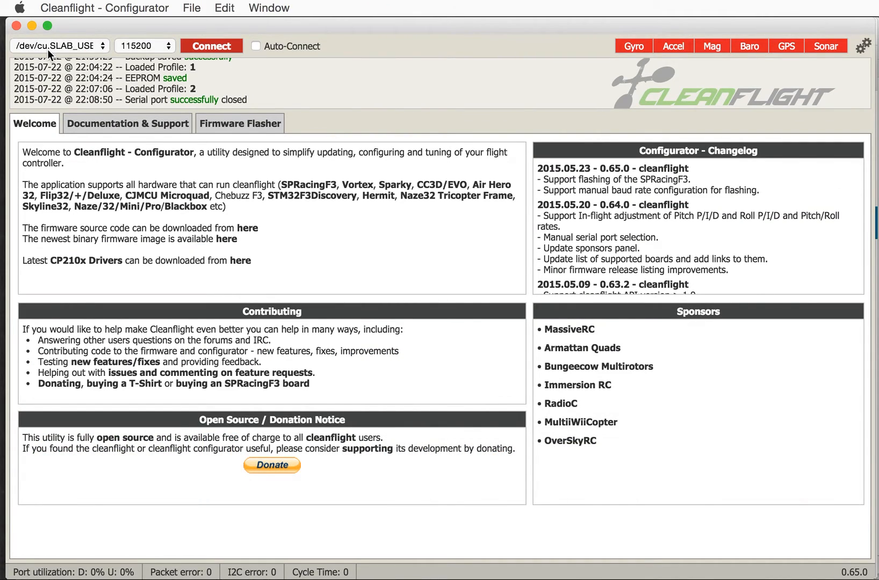
Reconnect to the Cleanflight 1.10.0 AFNA board via the Firmware Flasher page, reaching setup
left_click(211, 46)
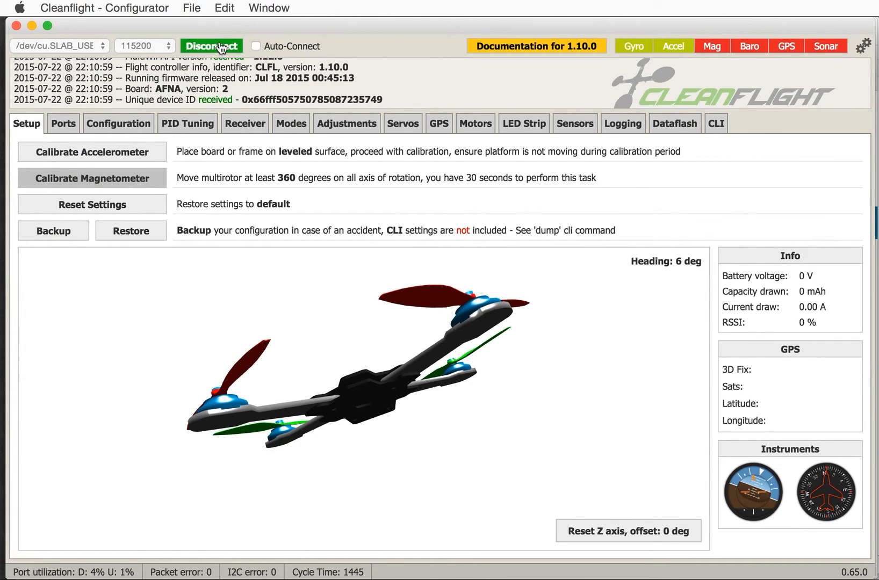
left_click(211, 46)
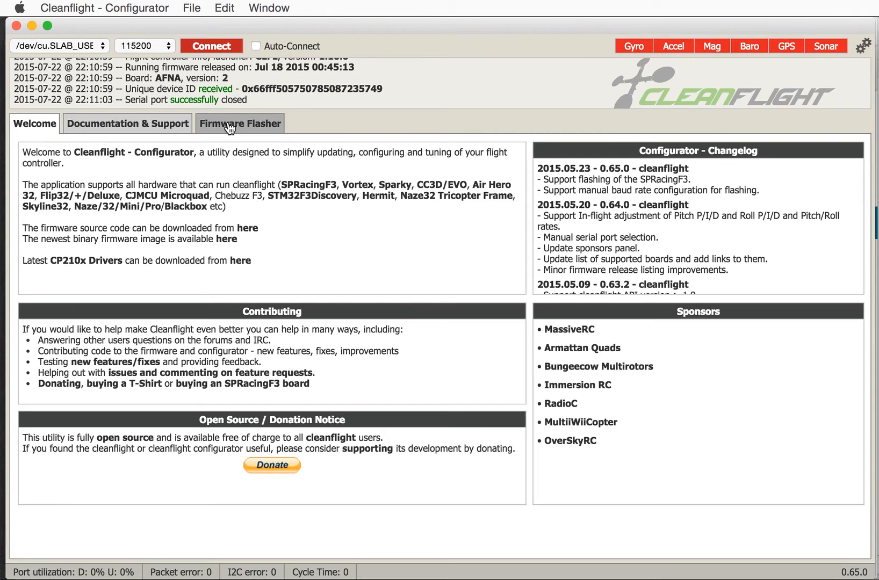
left_click(240, 123)
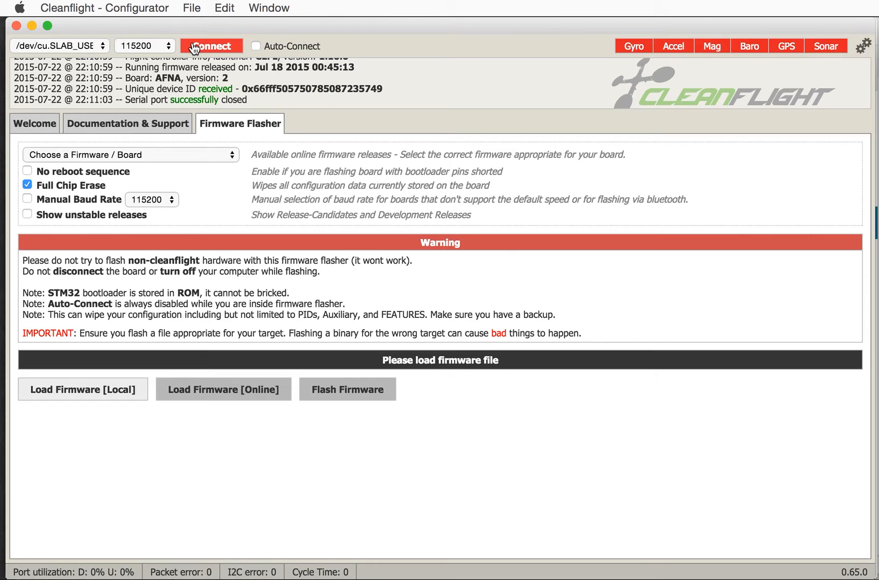
left_click(211, 46)
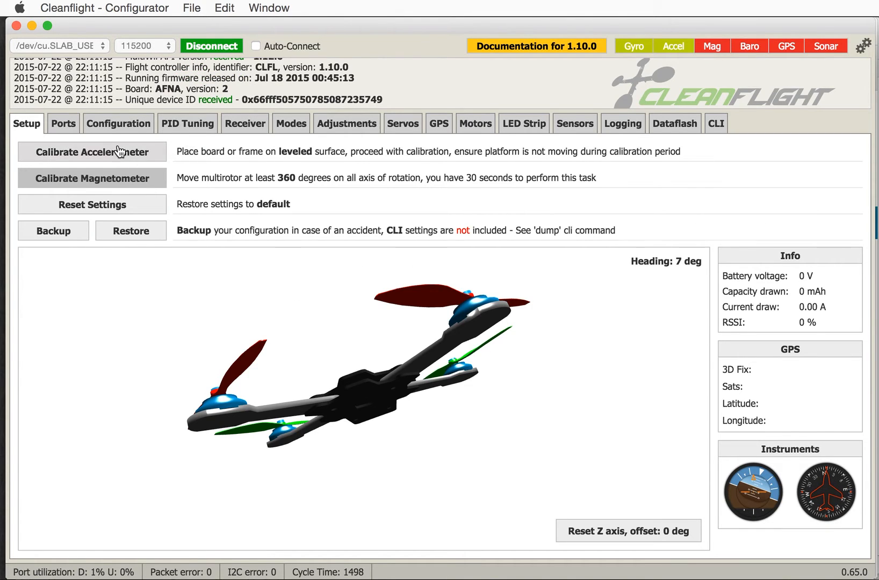
Dump the full configuration in the CLI, exit to reboot, and return to Setup
left_click(716, 123)
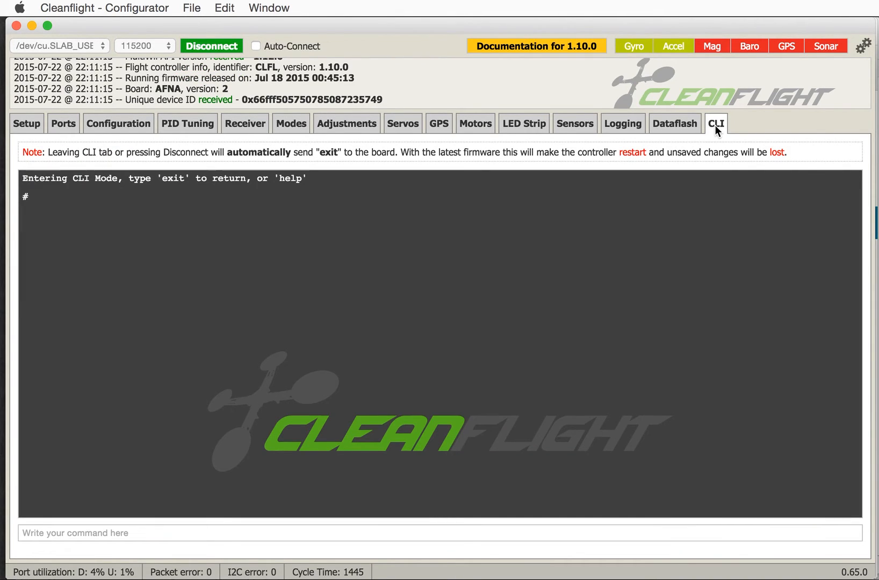
type("d")
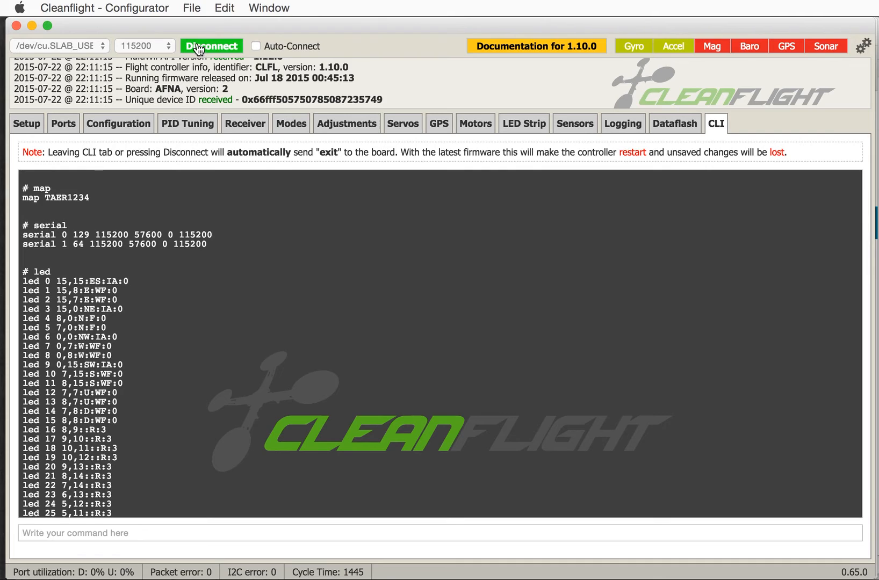
left_click(27, 123)
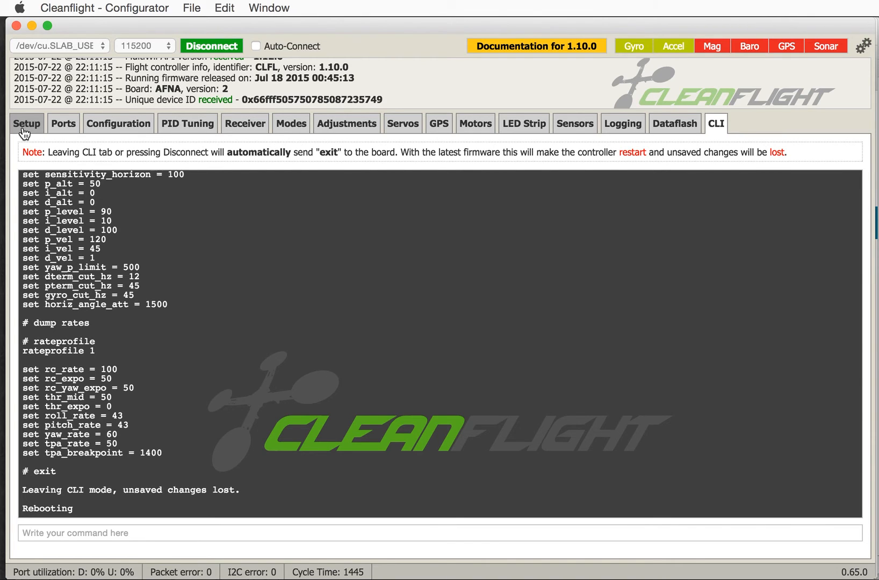
left_click(27, 123)
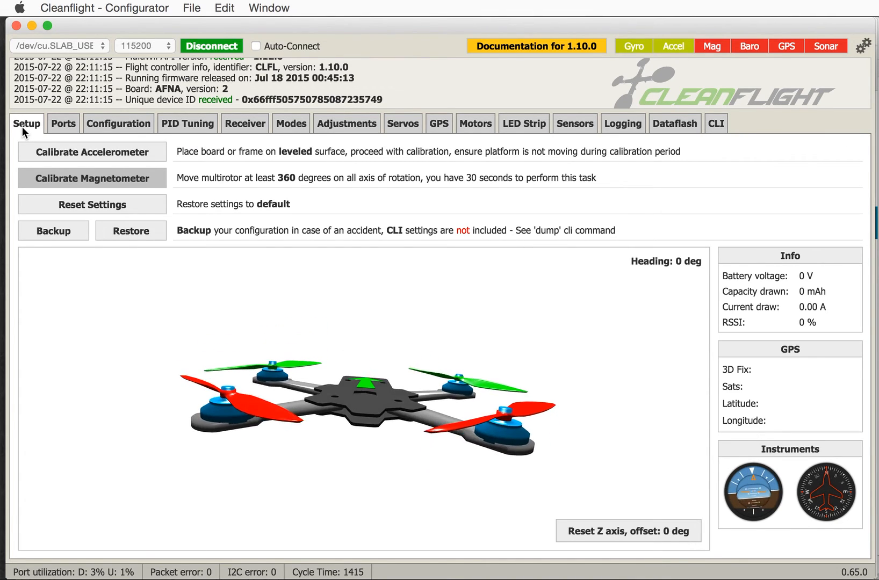